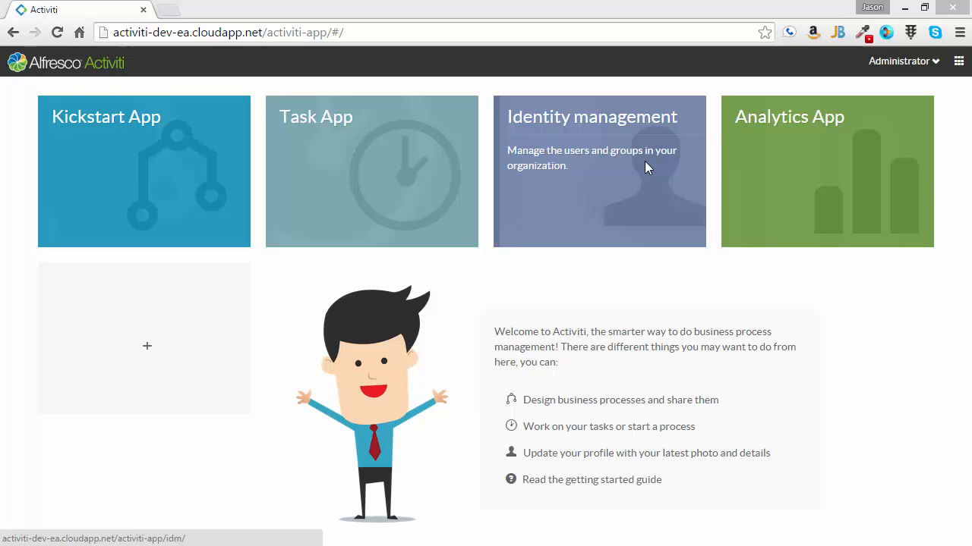
pyautogui.moveTo(645, 169)
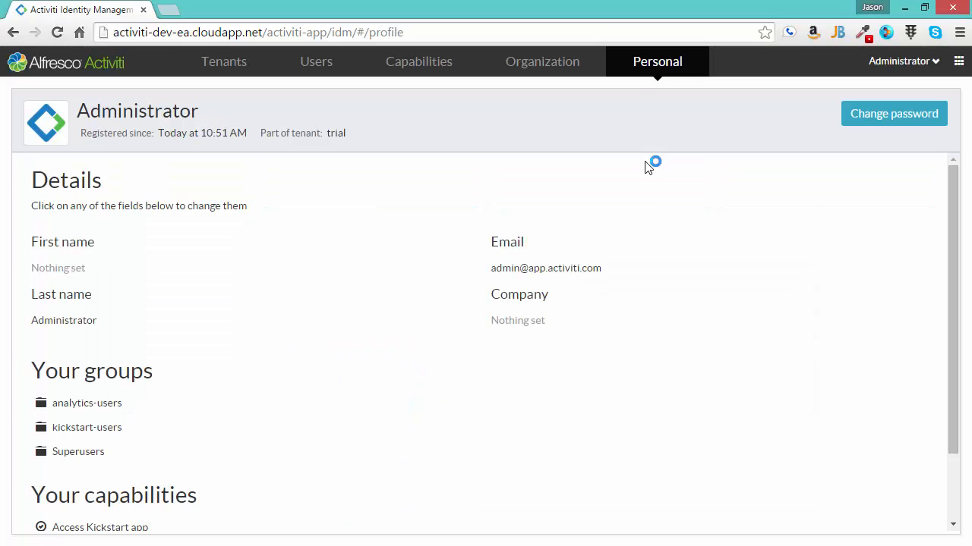
# - Go to the trial tenant's Endpoints section in identity management
pyautogui.click(223, 61)
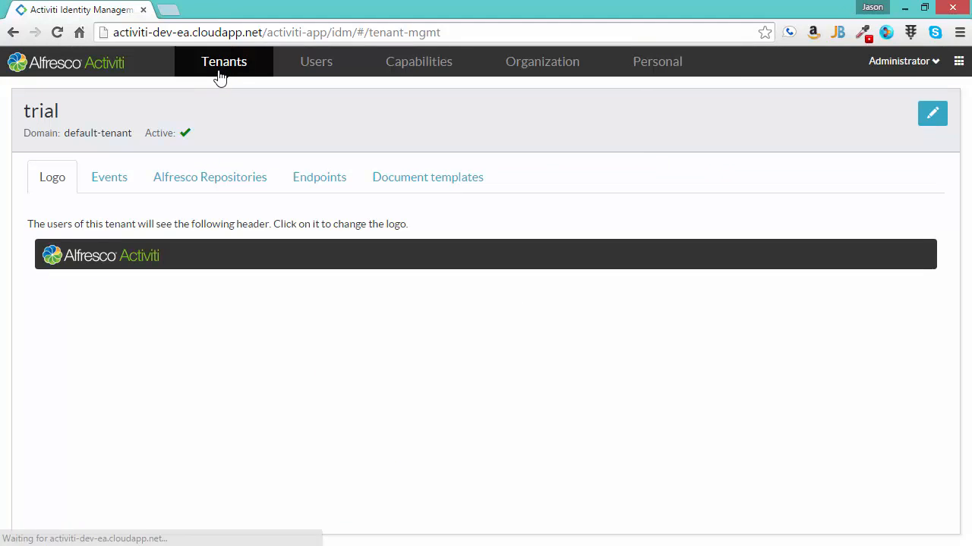
pyautogui.moveTo(319, 176)
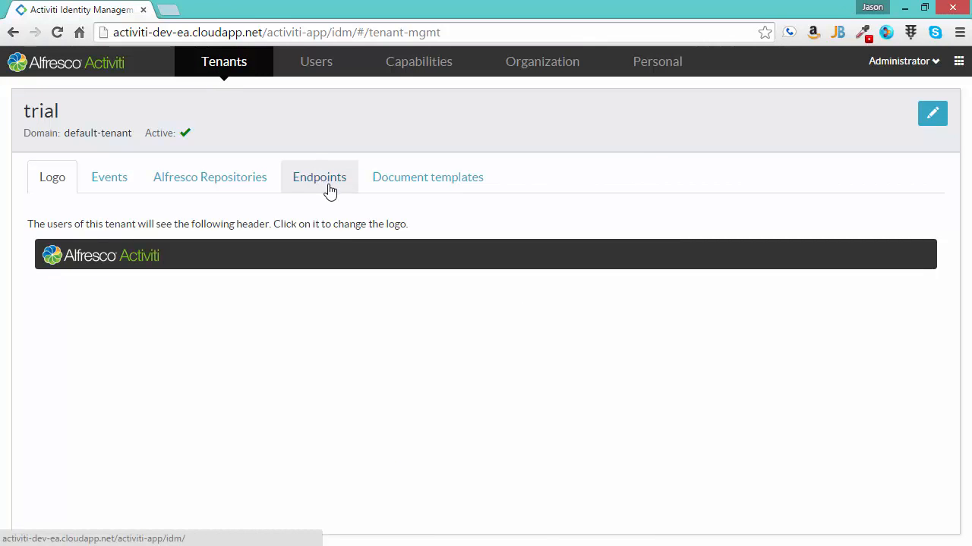
pyautogui.click(319, 176)
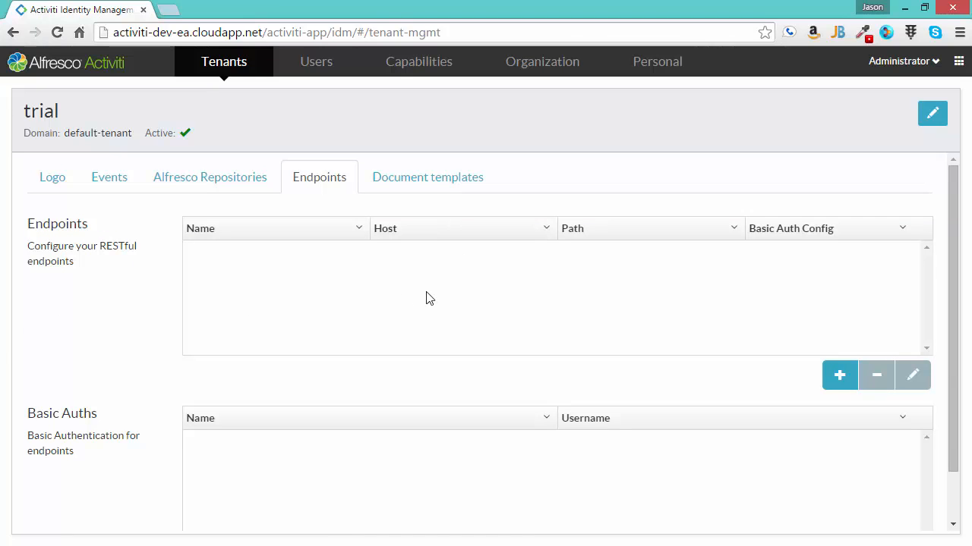
pyautogui.click(838, 375)
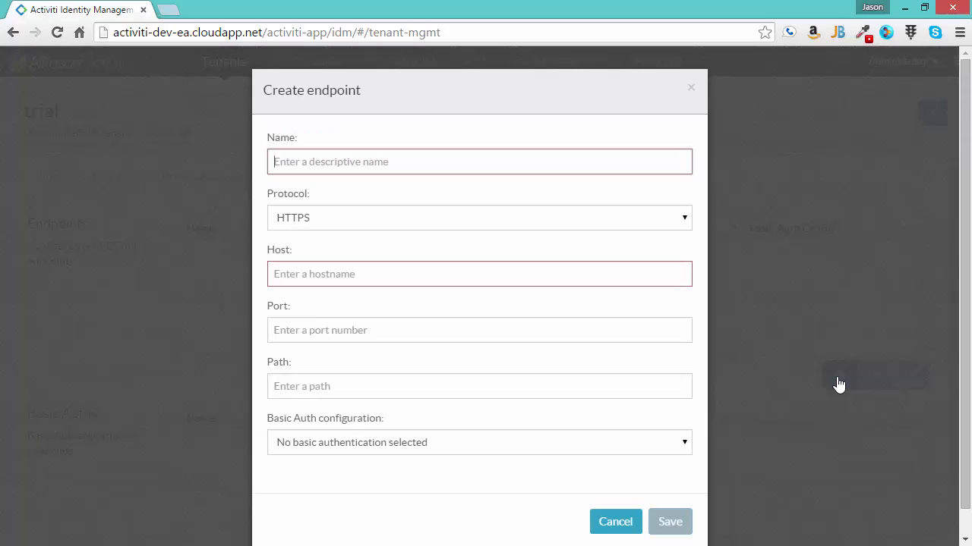
pyautogui.write('Weather Service')
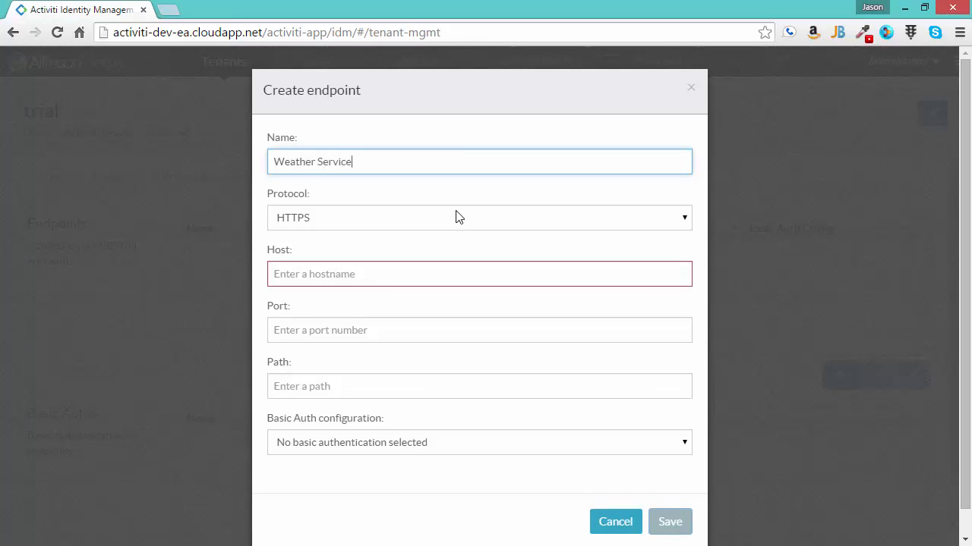
pyautogui.click(480, 219)
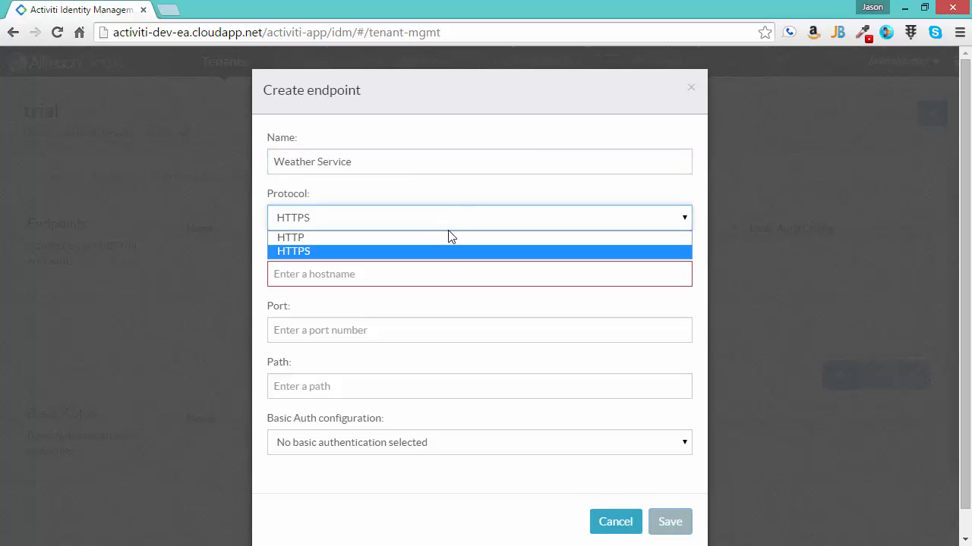
pyautogui.click(290, 237)
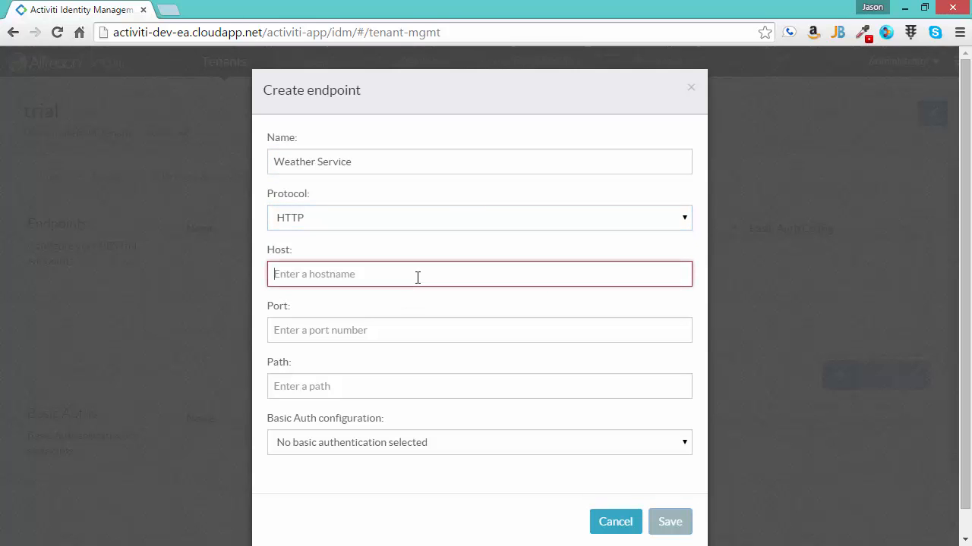
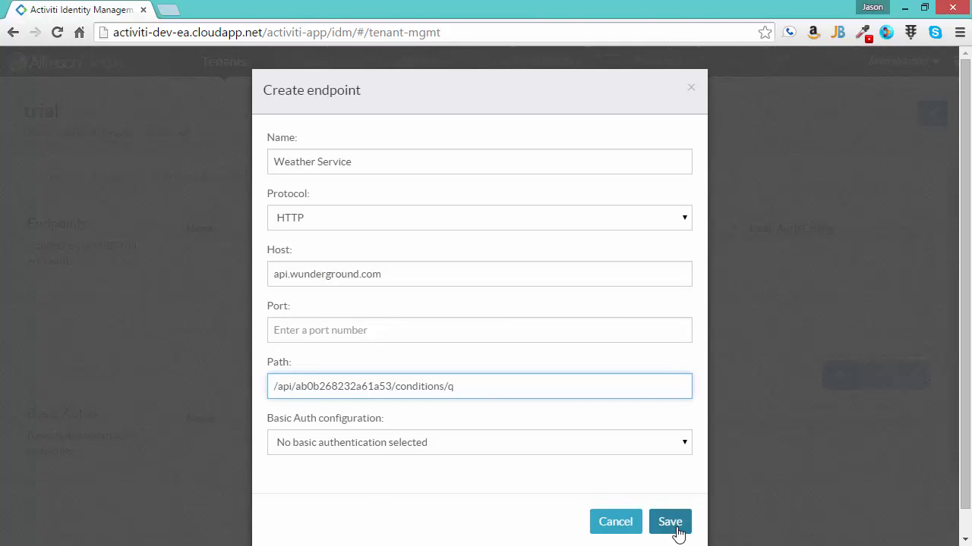
pyautogui.click(670, 522)
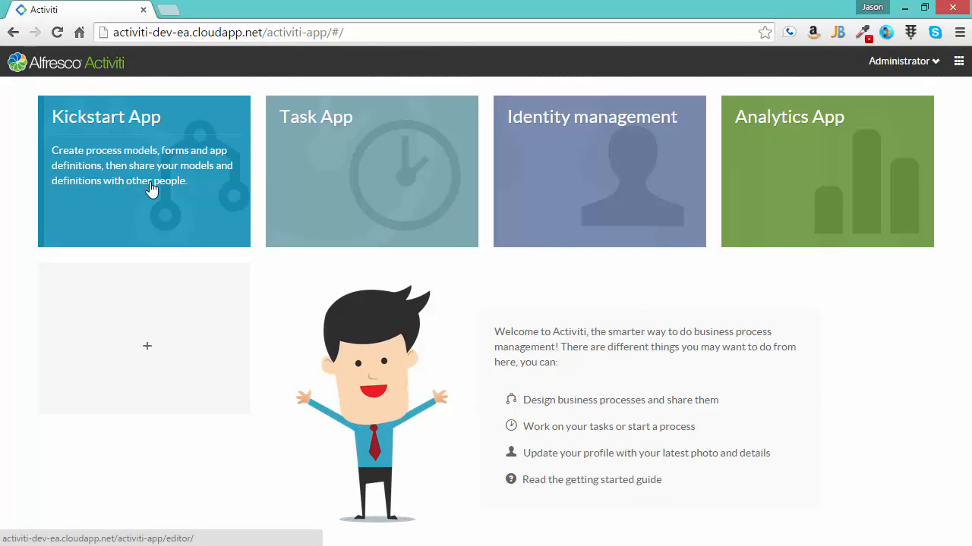
# - From the Kickstart App, create a new process model named Get Weather Details
pyautogui.click(144, 170)
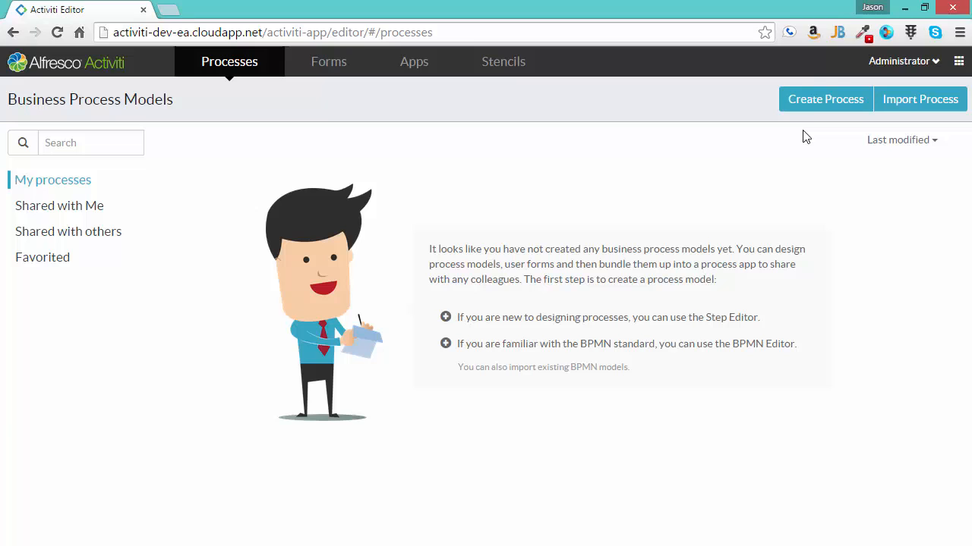
pyautogui.click(825, 98)
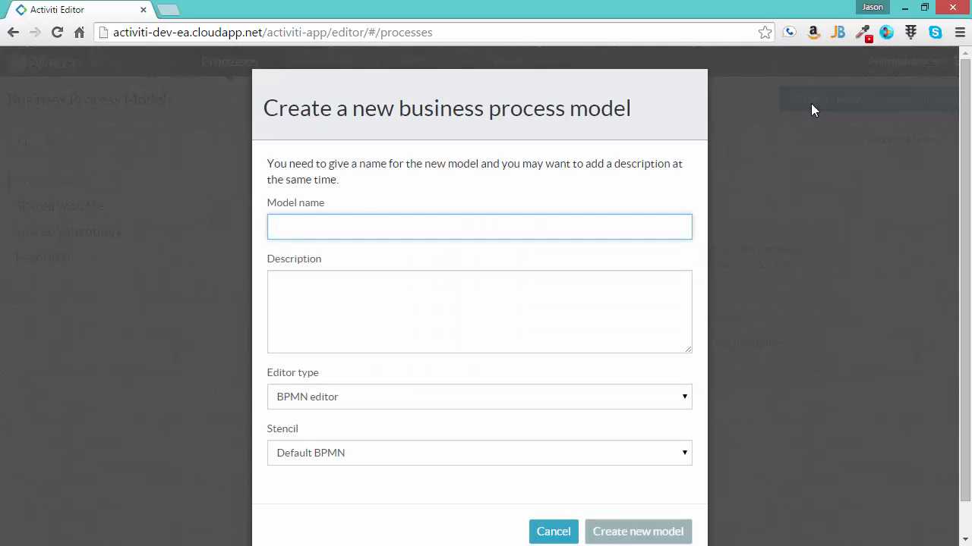
pyautogui.write('Get WE')
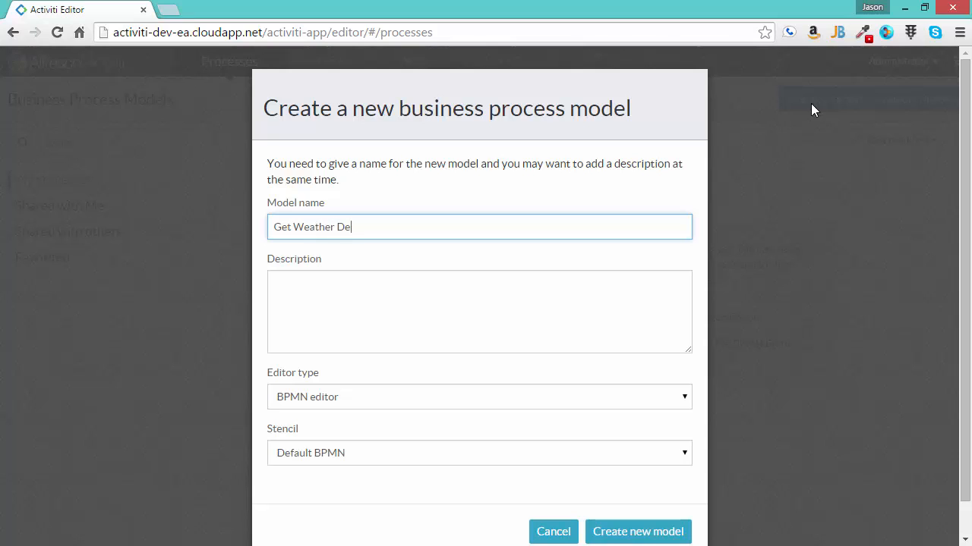
pyautogui.write('tails')
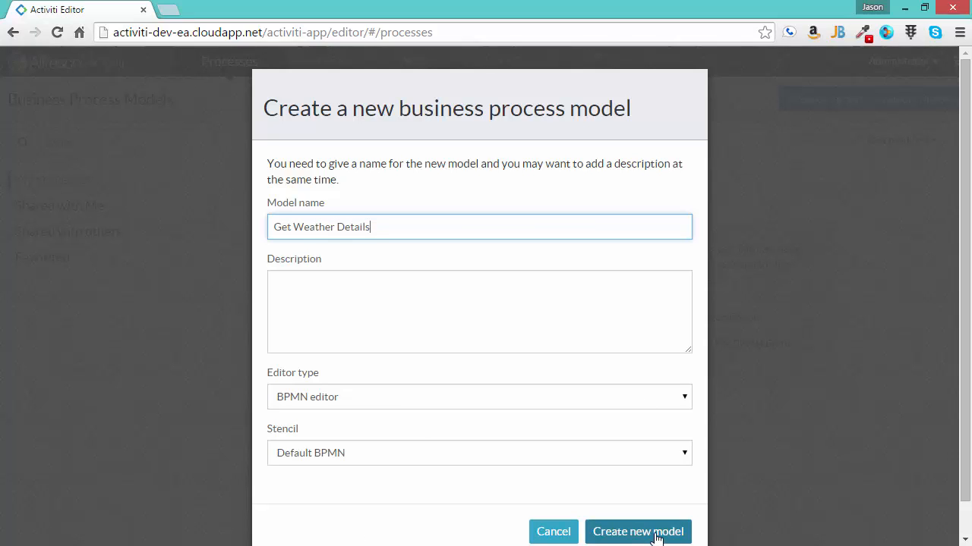
pyautogui.click(638, 531)
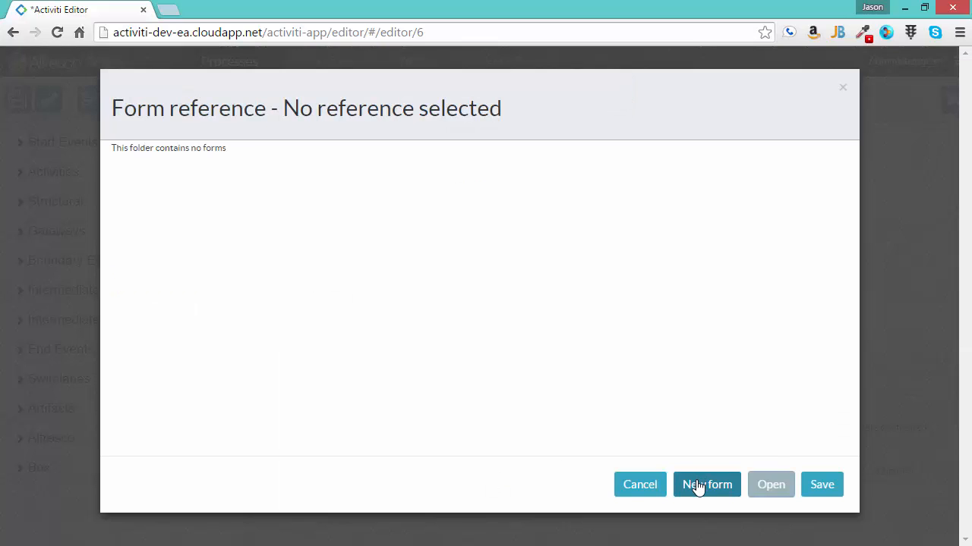
# - Create a brand-new form named Get Zip Code Form for this step
pyautogui.click(706, 484)
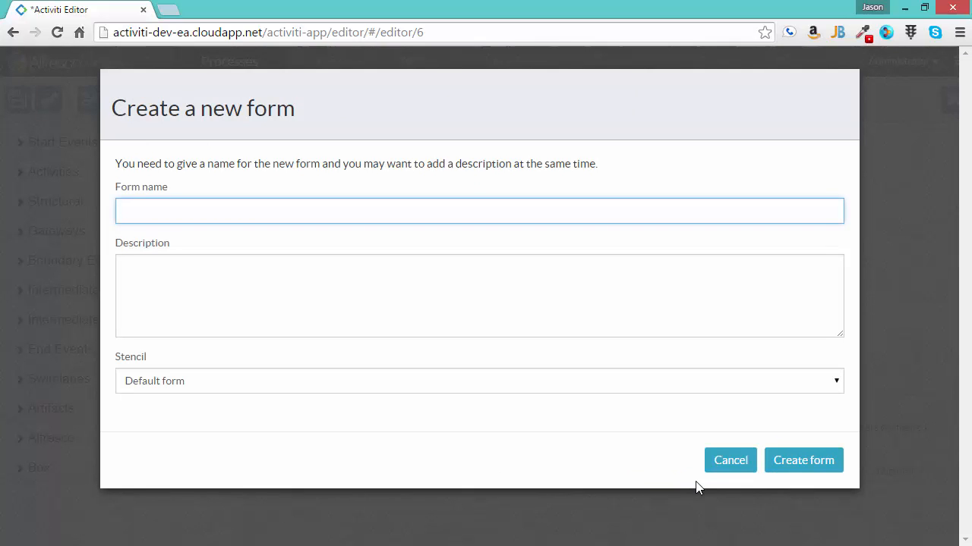
pyautogui.write('Get Zip Co')
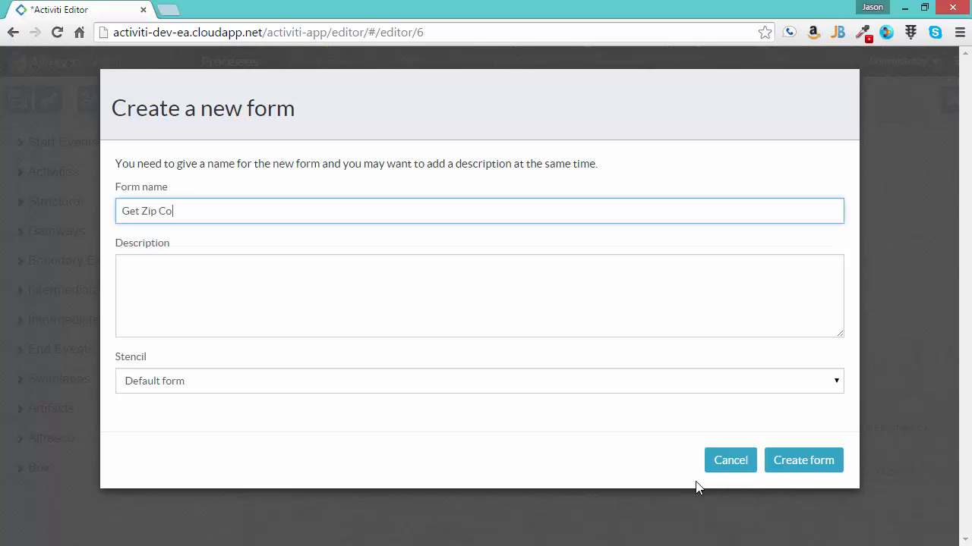
pyautogui.write('de Form')
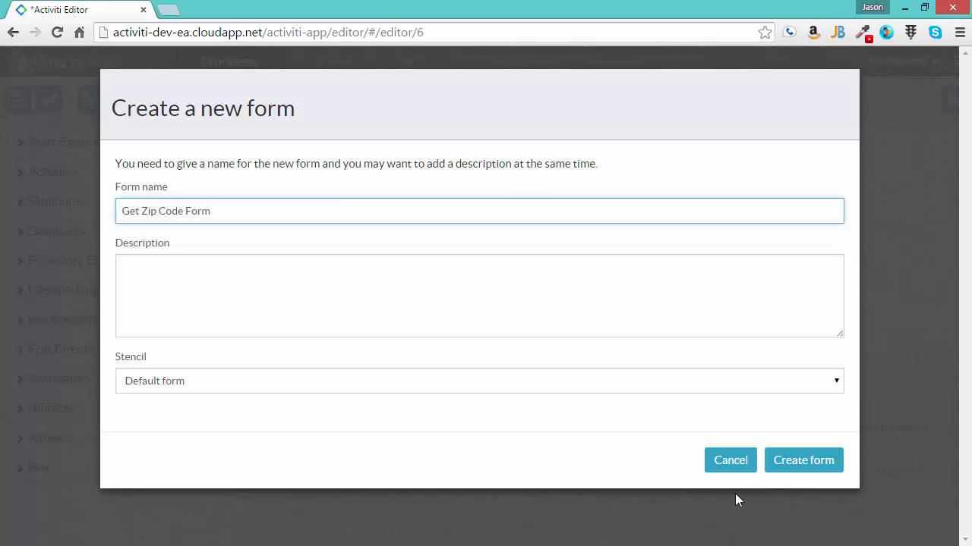
pyautogui.click(803, 460)
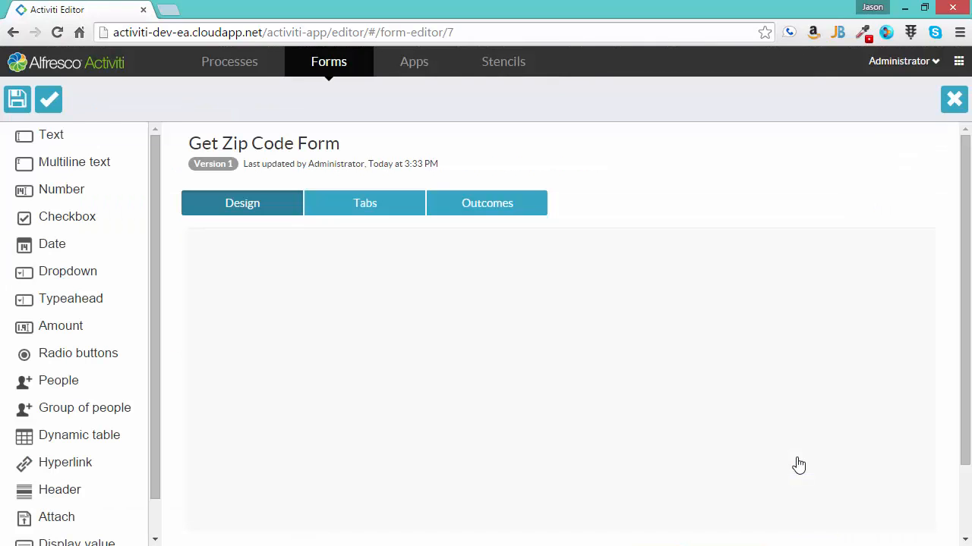
pyautogui.moveTo(82, 144)
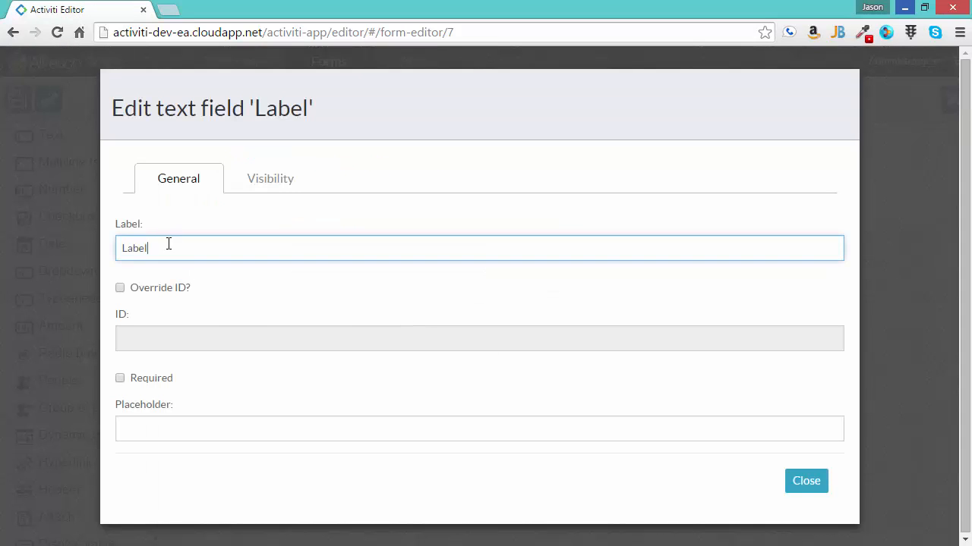
# - Add a text field labelled 'Please enter your zip code' with custom ID zipcode
pyautogui.write('Please')
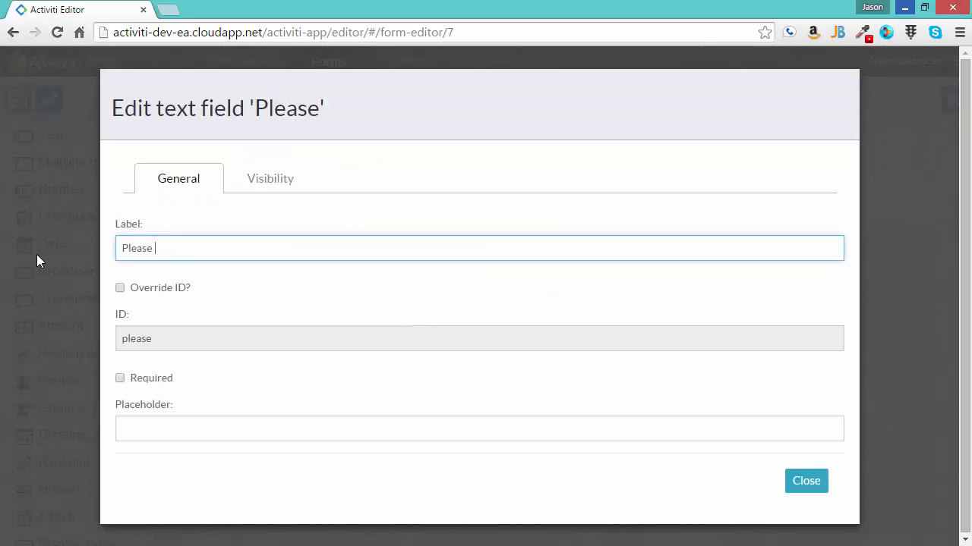
pyautogui.write('enter your z')
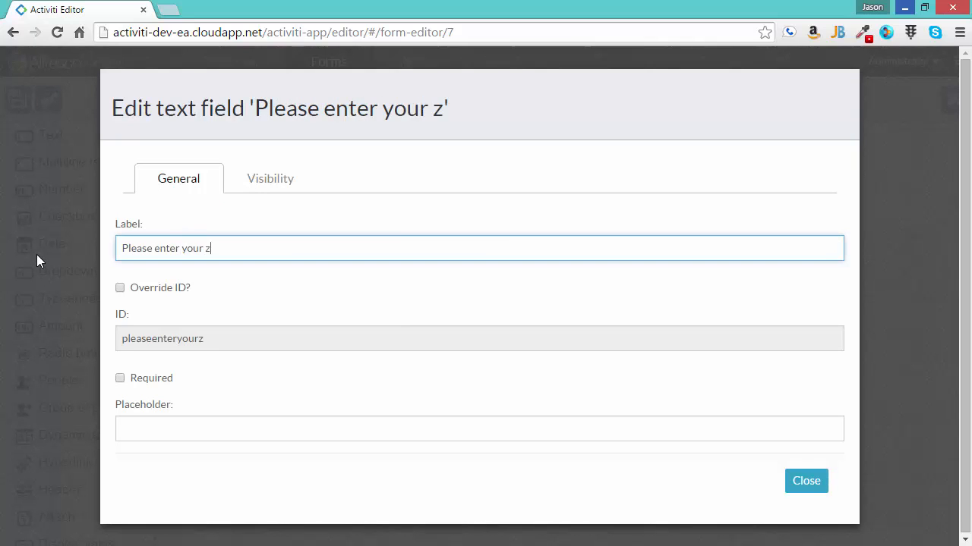
pyautogui.write('ip code')
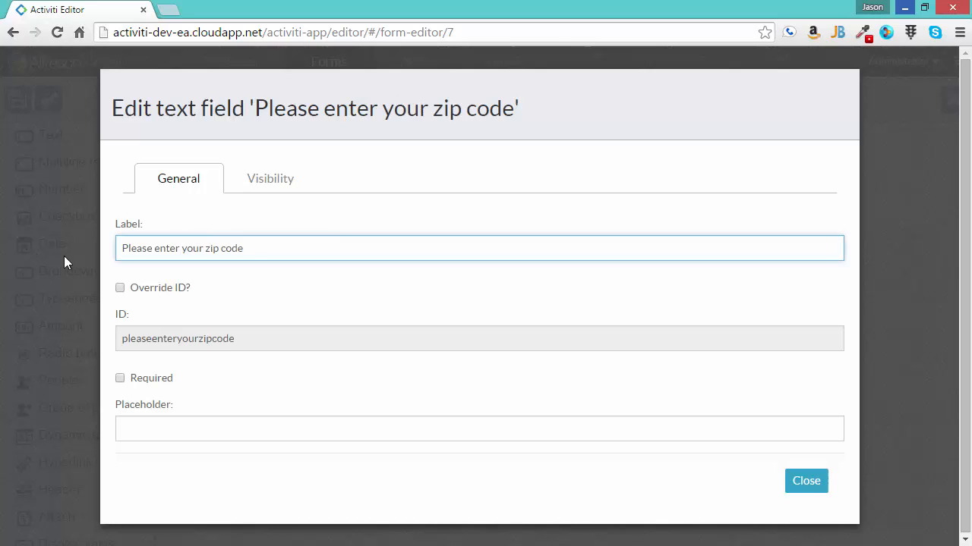
pyautogui.click(120, 288)
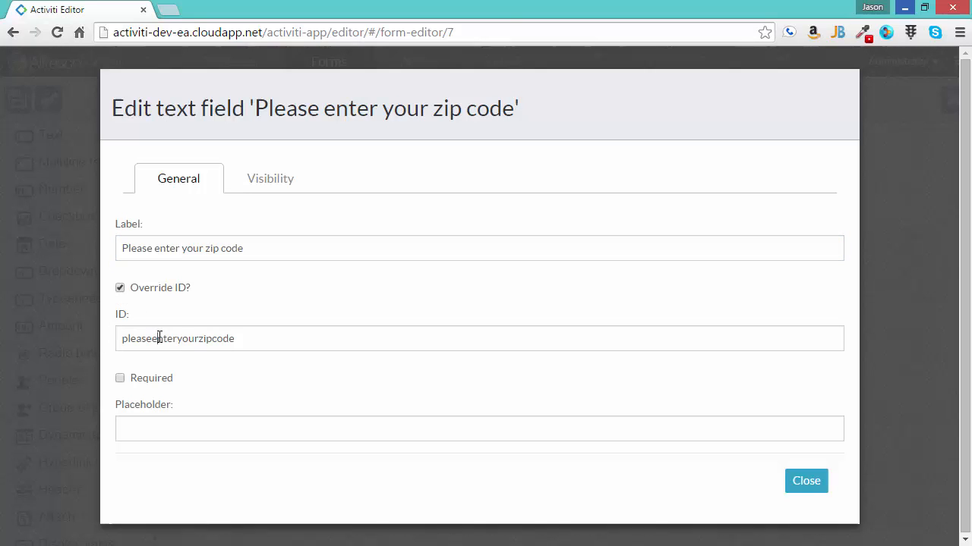
pyautogui.write('zipcode')
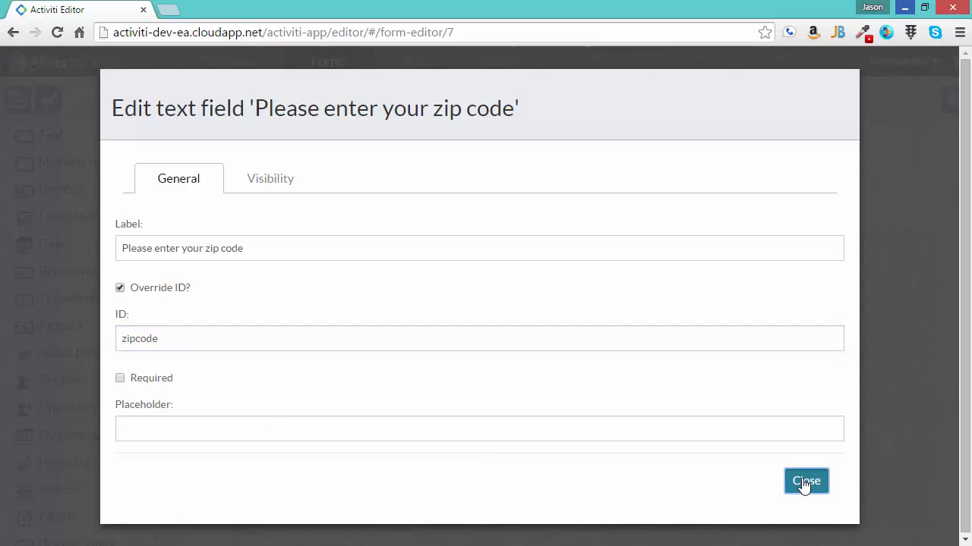
pyautogui.click(804, 481)
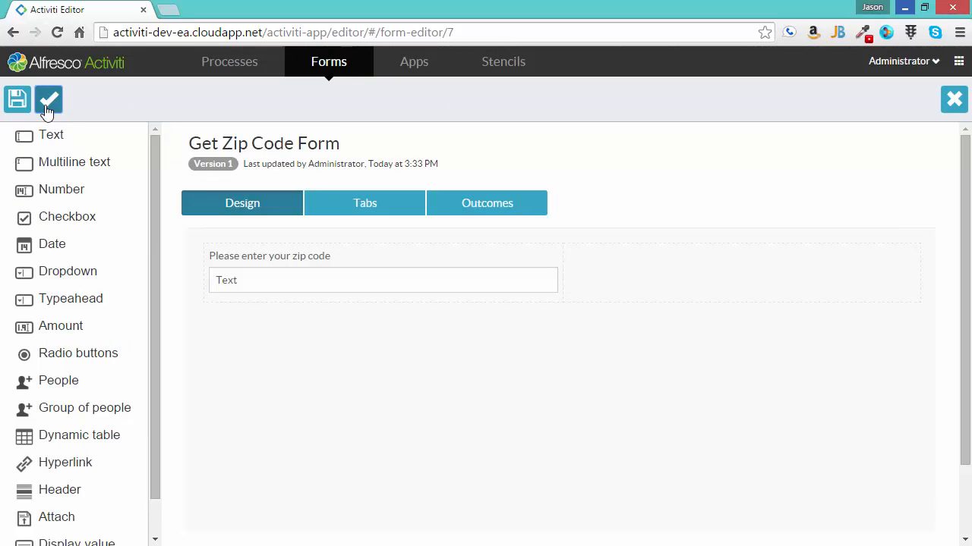
pyautogui.moveTo(33, 113)
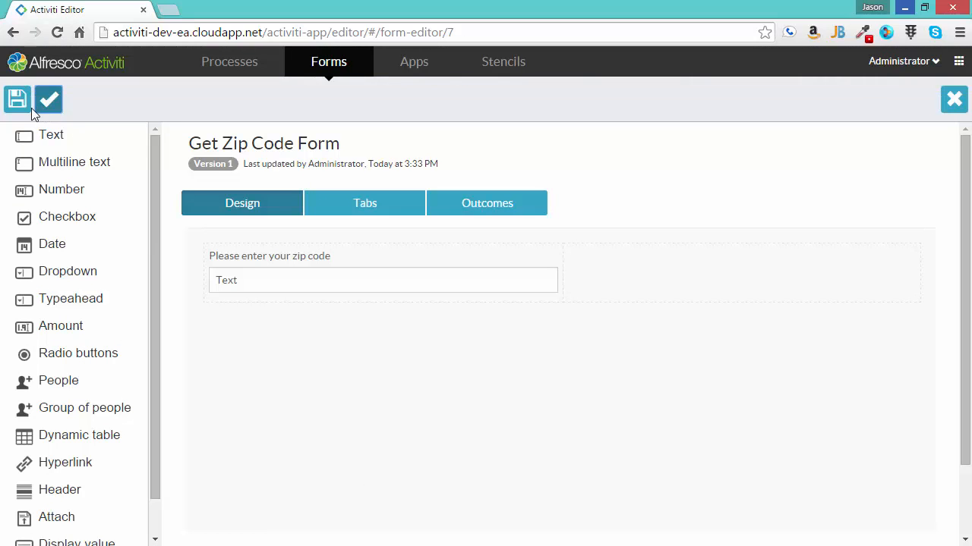
# - Save the Get Zip Code Form and close its editor
pyautogui.click(17, 100)
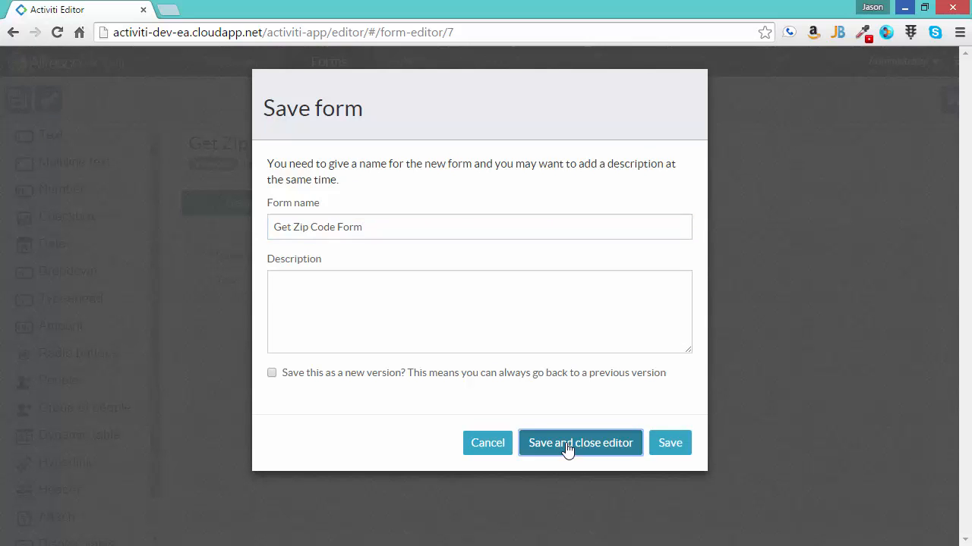
pyautogui.click(579, 444)
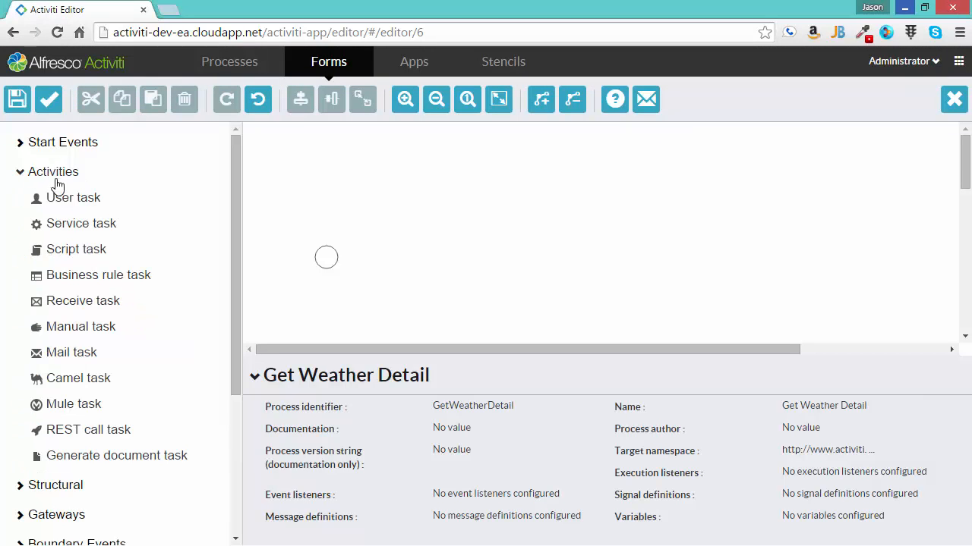
pyautogui.moveTo(70, 438)
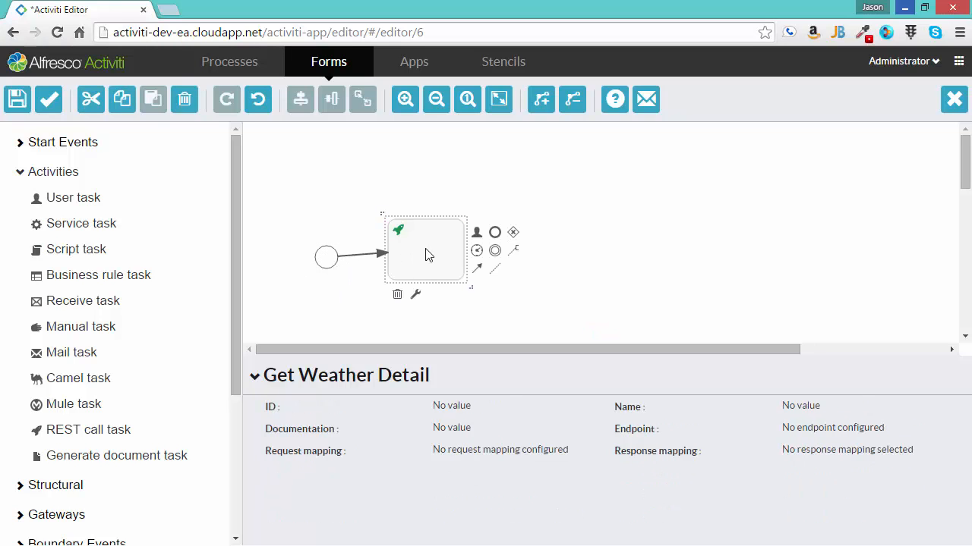
pyautogui.moveTo(437, 267)
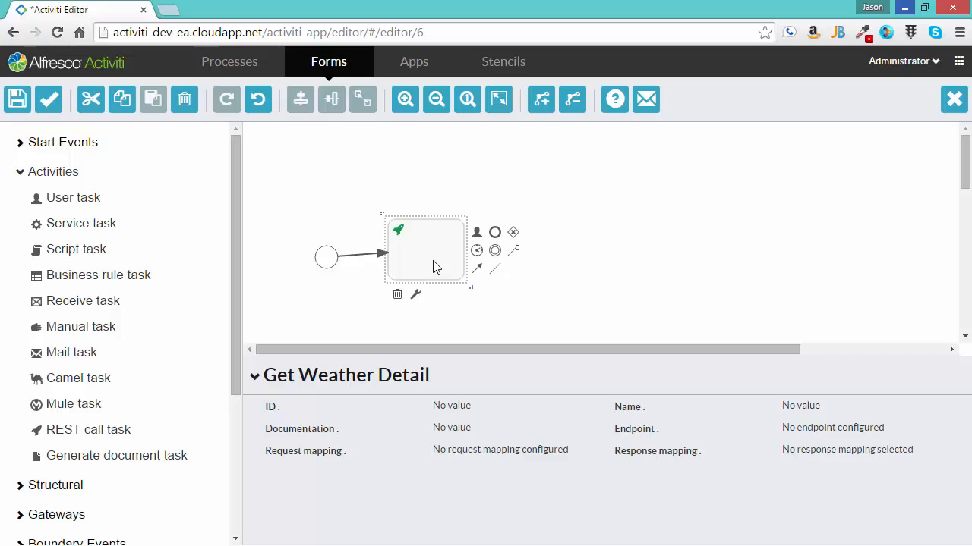
pyautogui.moveTo(444, 428)
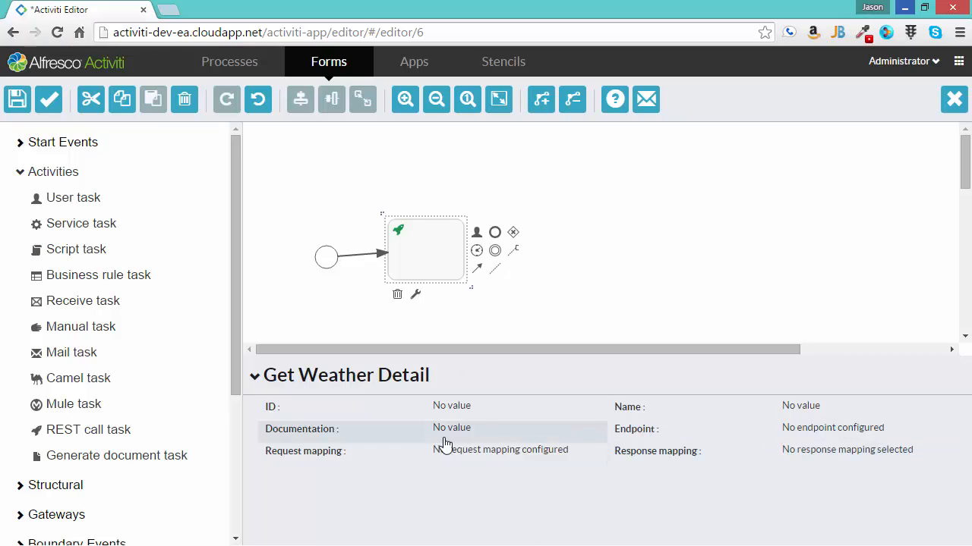
pyautogui.moveTo(835, 428)
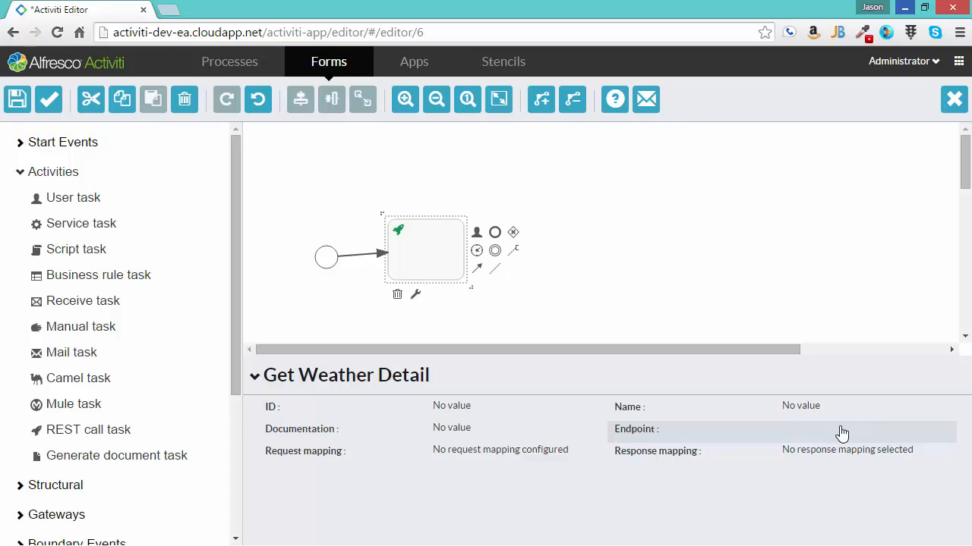
# - Set the REST task's base endpoint to Weather Service with REST URL /${zipcode}.json
pyautogui.click(841, 432)
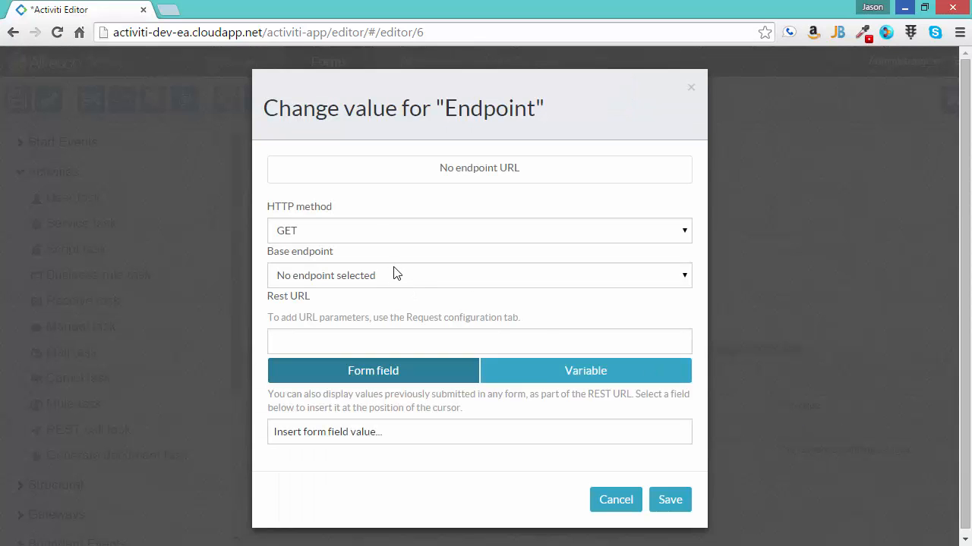
pyautogui.click(479, 275)
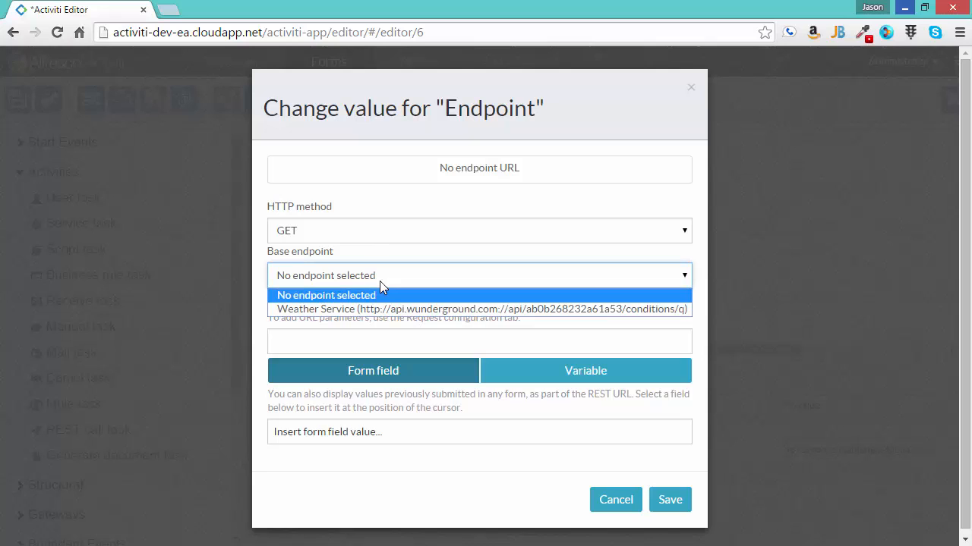
pyautogui.moveTo(393, 309)
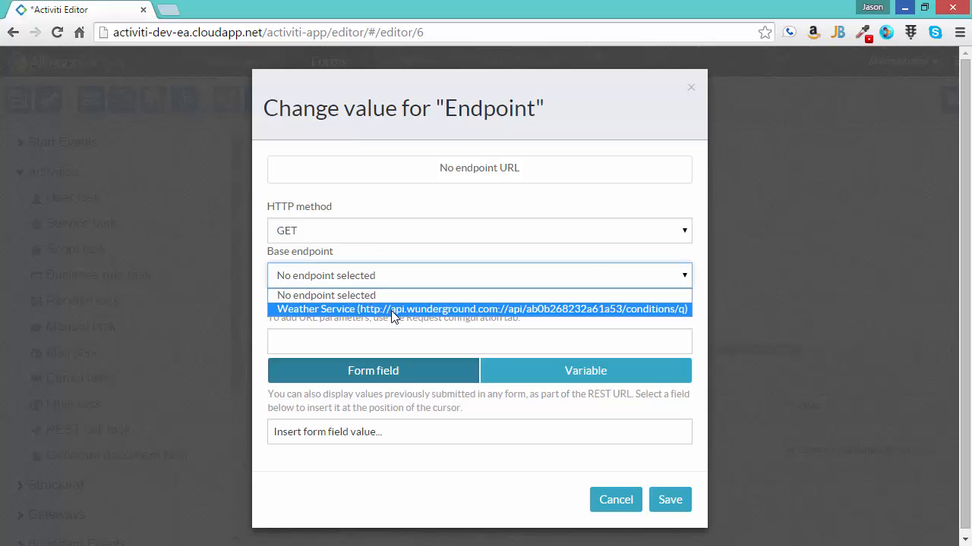
pyautogui.click(480, 310)
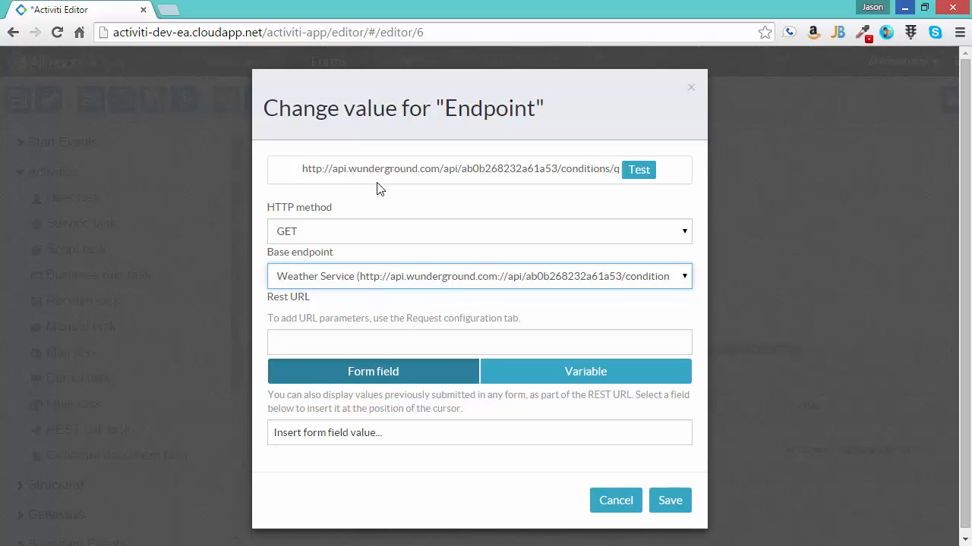
pyautogui.moveTo(528, 170)
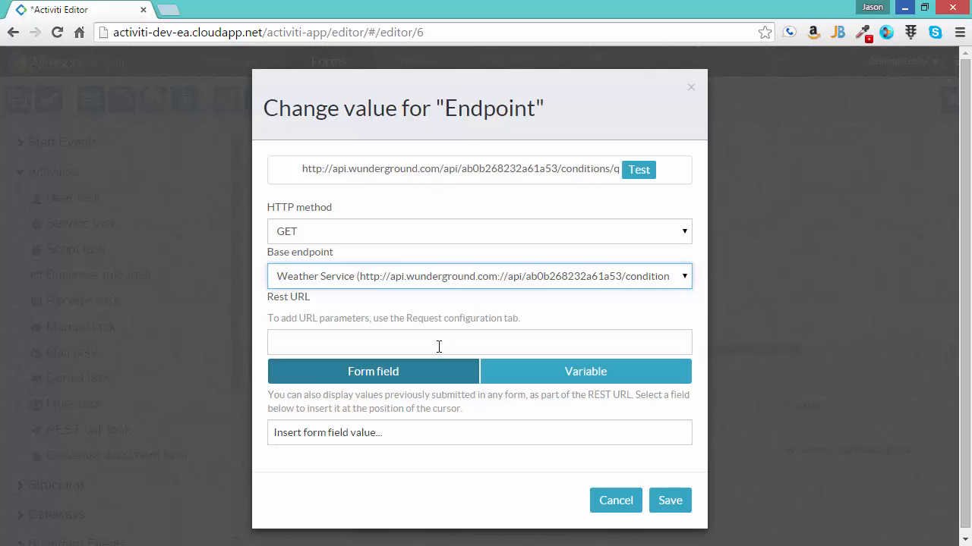
pyautogui.click(478, 341)
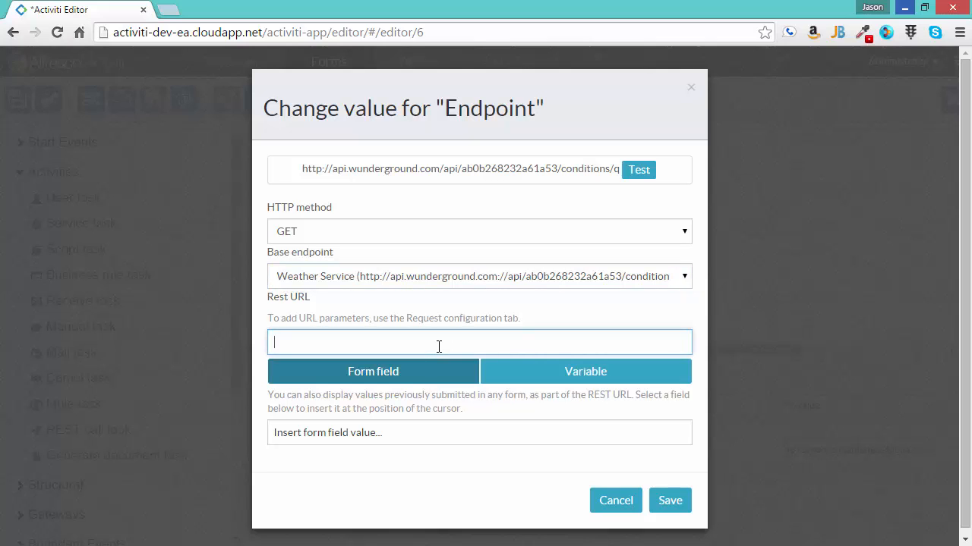
pyautogui.write('/${zipcode}.')
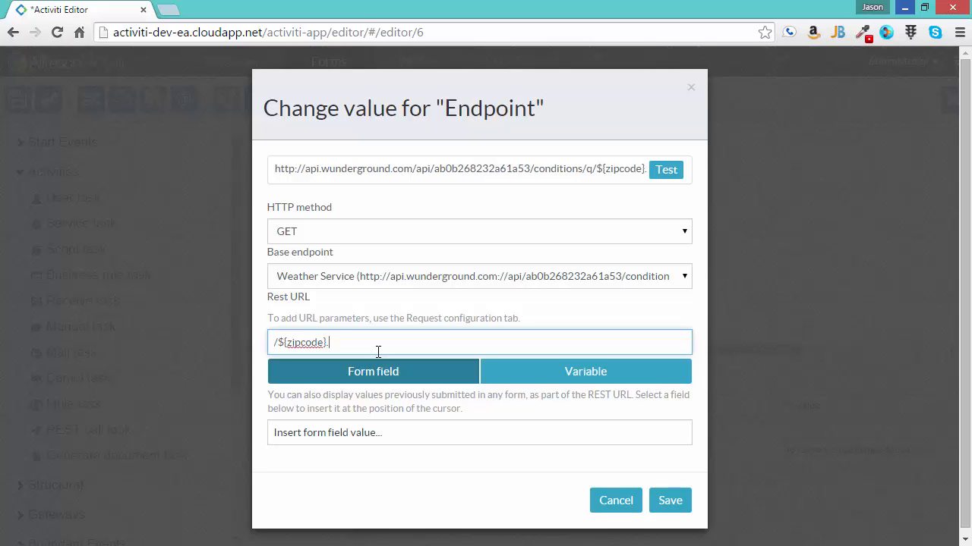
pyautogui.write('json')
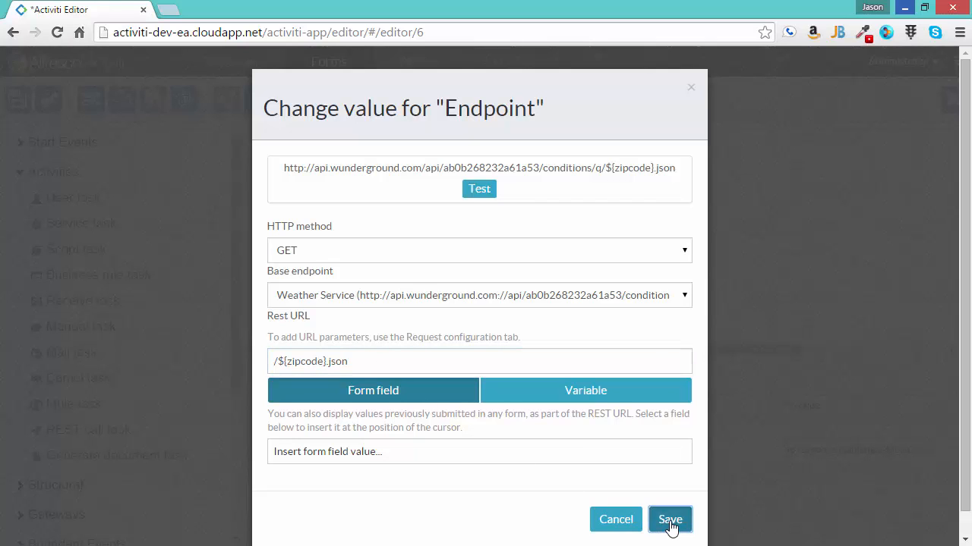
pyautogui.moveTo(480, 189)
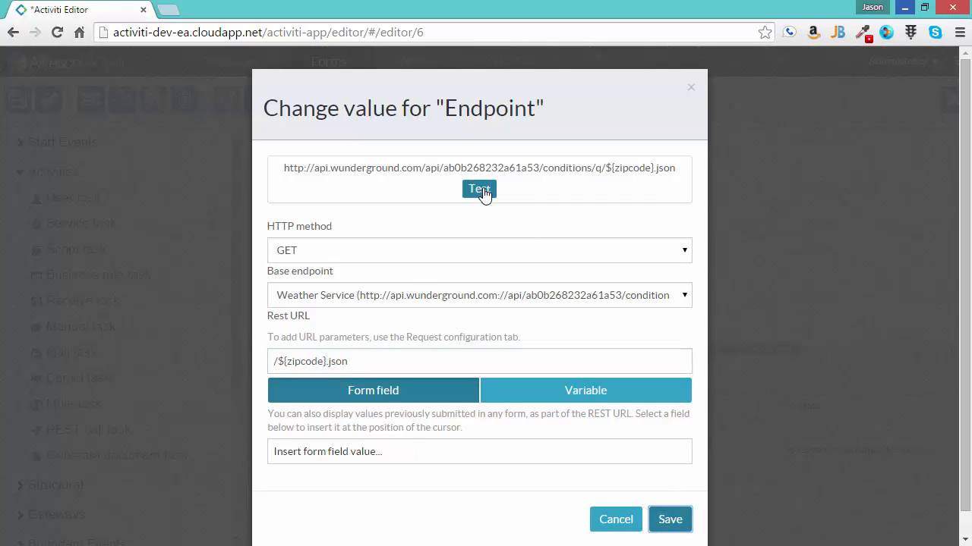
pyautogui.click(480, 188)
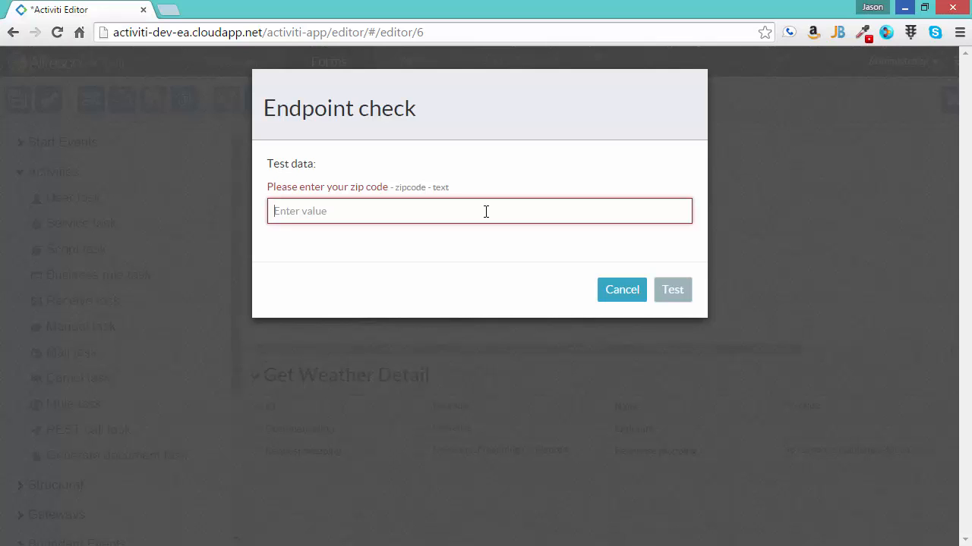
pyautogui.write('07054')
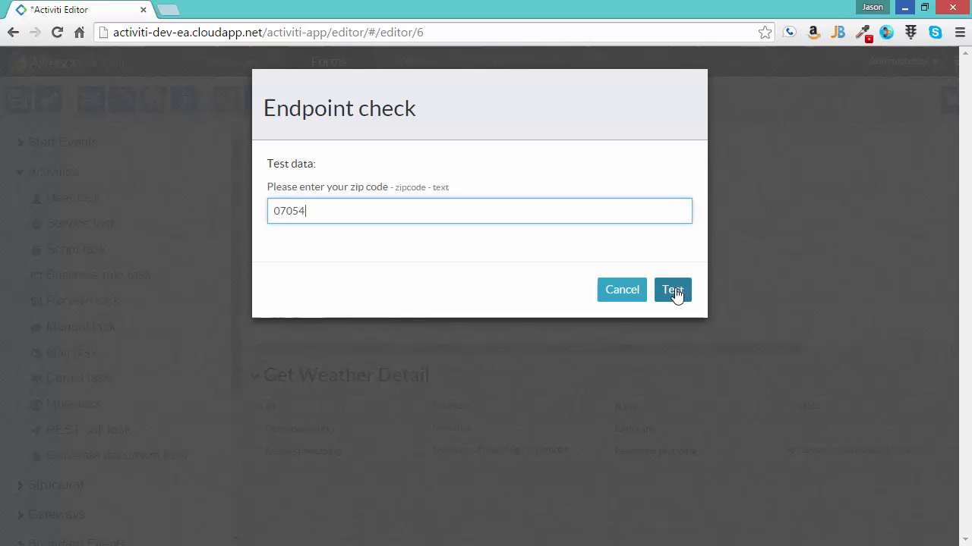
pyautogui.click(671, 290)
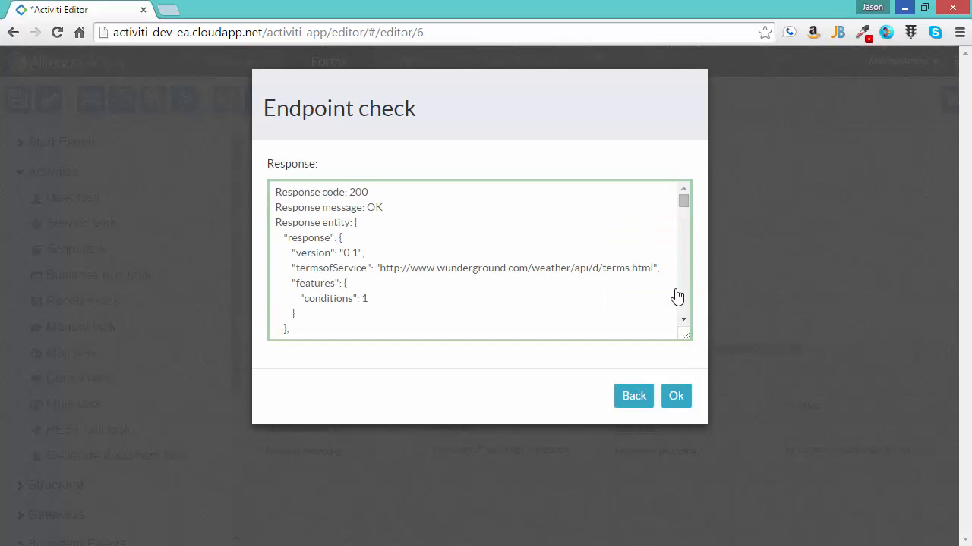
pyautogui.scroll(-3)
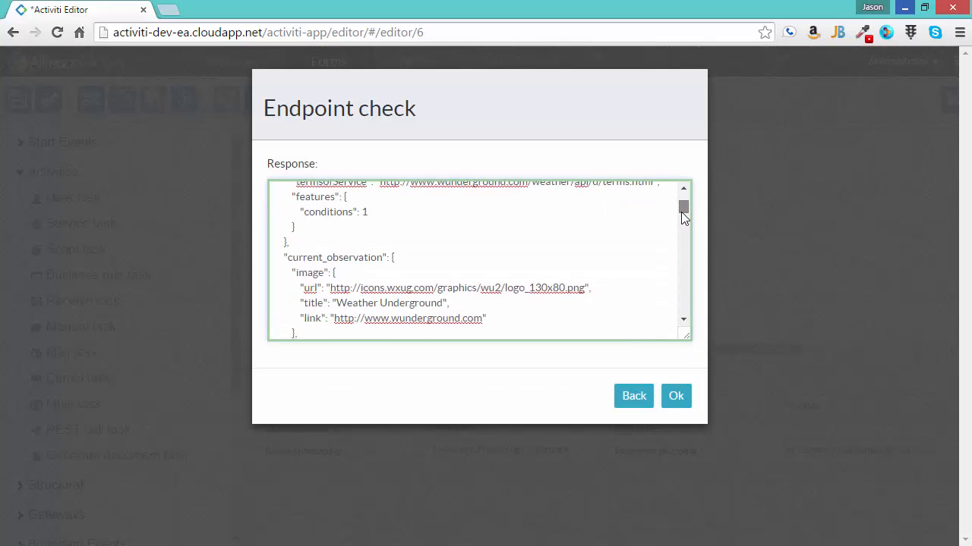
pyautogui.scroll(-3)
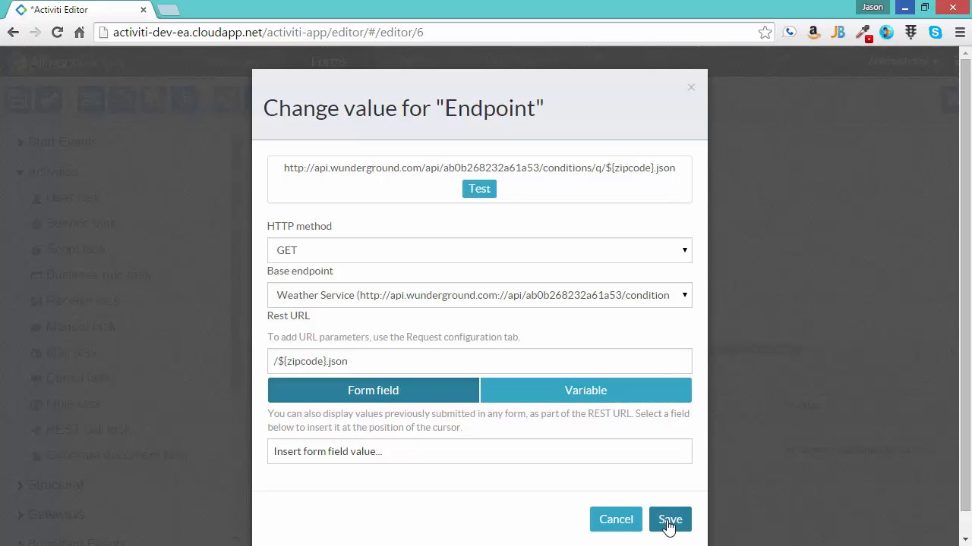
# - Save the REST task's endpoint configuration
pyautogui.click(669, 519)
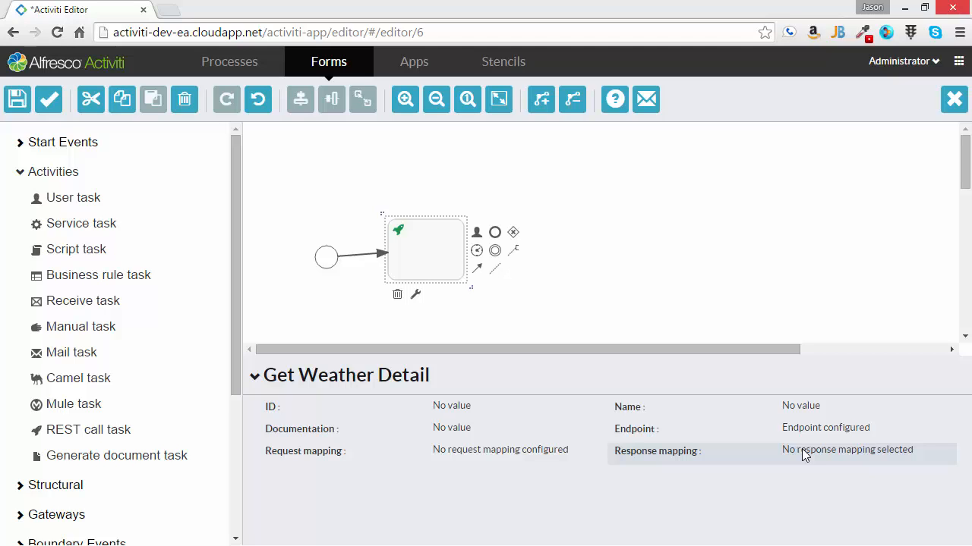
pyautogui.moveTo(700, 458)
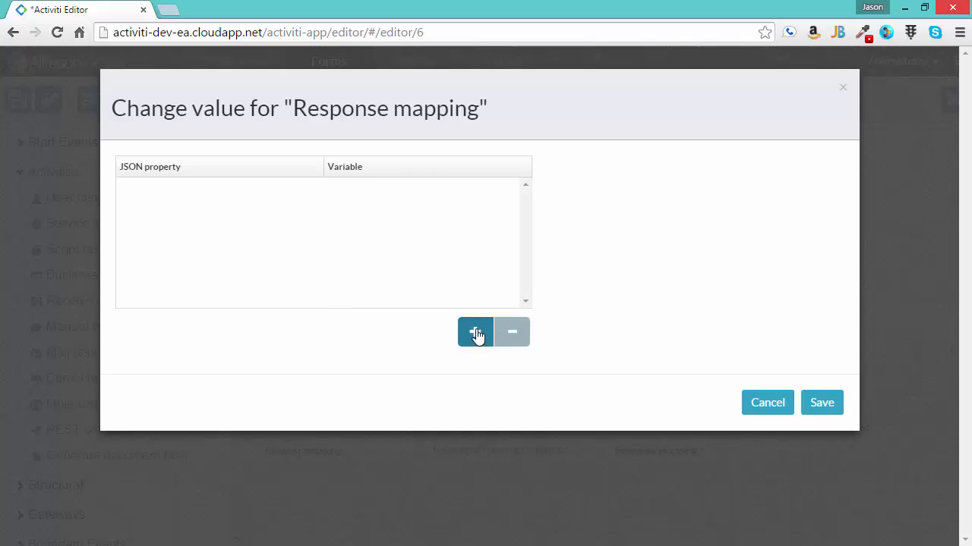
# - Add a mapping current_observation.display_location.zip → zip and start another row
pyautogui.click(473, 331)
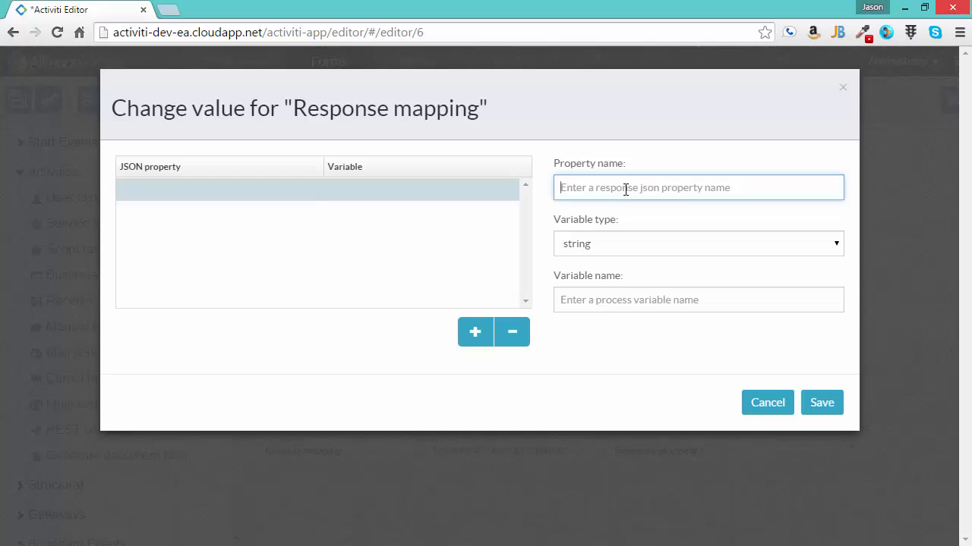
pyautogui.write('current_observation.display_location.zip')
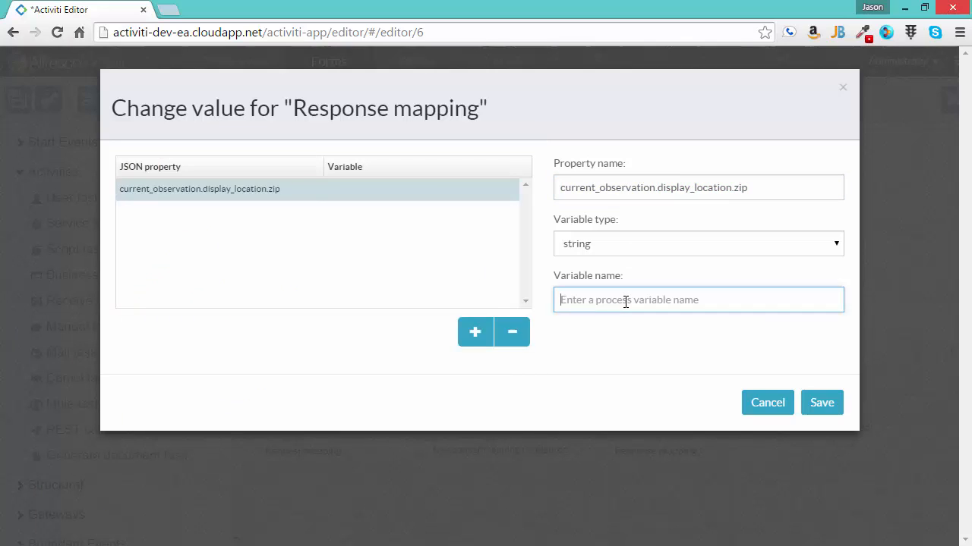
pyautogui.write('z')
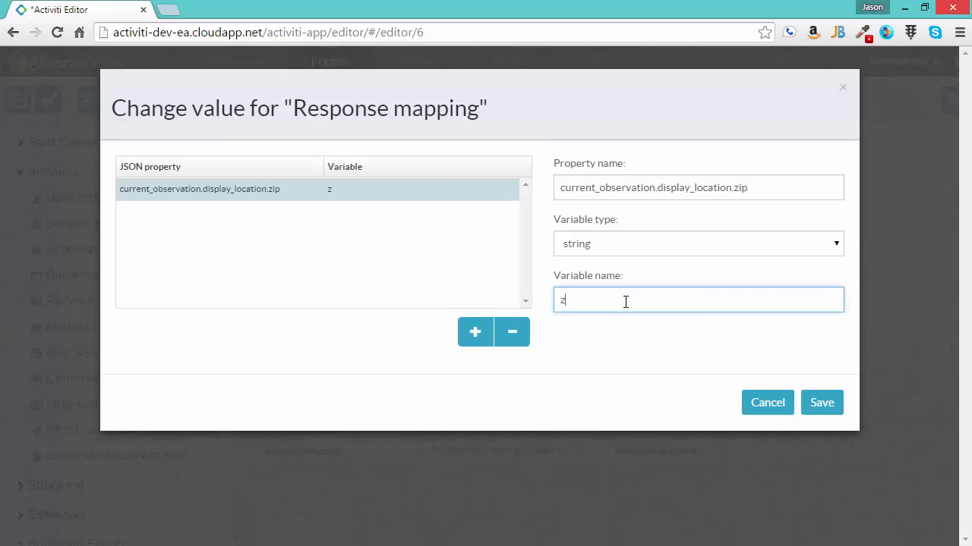
pyautogui.write('ip')
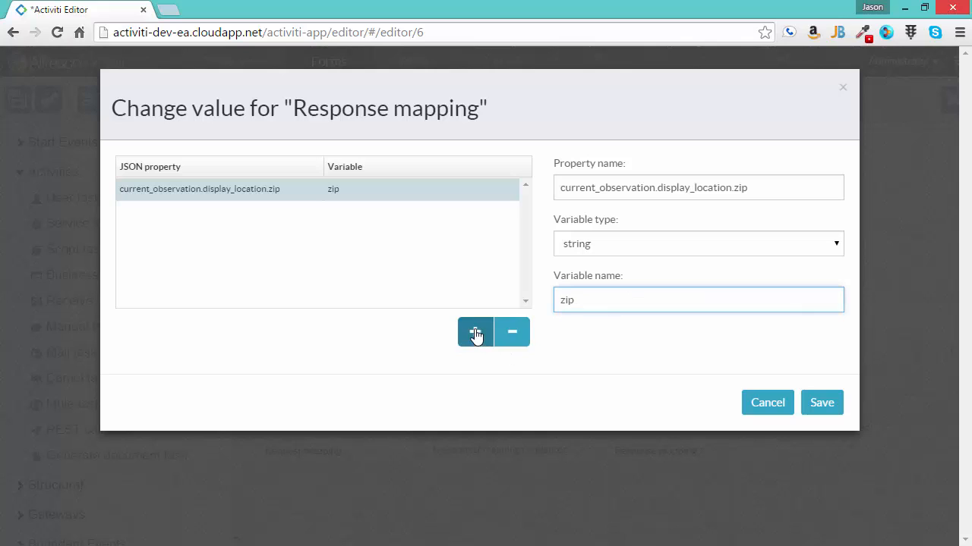
pyautogui.click(474, 332)
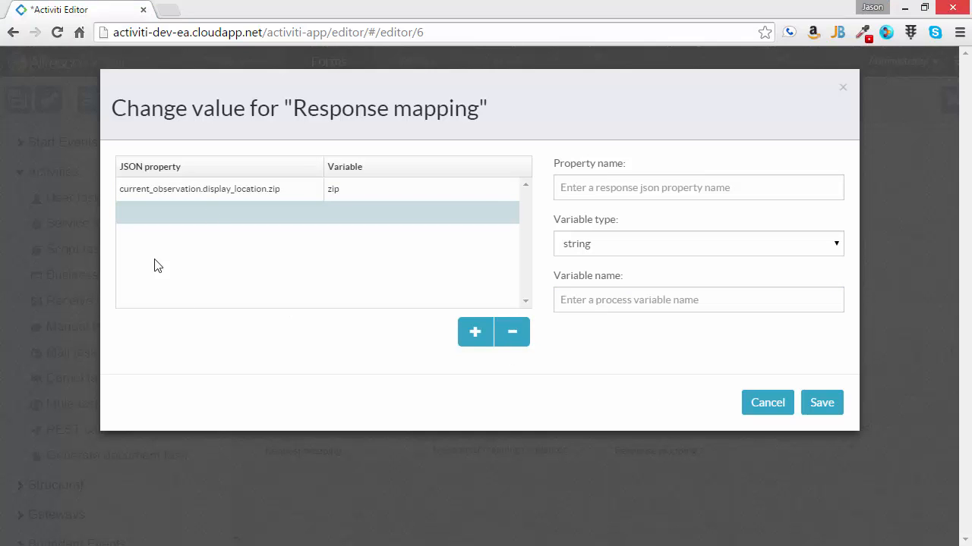
# - Map display_location.full → city and temperature_string → temp
pyautogui.write('current_observation.display_location.full')
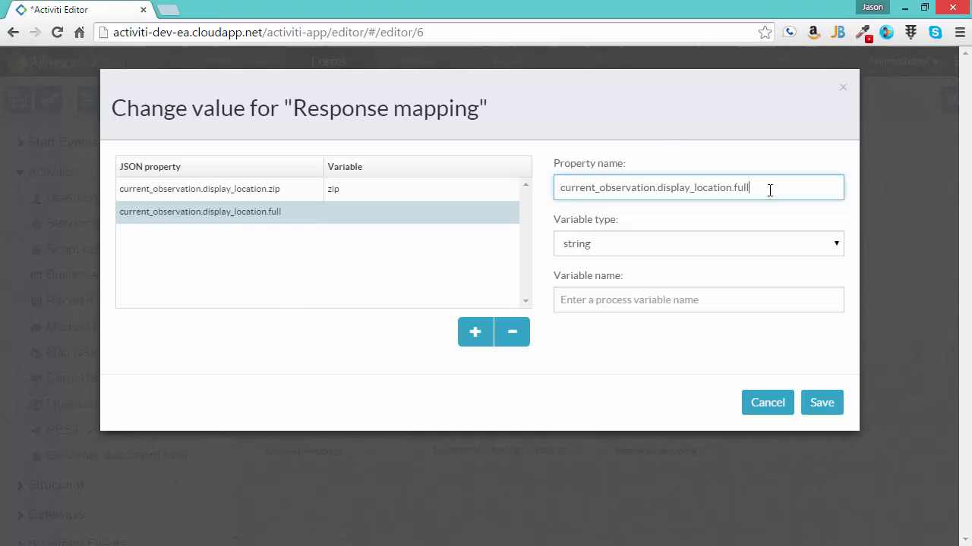
pyautogui.click(698, 299)
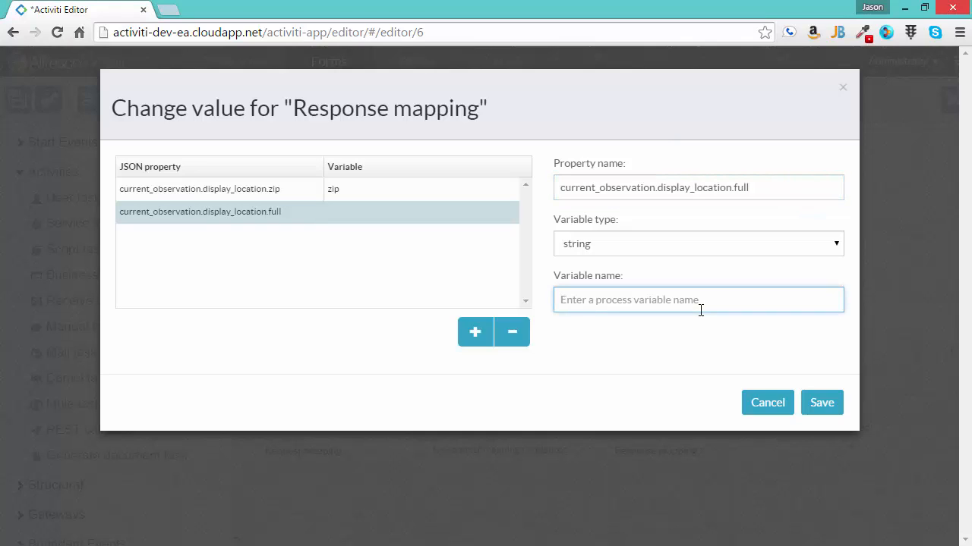
pyautogui.write('city')
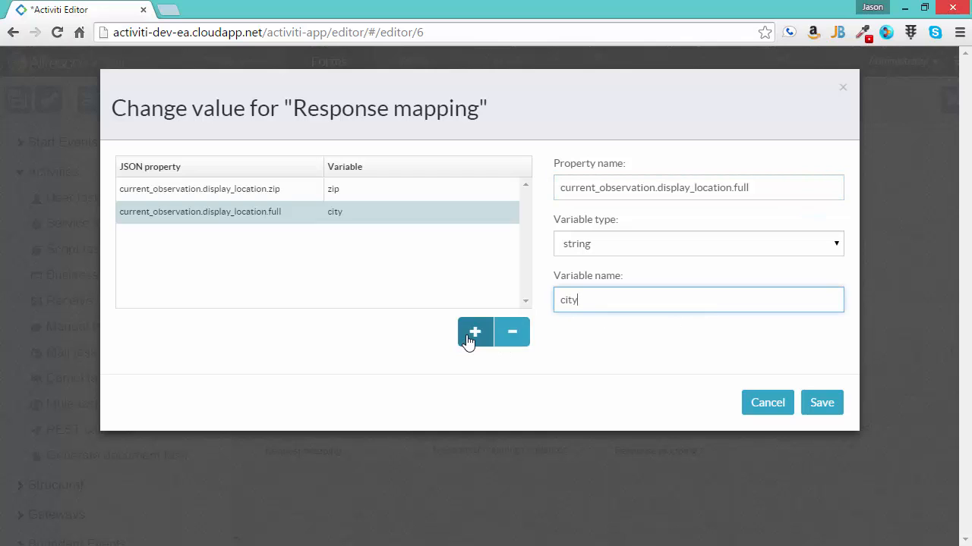
pyautogui.click(473, 331)
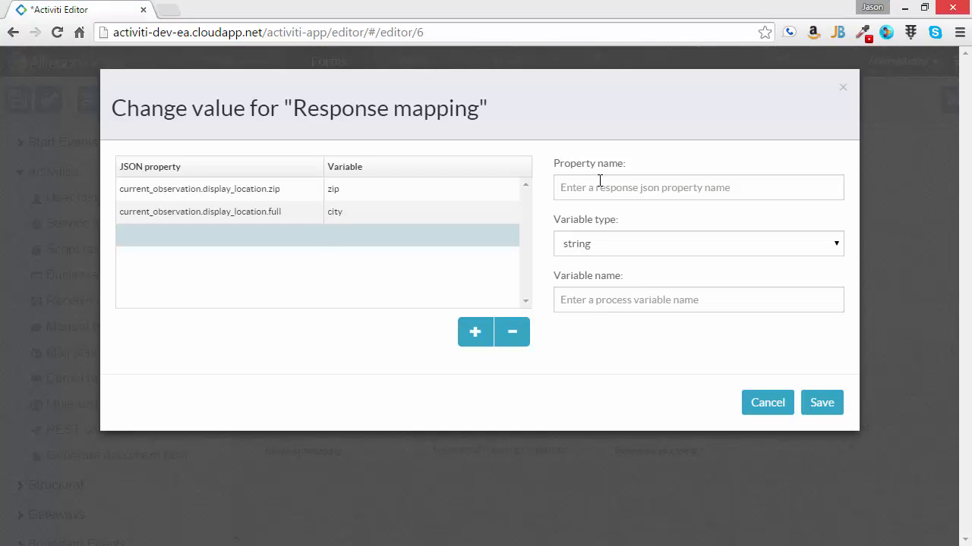
pyautogui.write('current_observation.temperature_string')
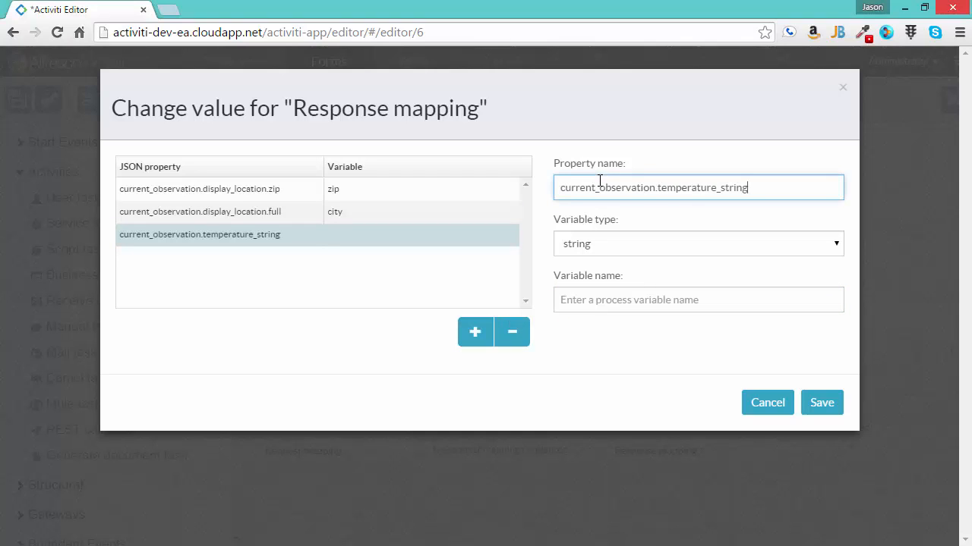
pyautogui.click(698, 299)
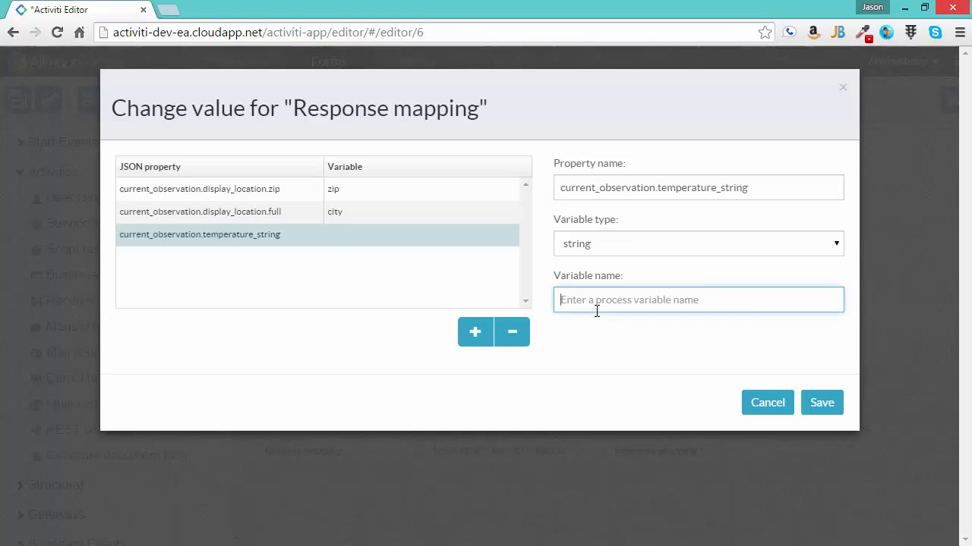
pyautogui.write('temp')
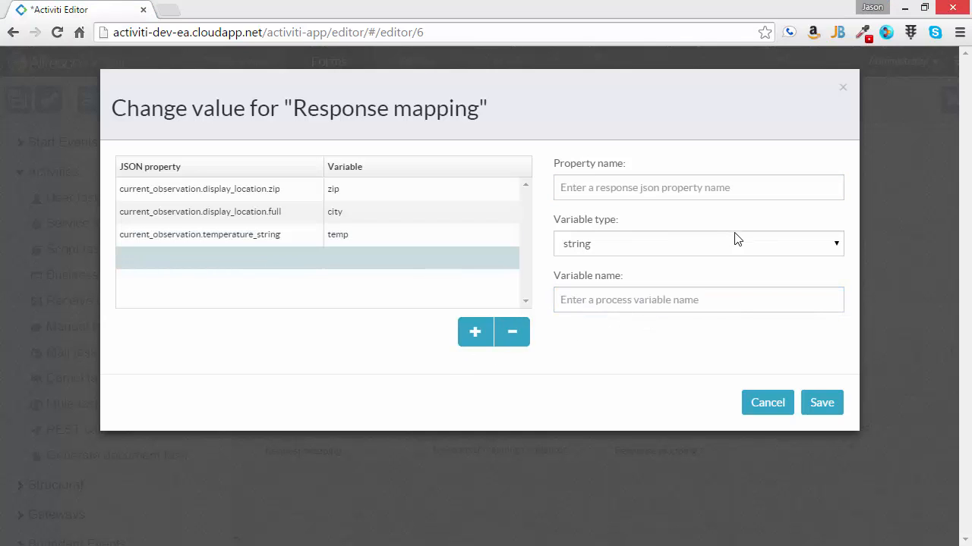
# - Map current_observation.nowcast → nowcast and save the response mappings
pyautogui.click(697, 188)
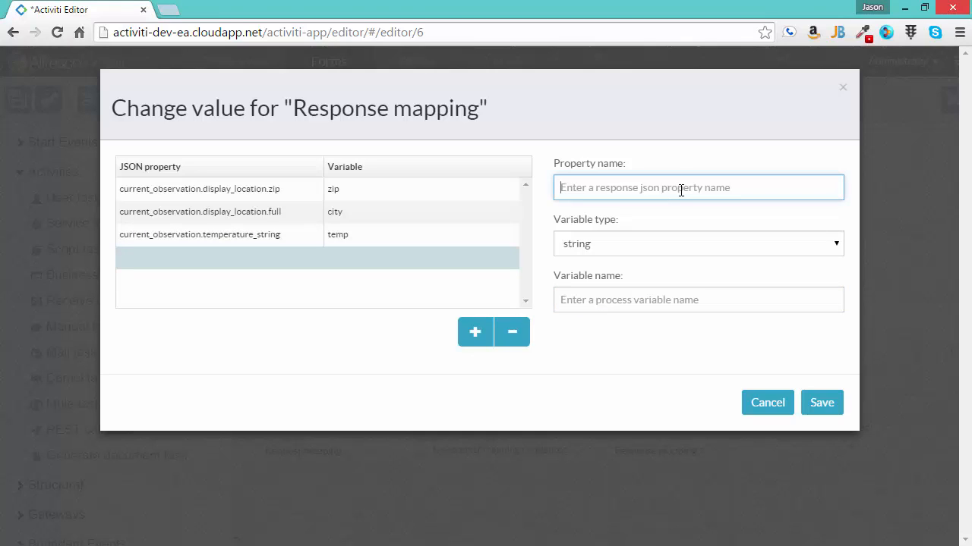
pyautogui.click(696, 188)
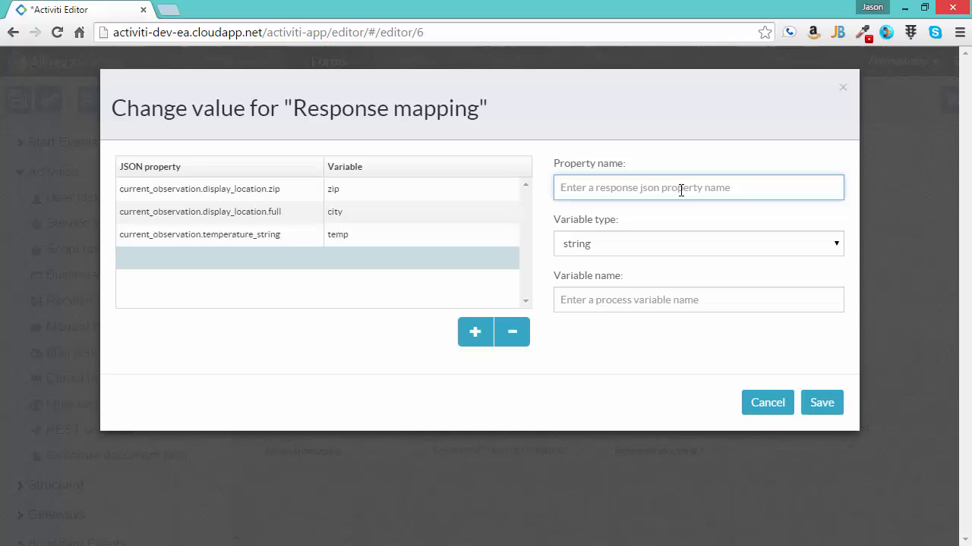
pyautogui.write('current_observation.nowcast')
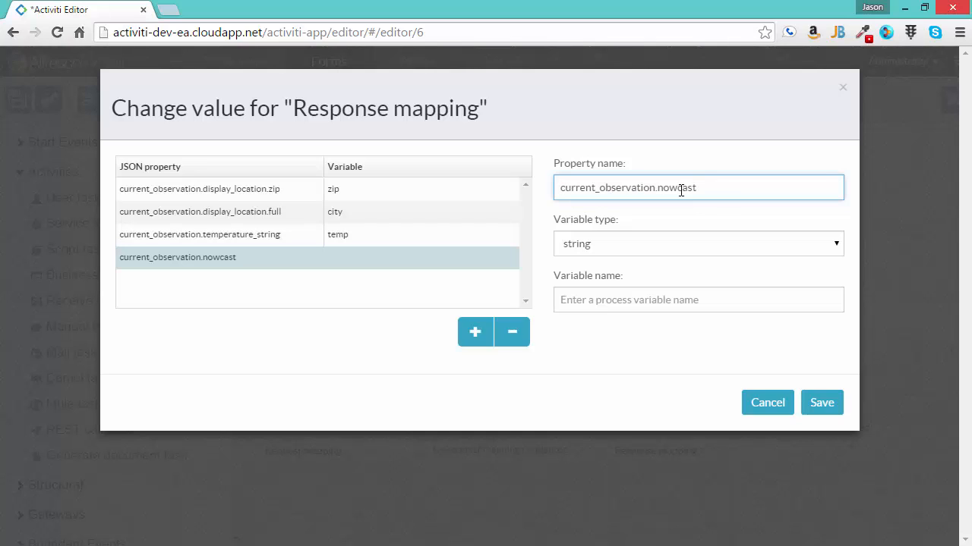
pyautogui.write('nowcast')
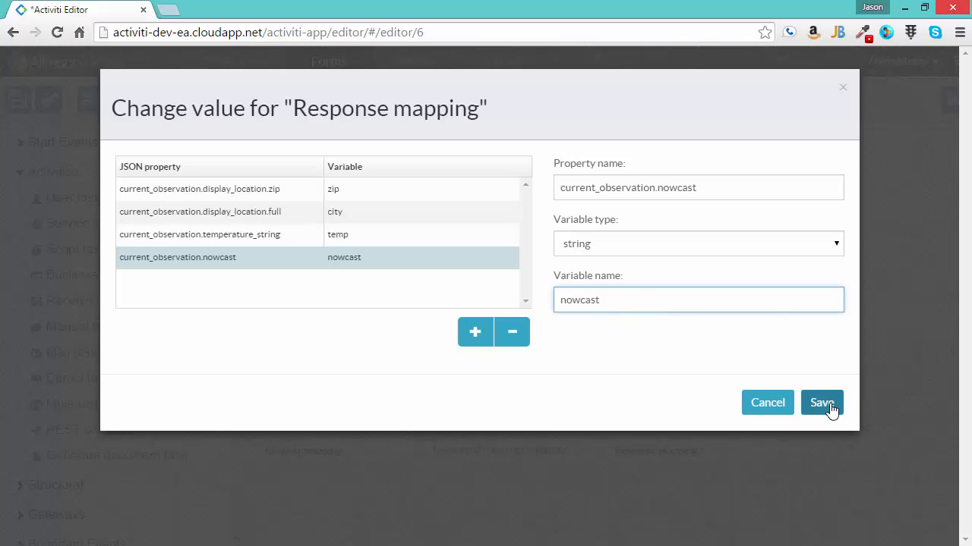
pyautogui.click(820, 402)
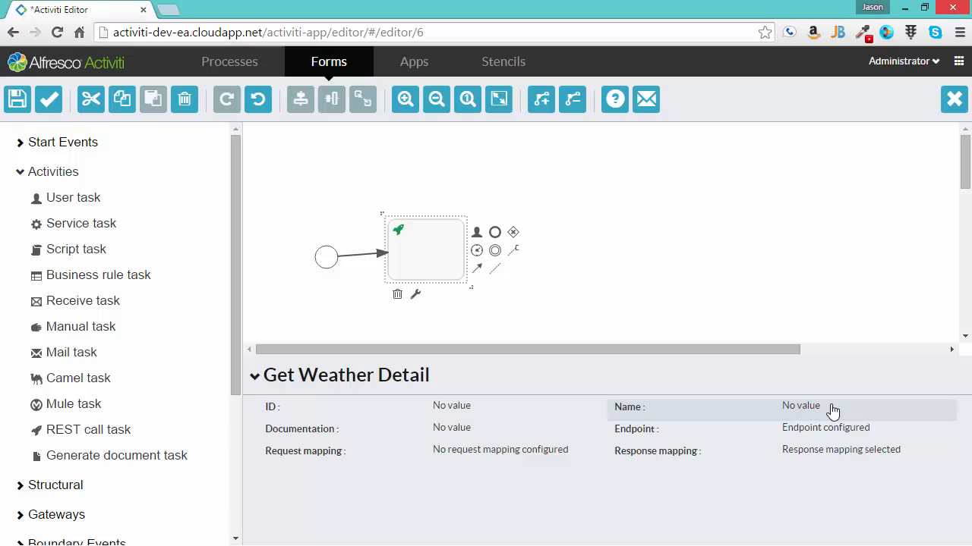
pyautogui.moveTo(513, 250)
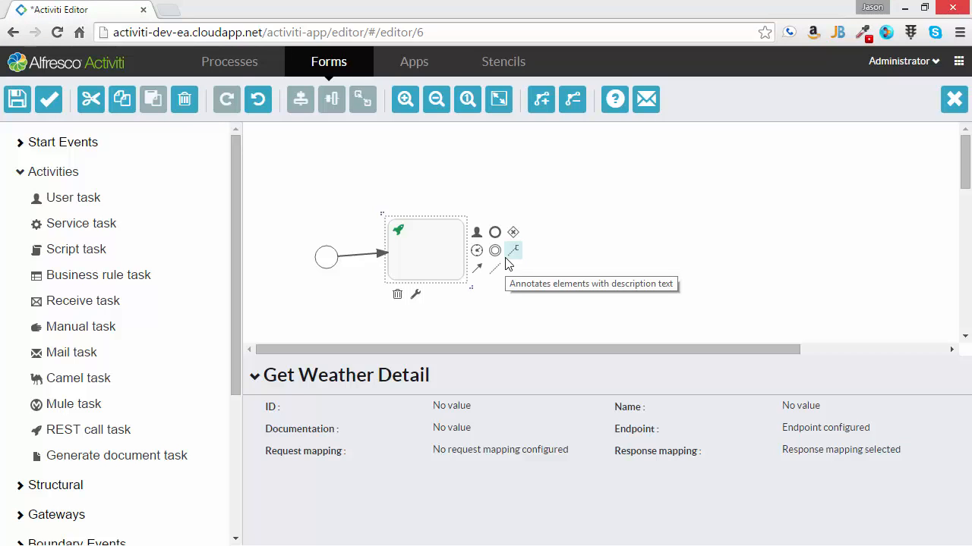
pyautogui.moveTo(477, 234)
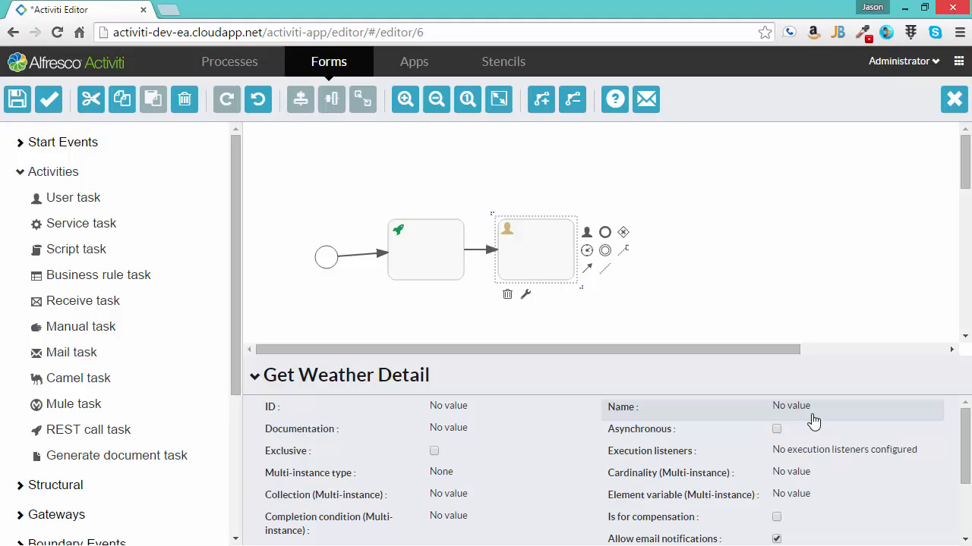
# - Name the new user task Display Weather Data and bring up its Referenced form chooser
pyautogui.write('Display W')
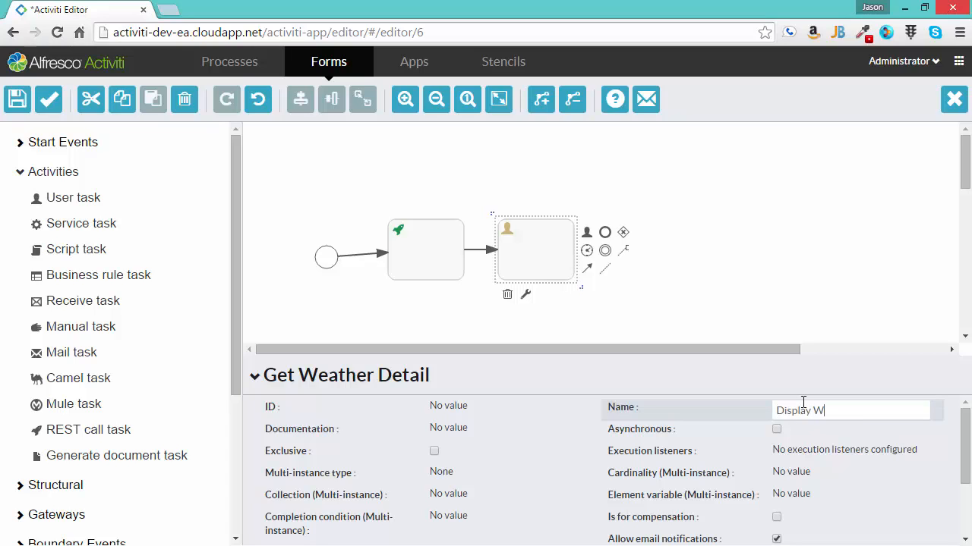
pyautogui.write('eather Data')
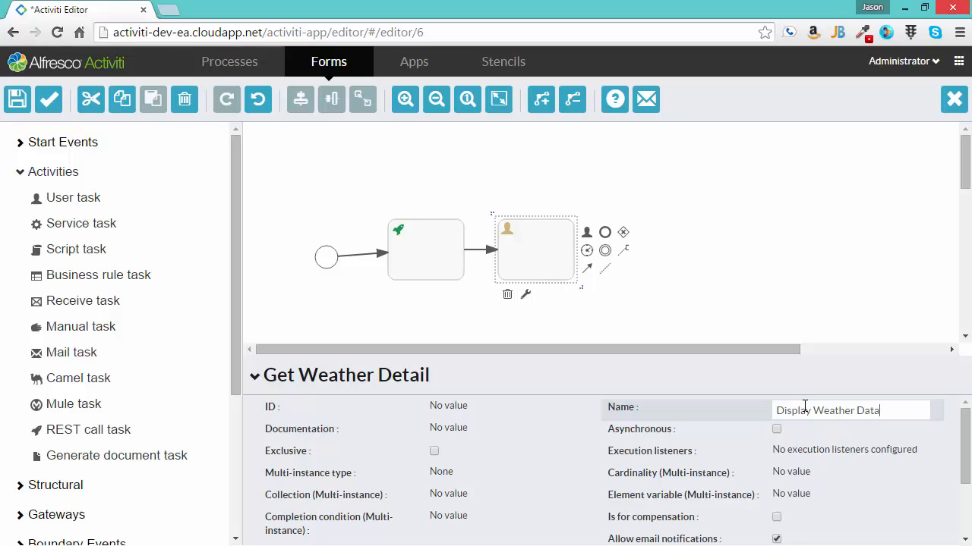
pyautogui.scroll(-3)
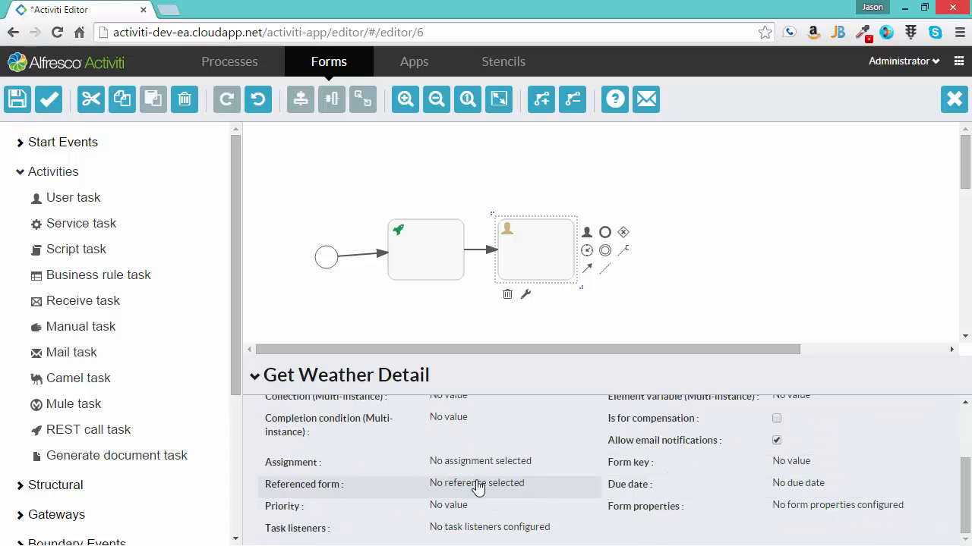
pyautogui.click(477, 483)
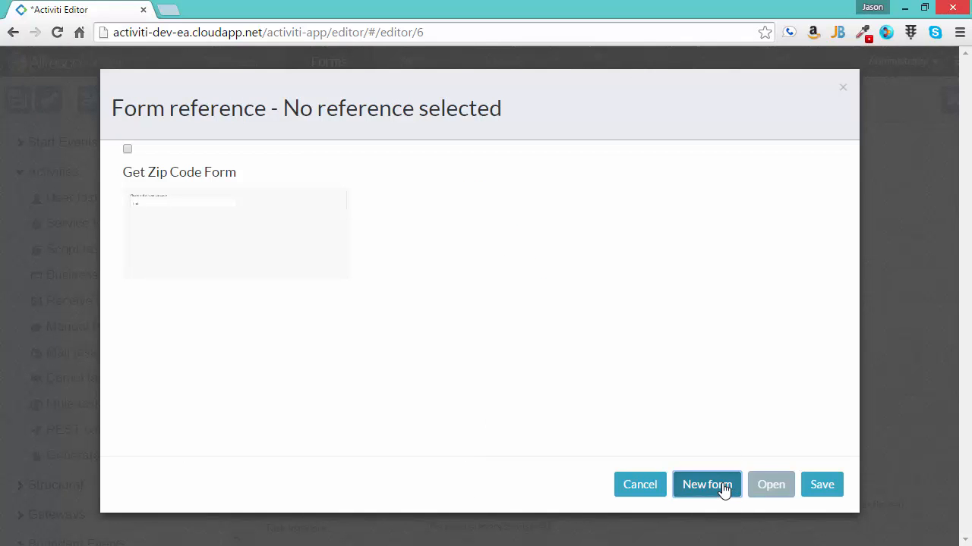
# - Create a new form named Display Weather Data Form and open it in the designer
pyautogui.click(704, 484)
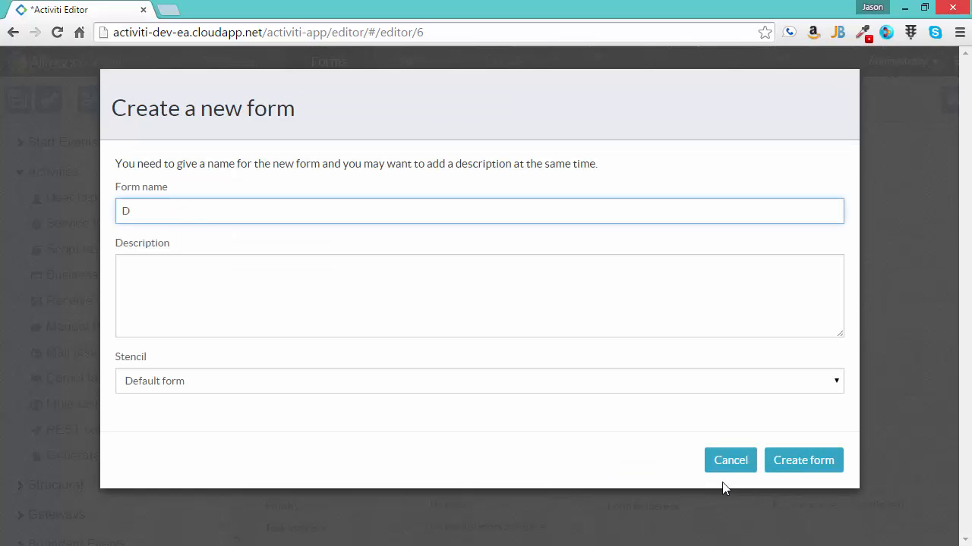
pyautogui.write('isplay')
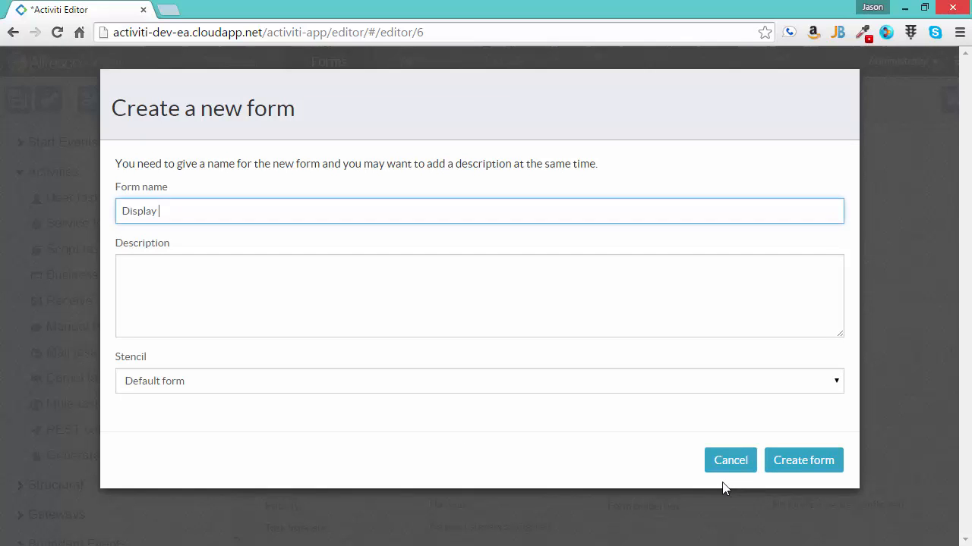
pyautogui.write('Weather Data')
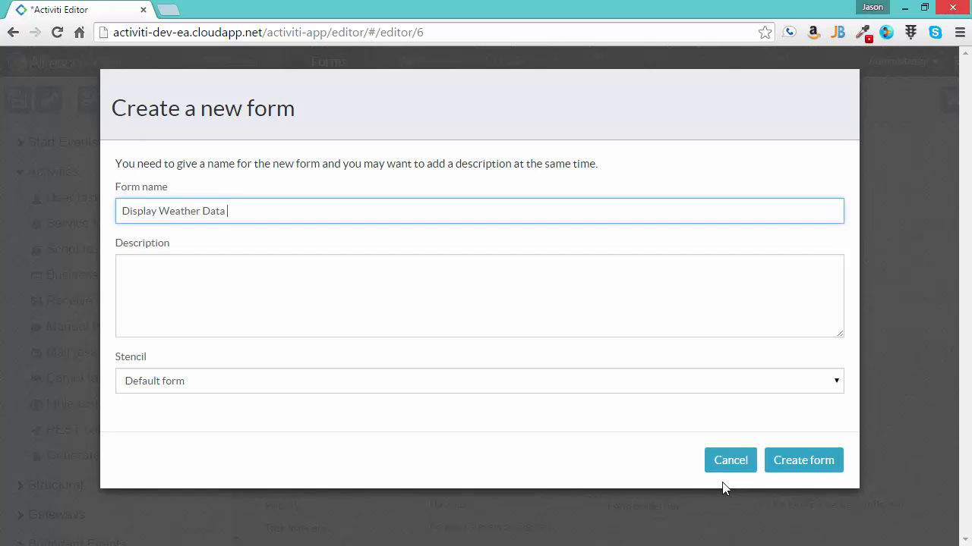
pyautogui.write('Form')
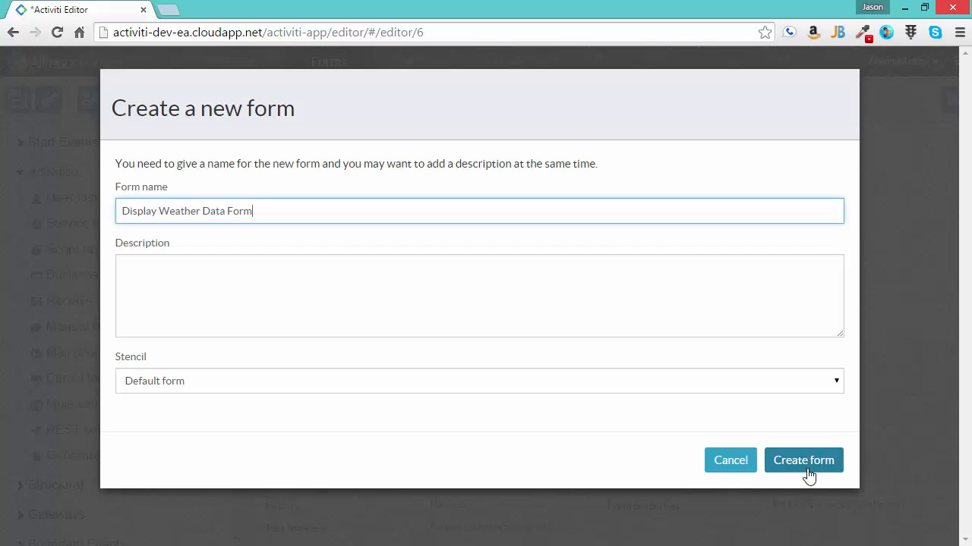
pyautogui.click(803, 460)
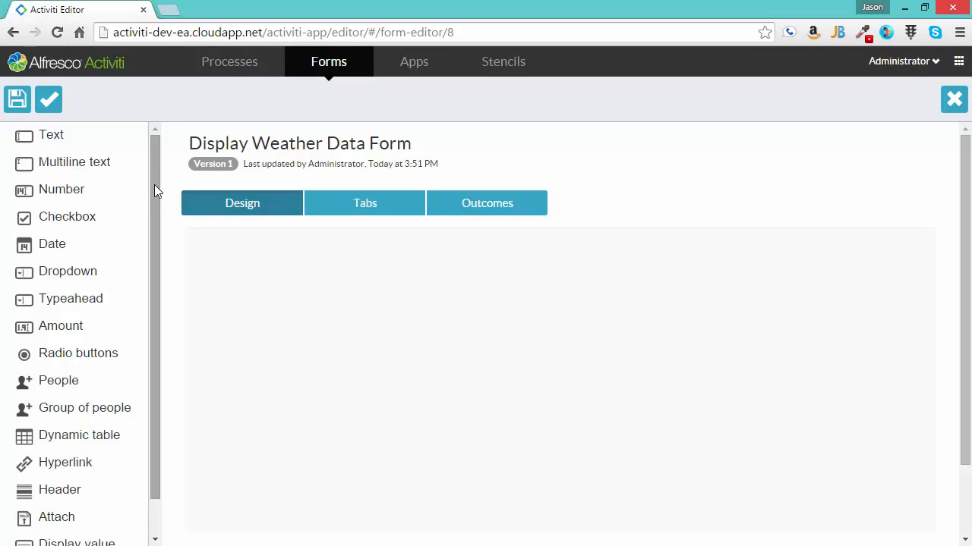
# - Add a display value labelled Zip Code bound to the zip process variable
pyautogui.scroll(-3)
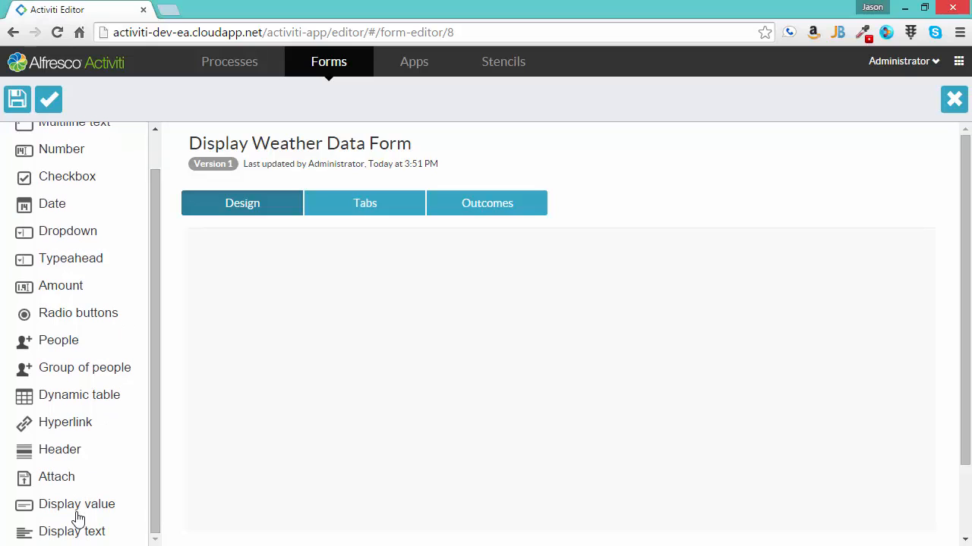
pyautogui.moveTo(76, 504); pyautogui.dragTo(287, 267)
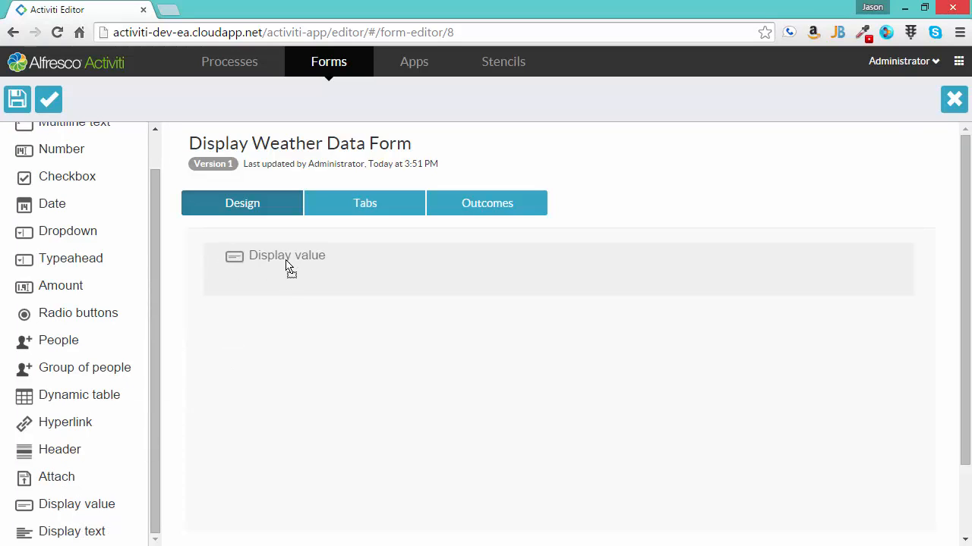
pyautogui.click(287, 266)
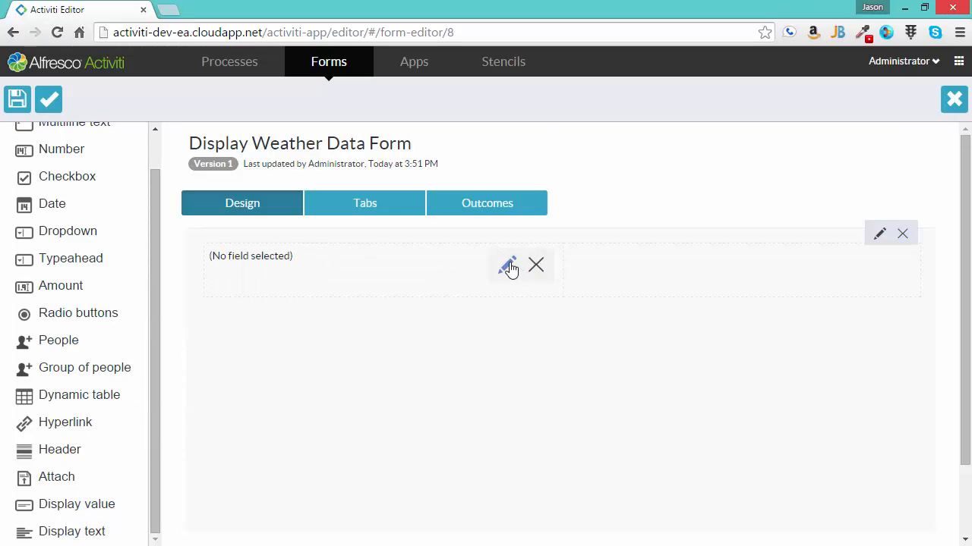
pyautogui.click(507, 265)
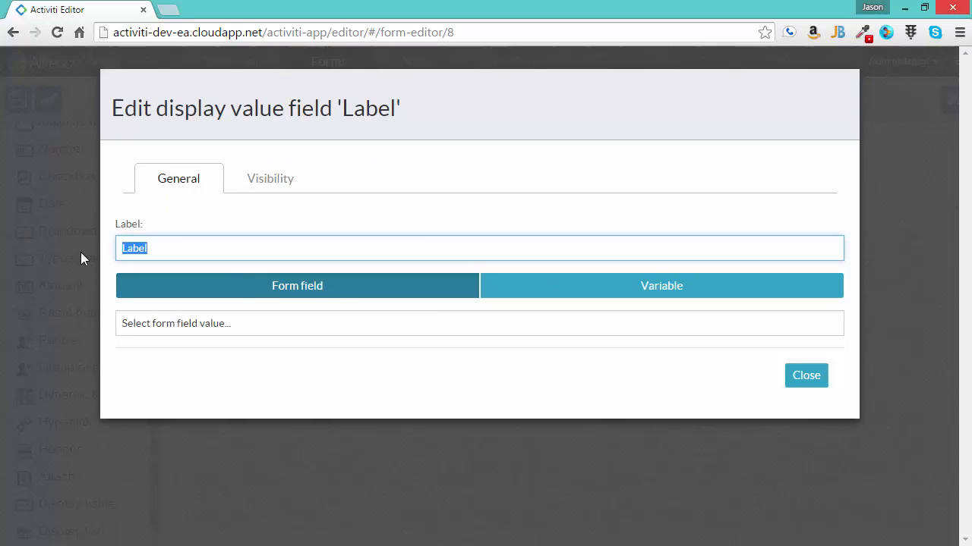
pyautogui.write('Zip Code')
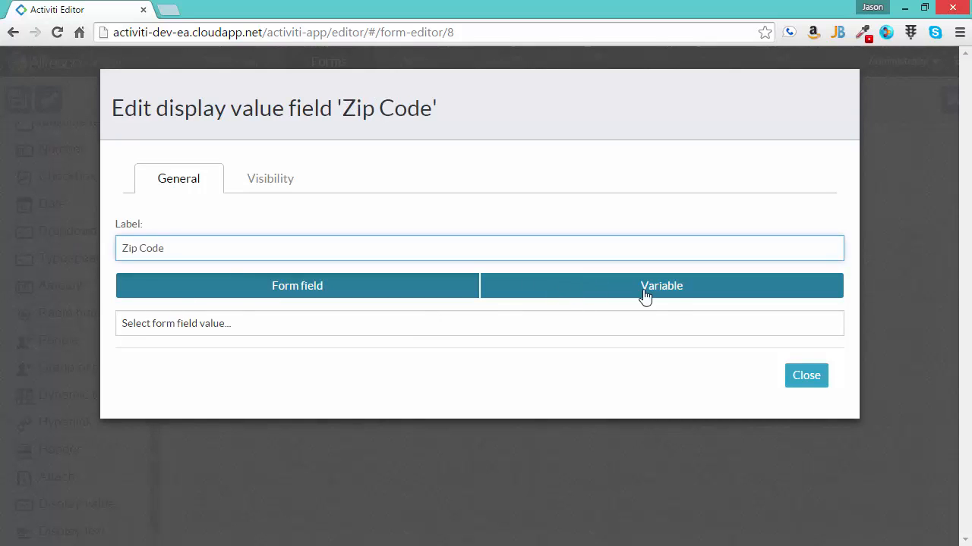
pyautogui.click(661, 285)
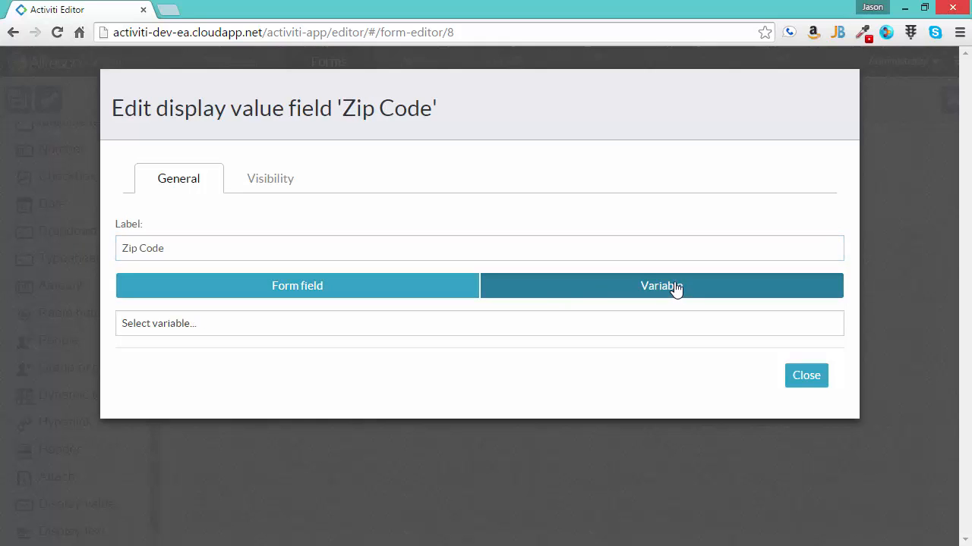
pyautogui.moveTo(628, 337)
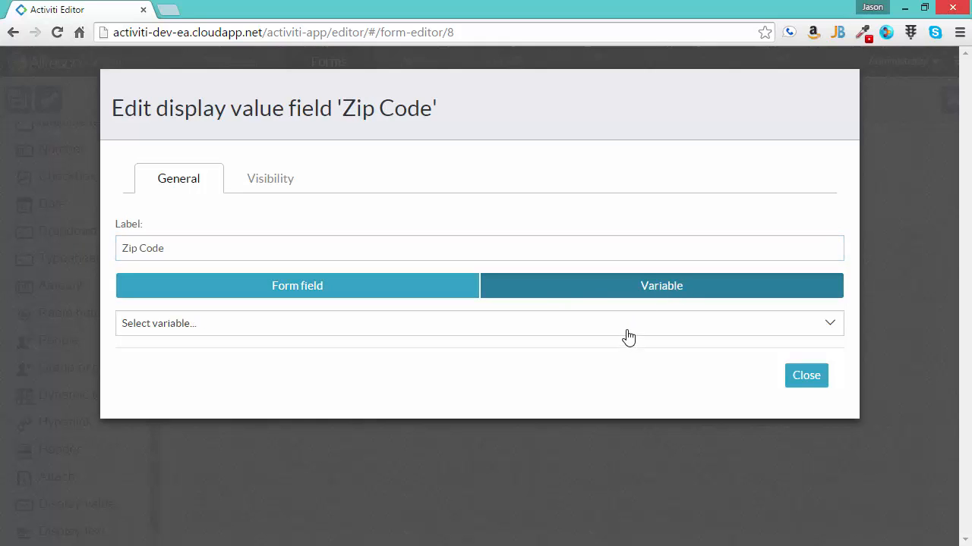
pyautogui.click(479, 323)
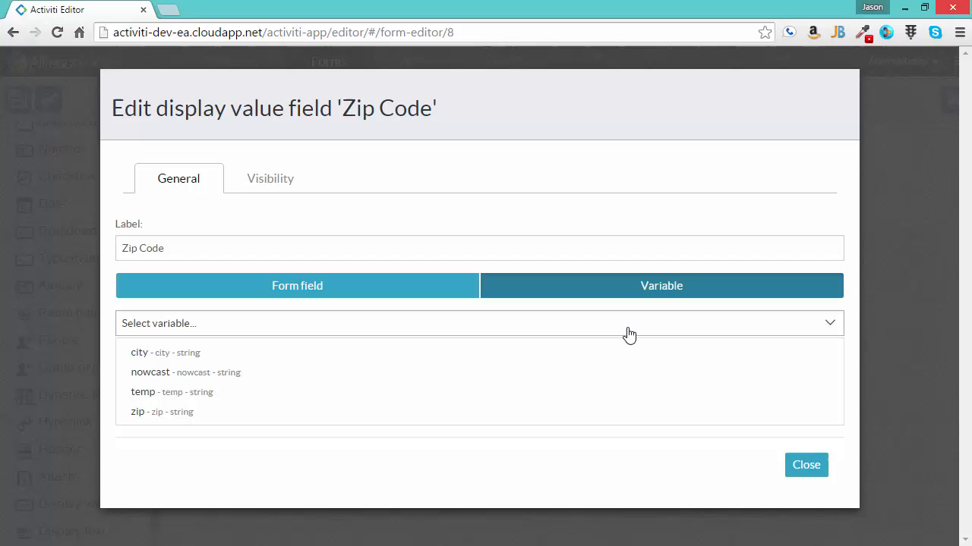
pyautogui.click(136, 411)
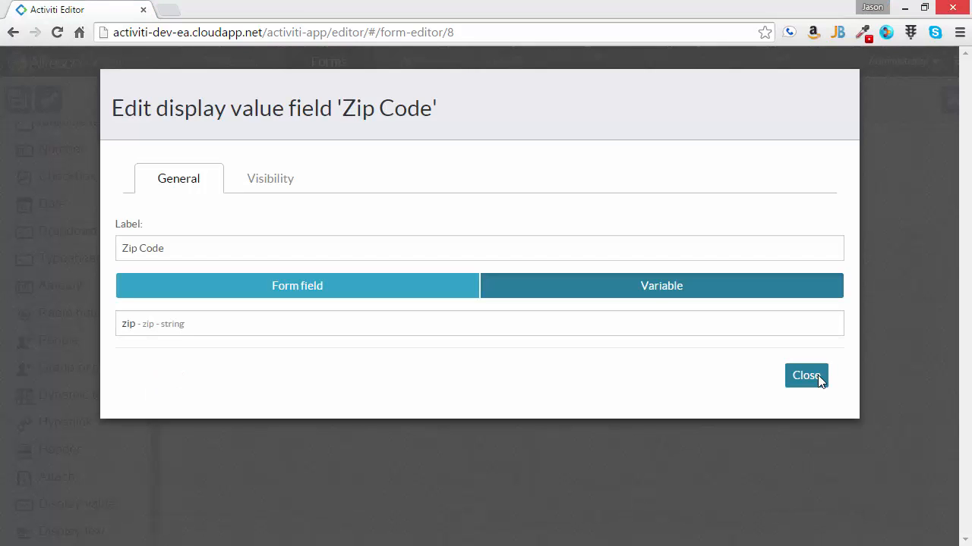
pyautogui.click(804, 376)
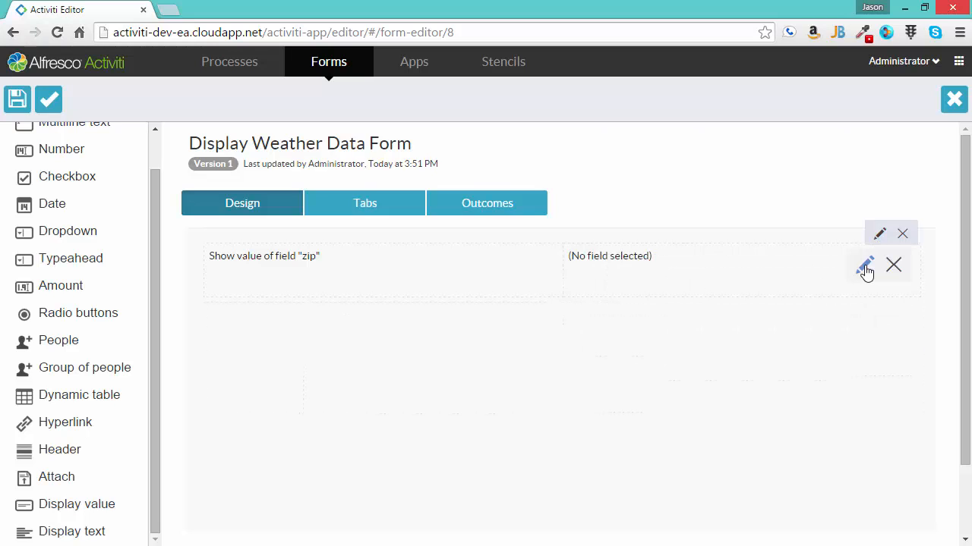
# - Bind the second display value to the city variable, labelled City
pyautogui.click(866, 264)
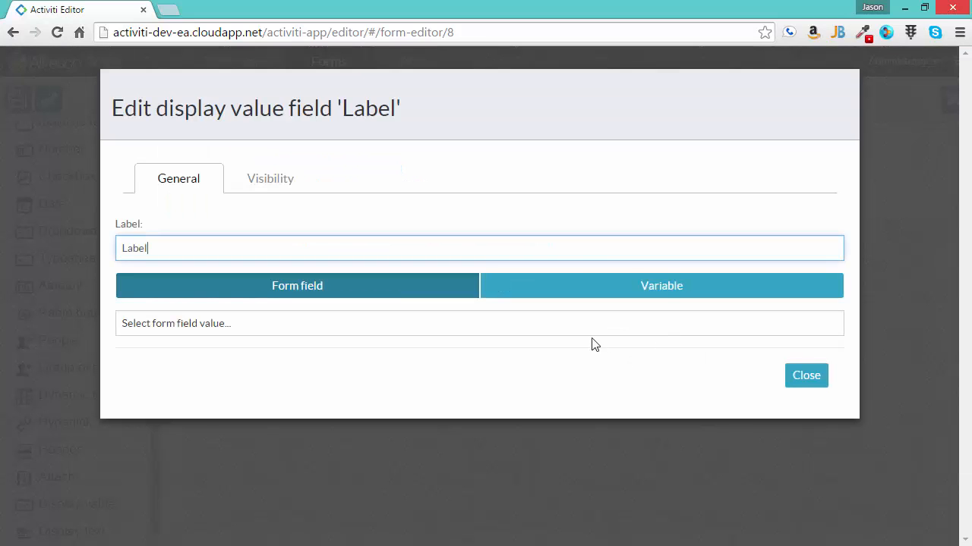
pyautogui.click(662, 286)
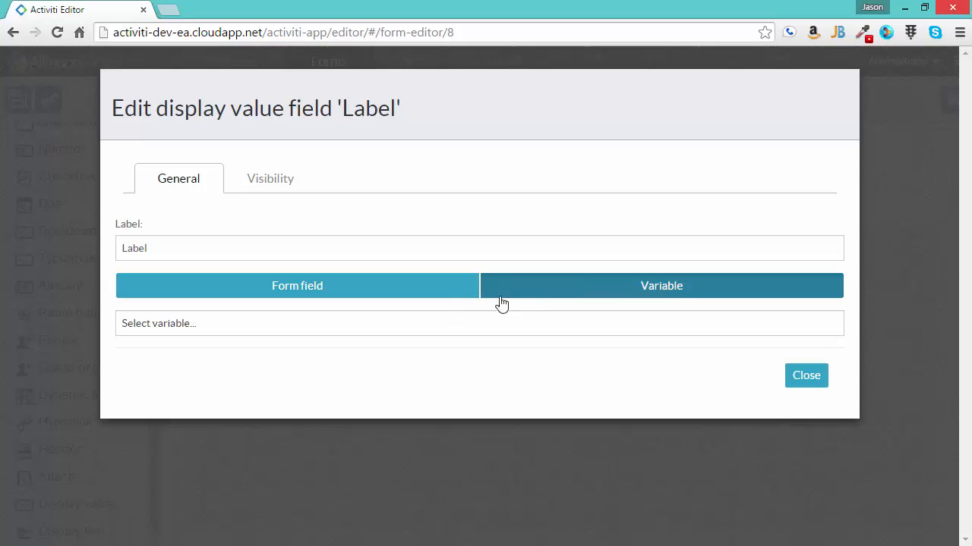
pyautogui.click(480, 323)
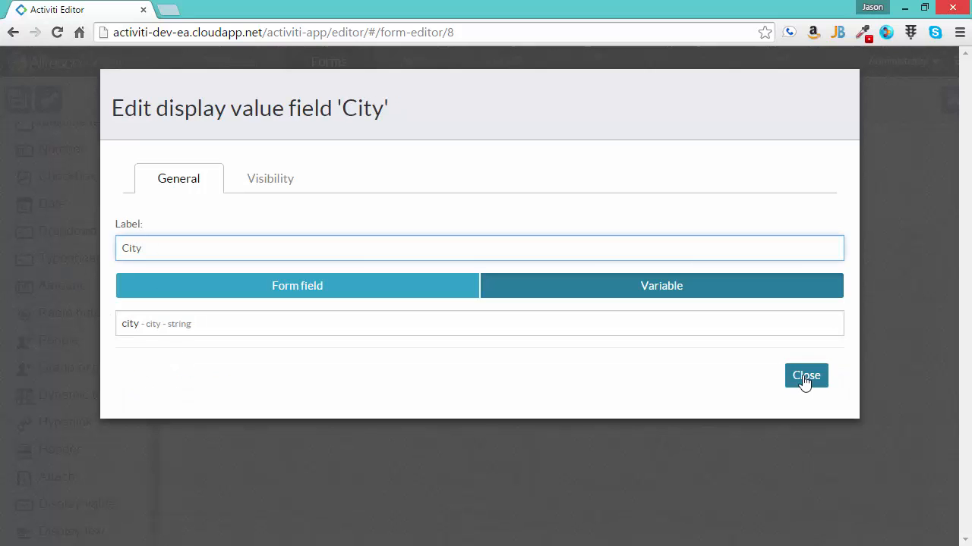
pyautogui.click(805, 377)
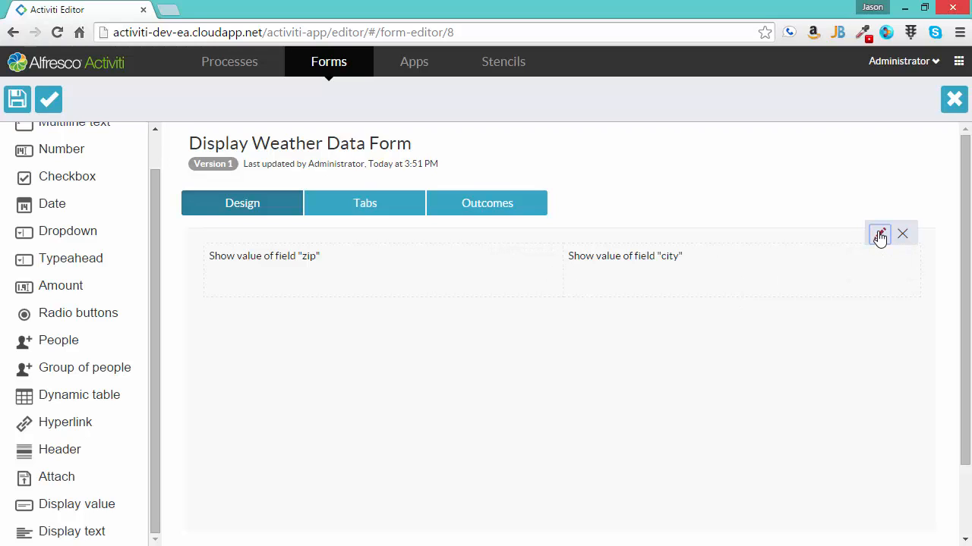
# - Set the top row container to 3 columns
pyautogui.click(879, 233)
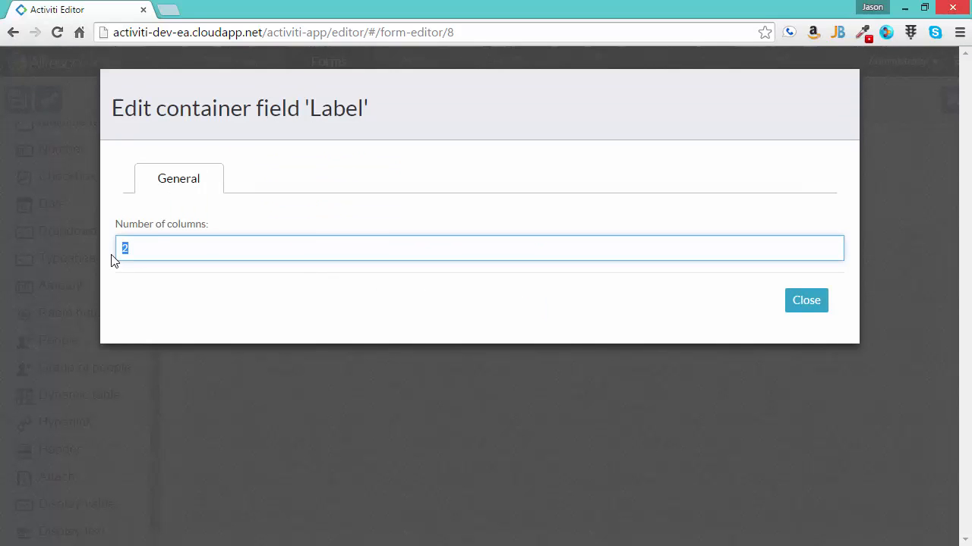
pyautogui.write('3')
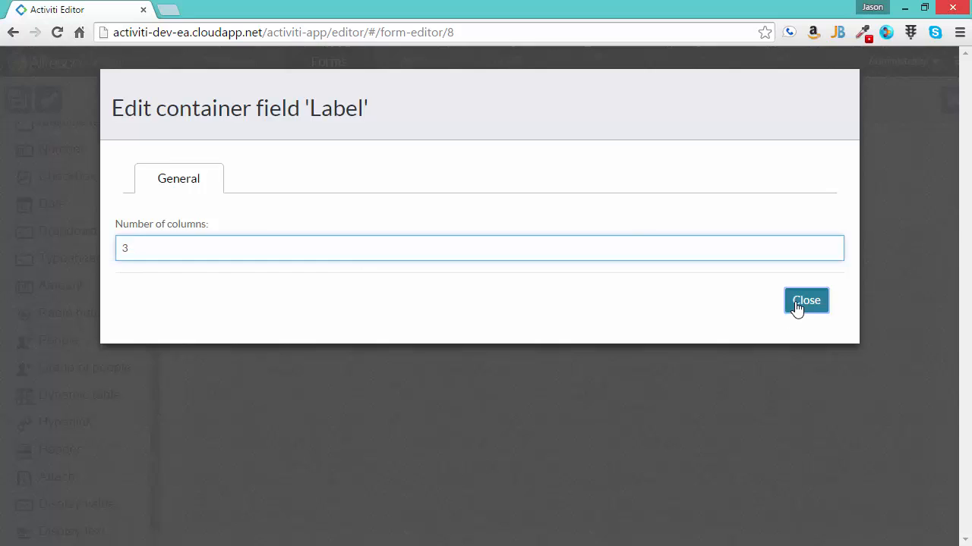
pyautogui.click(805, 301)
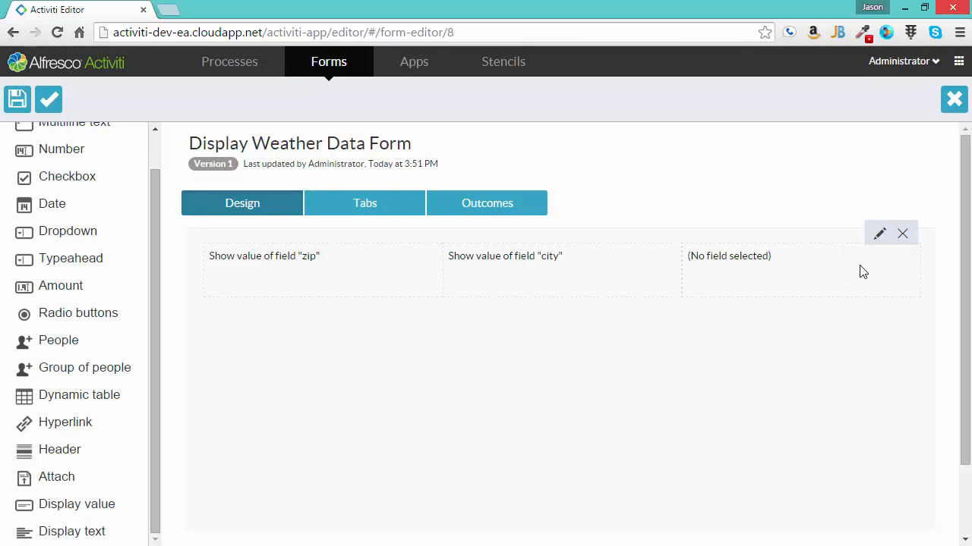
pyautogui.moveTo(862, 265)
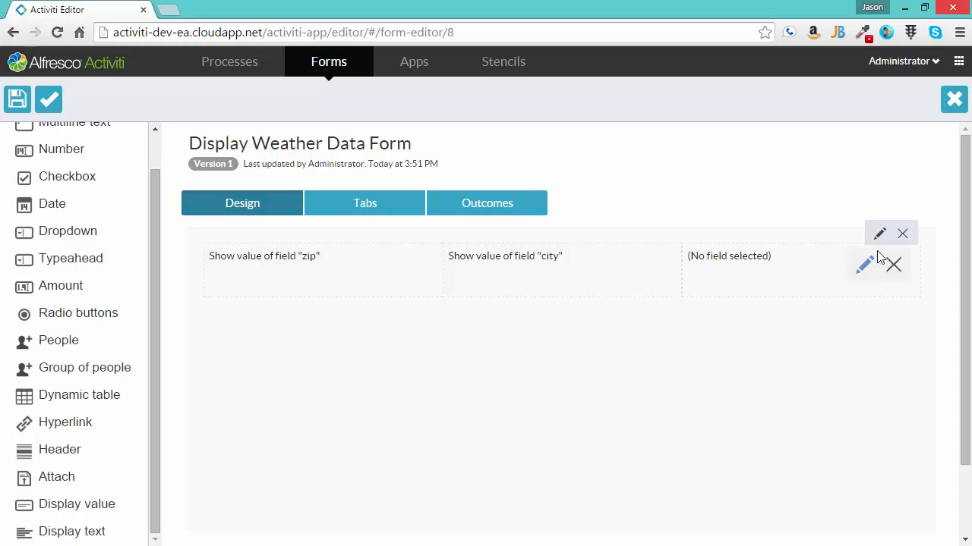
# - Bind the third display value to the temp variable, labelled Current Temperature
pyautogui.click(879, 265)
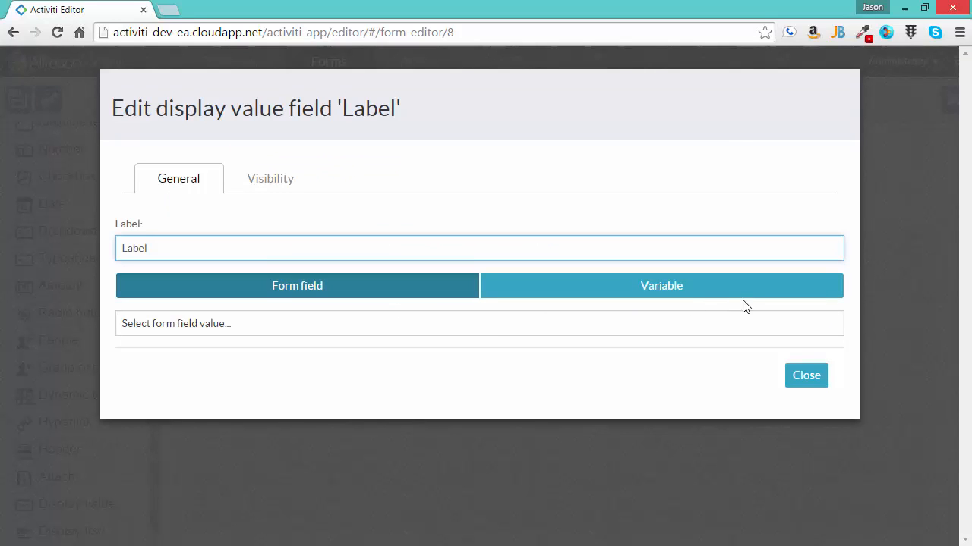
pyautogui.click(662, 286)
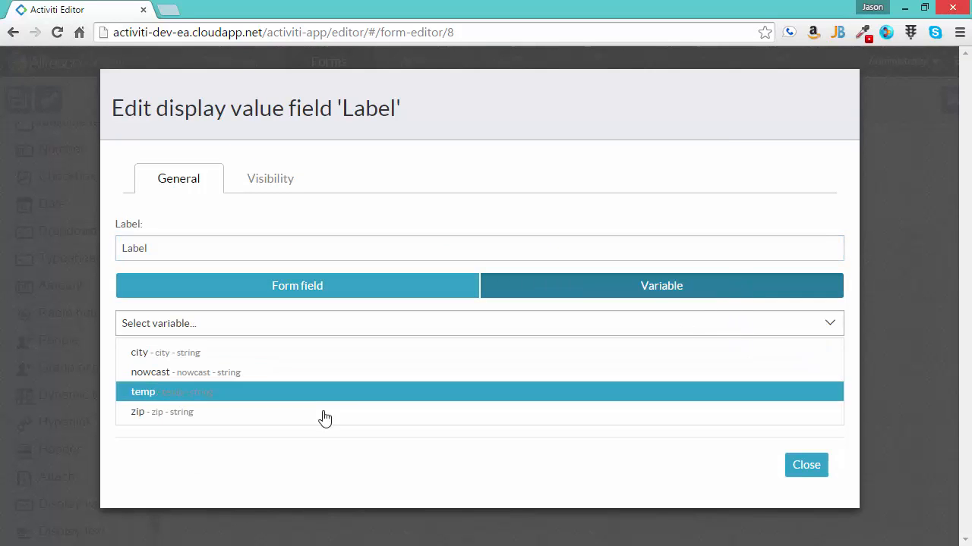
pyautogui.click(143, 392)
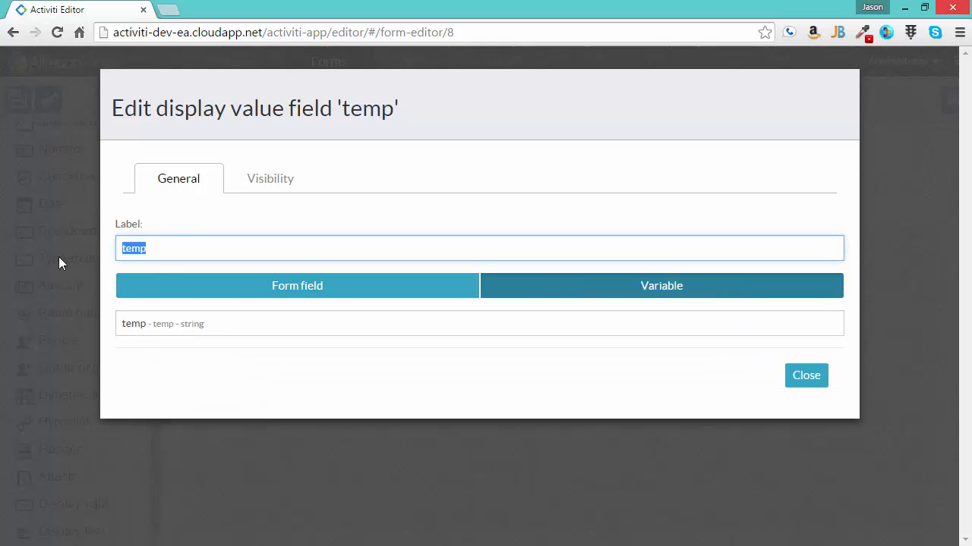
pyautogui.write('Current')
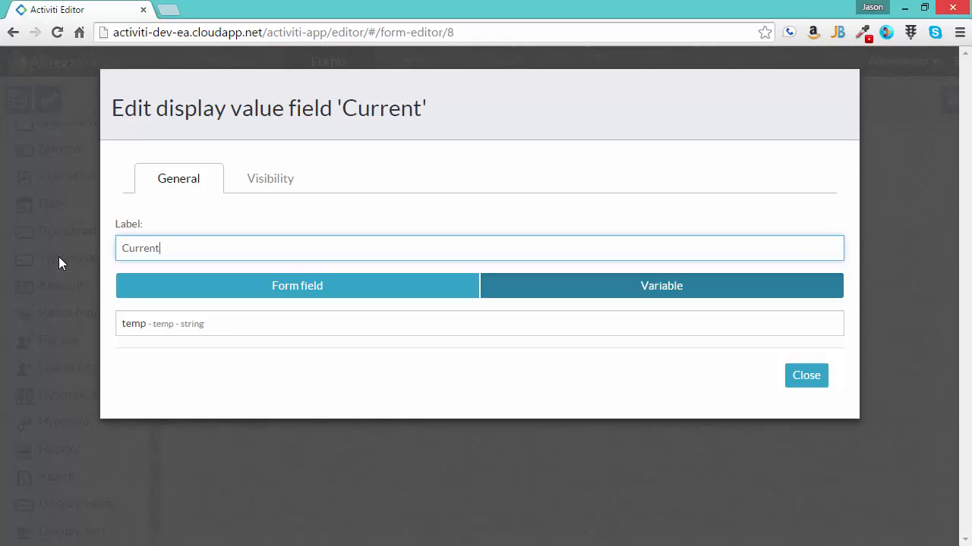
pyautogui.write('Temperatu')
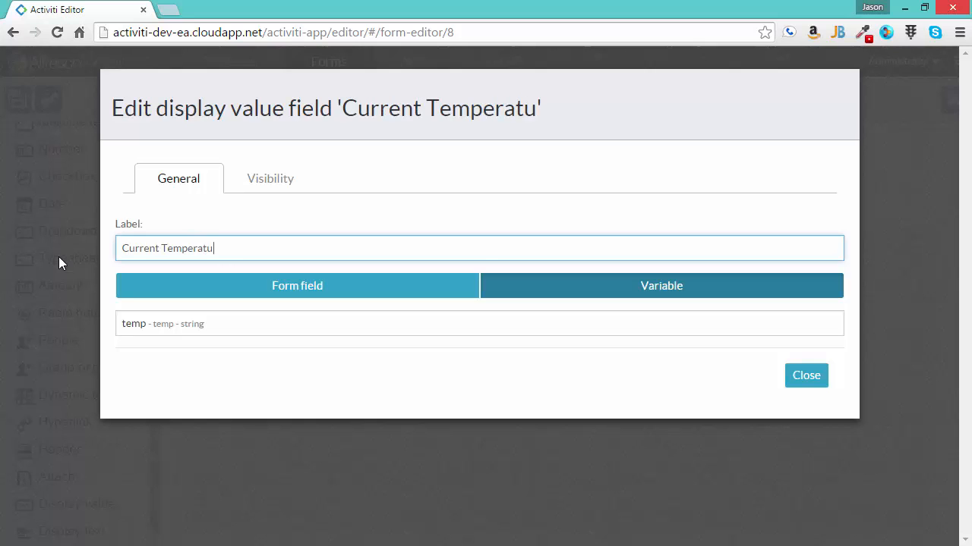
pyautogui.write('re')
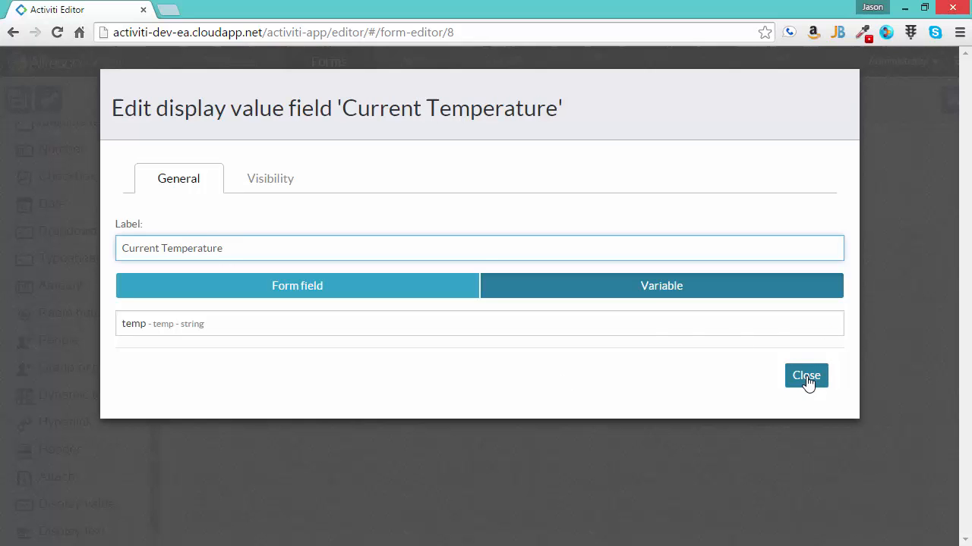
pyautogui.click(804, 377)
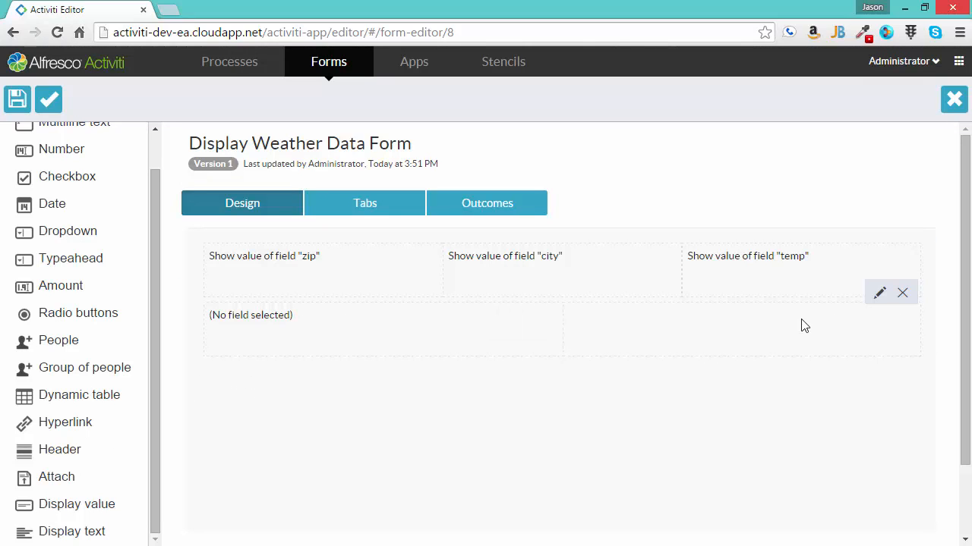
pyautogui.moveTo(804, 337)
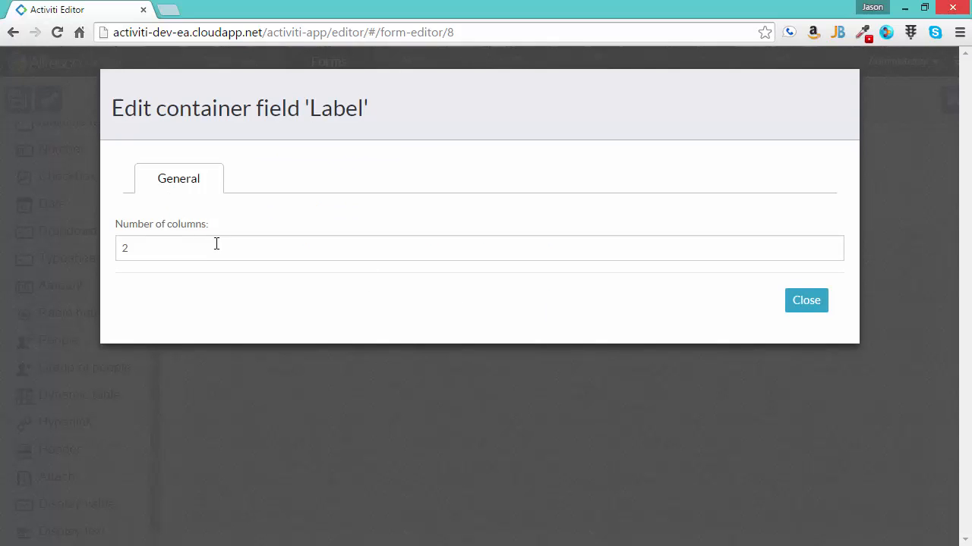
# - Set the second row to 1 column and bind its display value to nowcast, labelled More Detail
pyautogui.write('1')
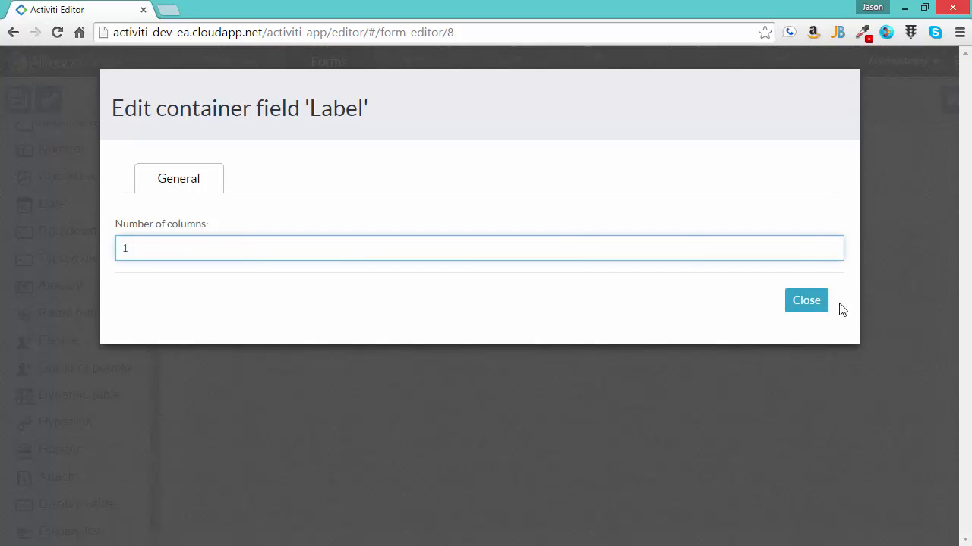
pyautogui.click(805, 301)
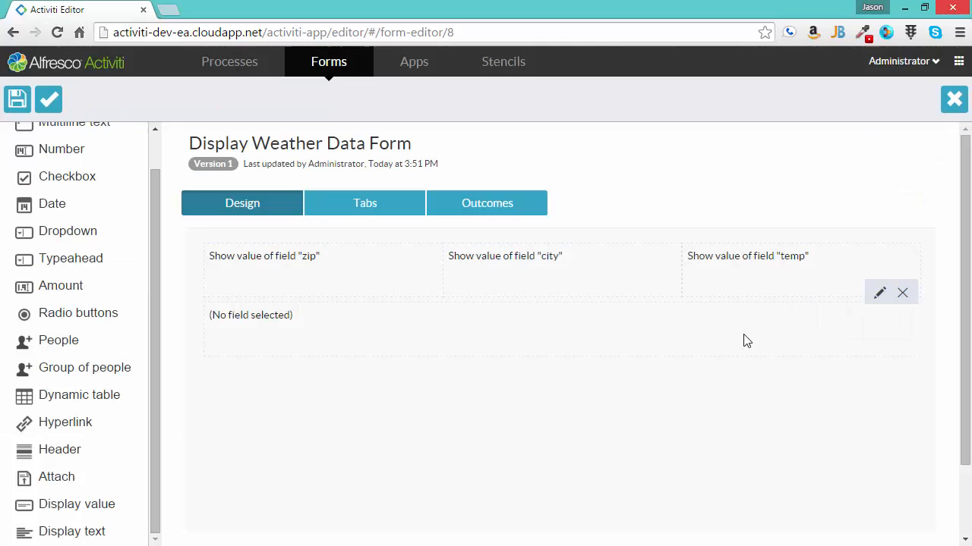
pyautogui.click(879, 293)
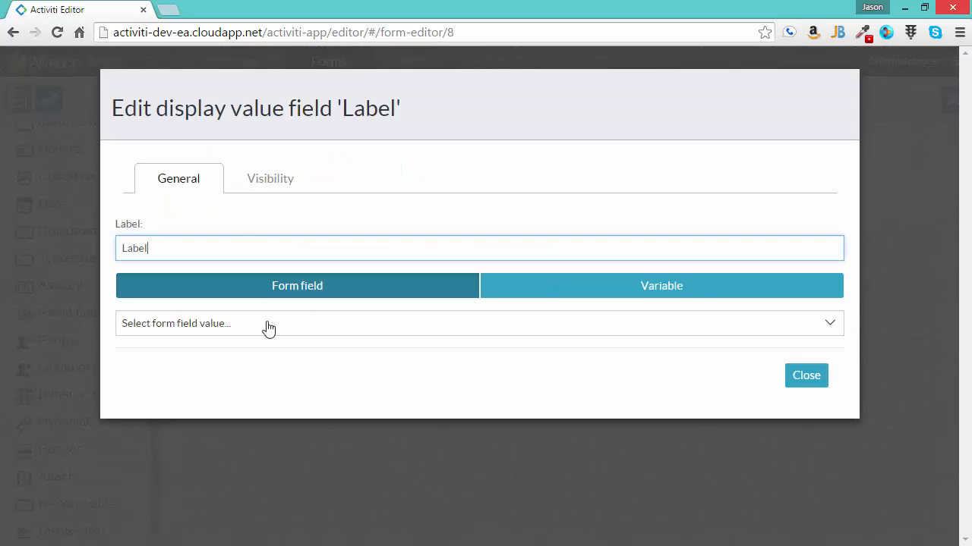
pyautogui.click(662, 285)
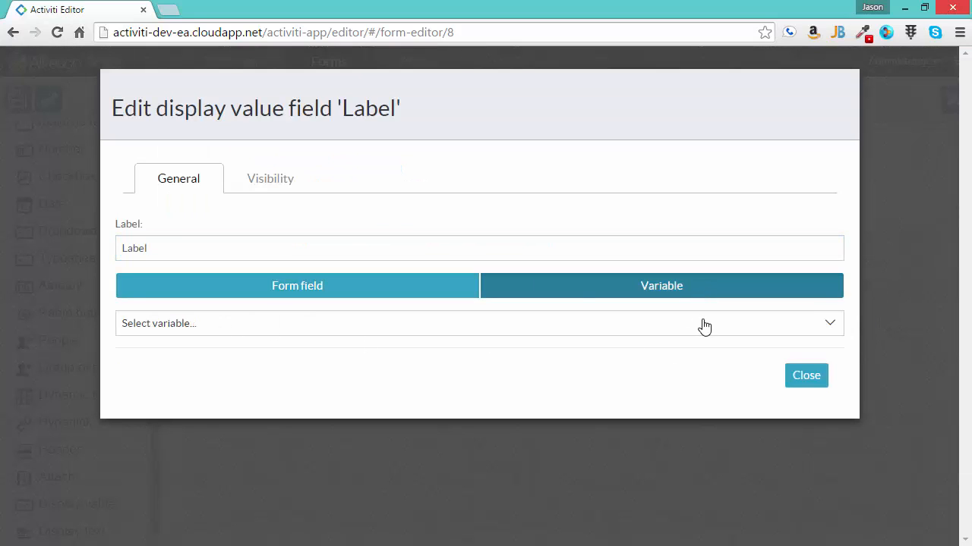
pyautogui.click(479, 323)
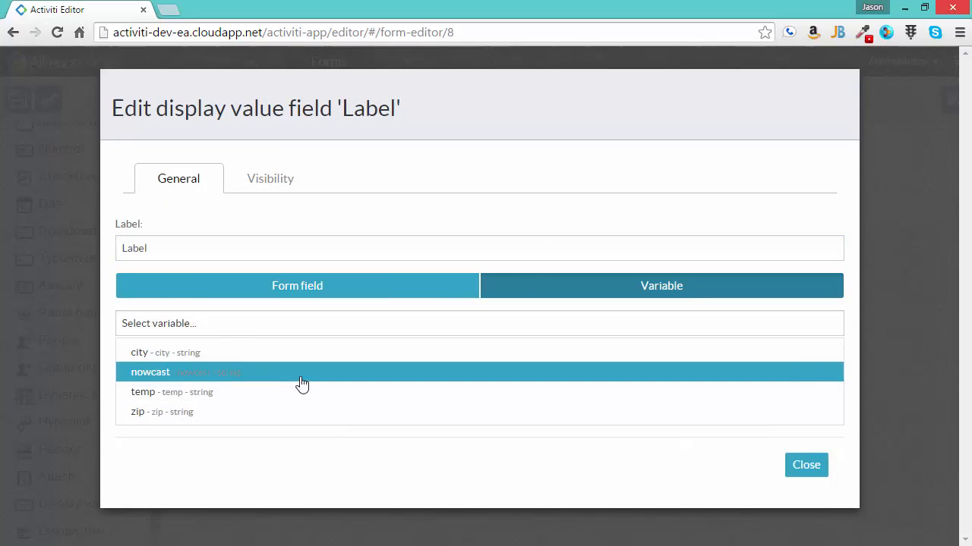
pyautogui.click(148, 372)
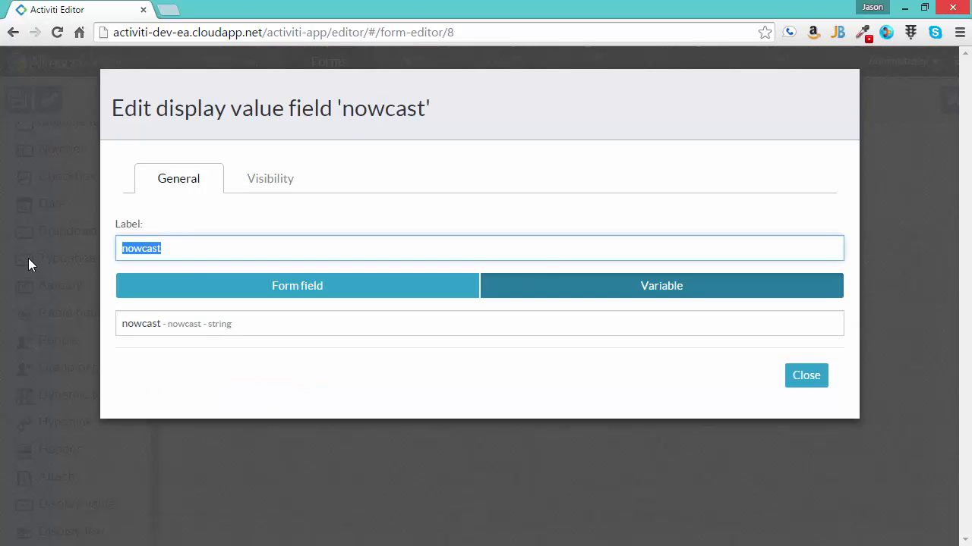
pyautogui.write('More Detail')
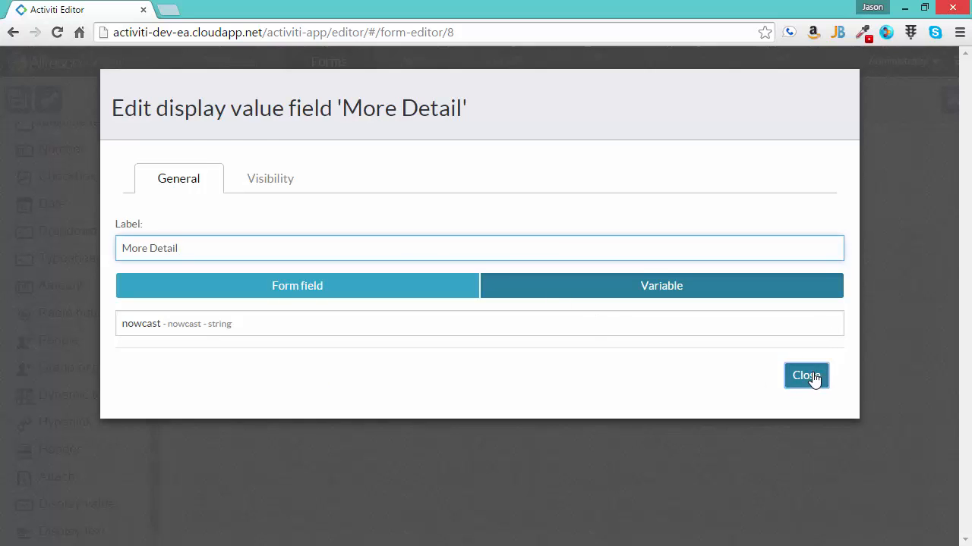
pyautogui.click(804, 375)
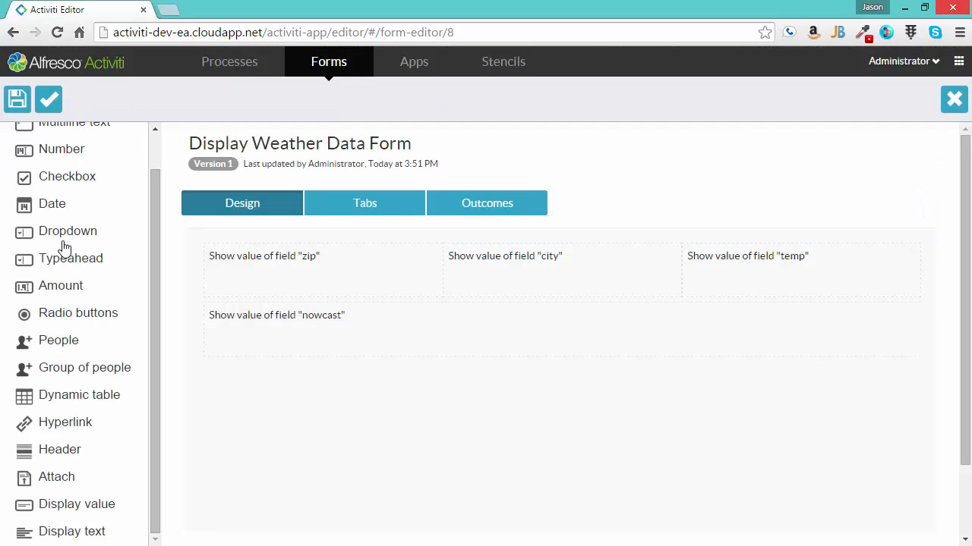
# - Validate and save the form, returning to the process editor
pyautogui.click(49, 101)
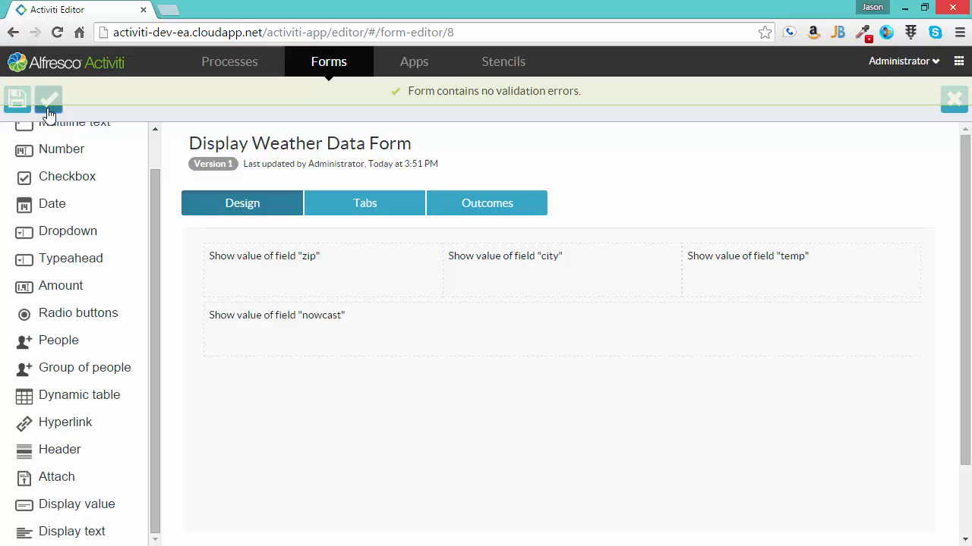
pyautogui.click(17, 100)
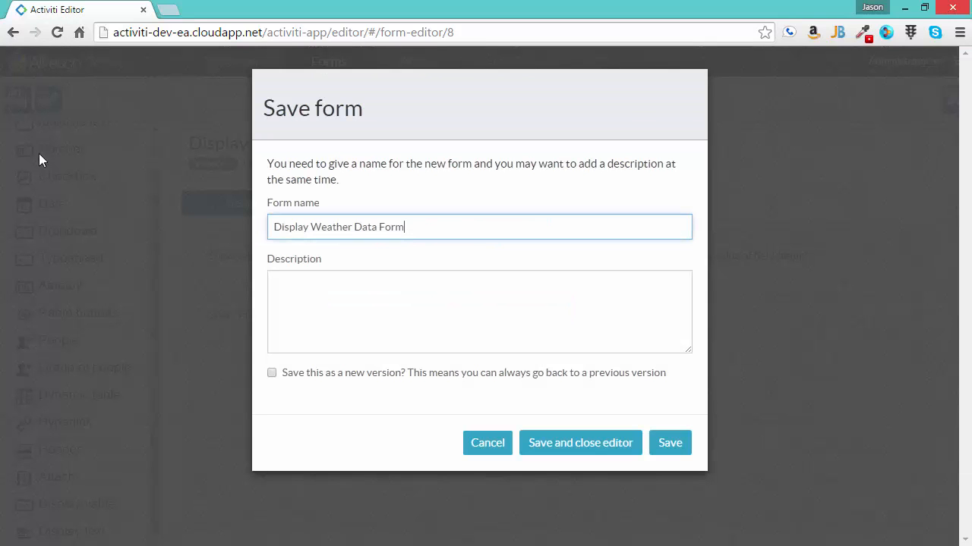
pyautogui.click(580, 443)
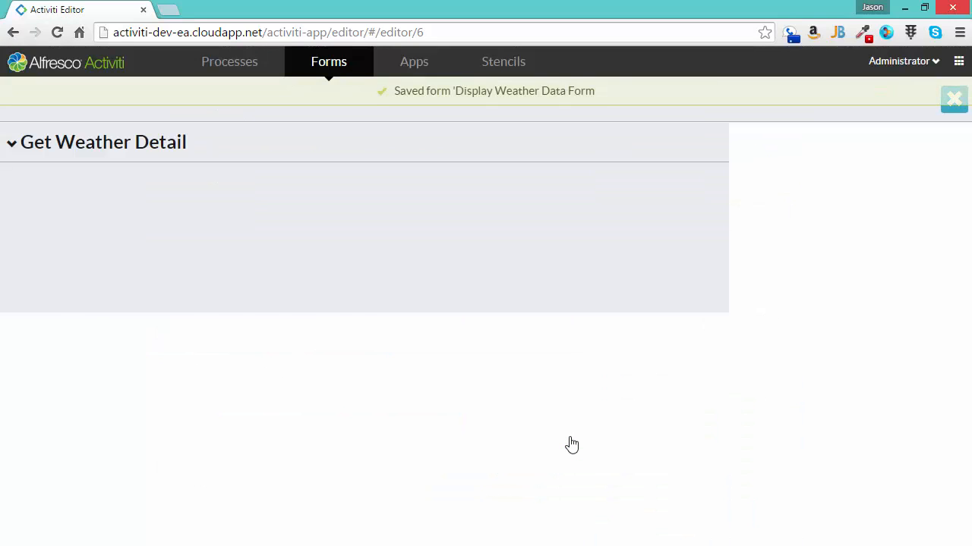
pyautogui.click(230, 61)
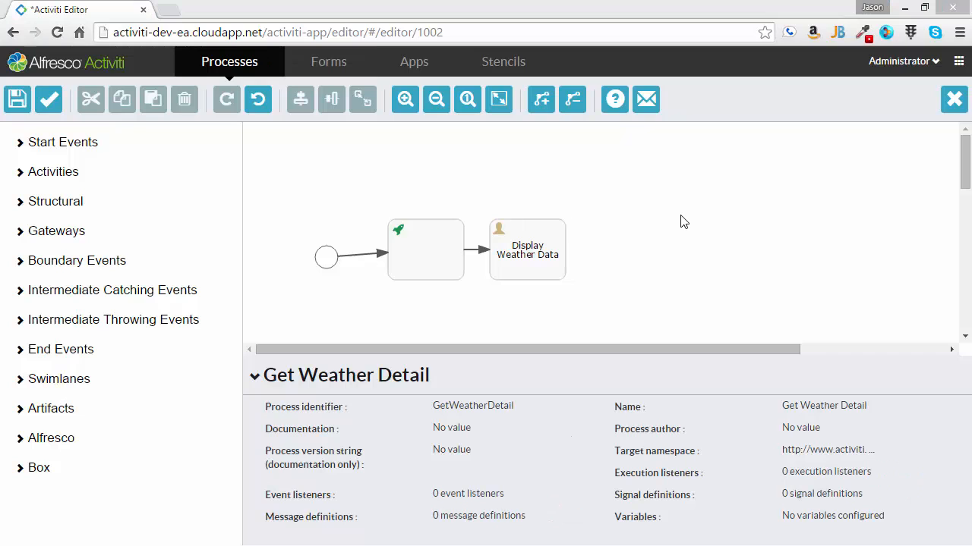
pyautogui.moveTo(534, 261)
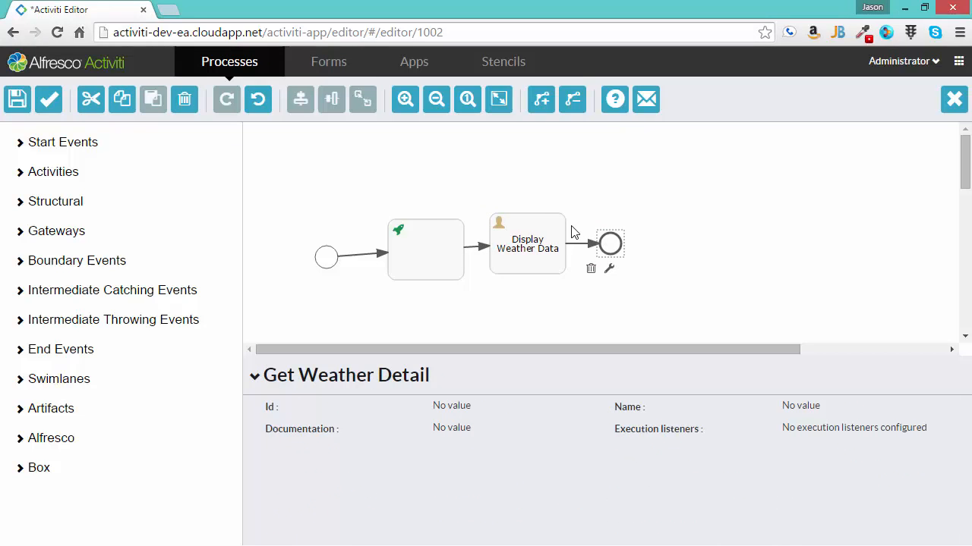
# - Validate and save the Get Weather Detail model, closing the editor
pyautogui.click(48, 101)
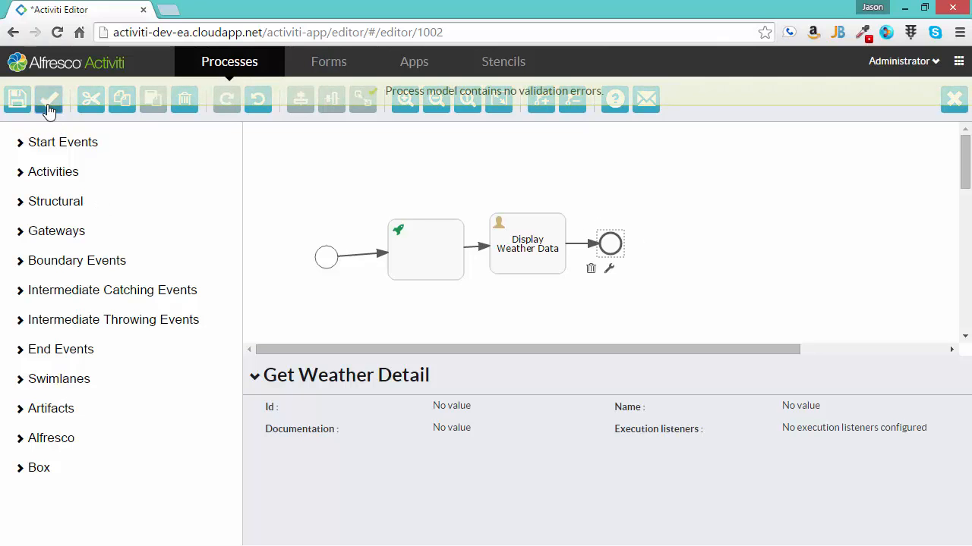
pyautogui.click(48, 100)
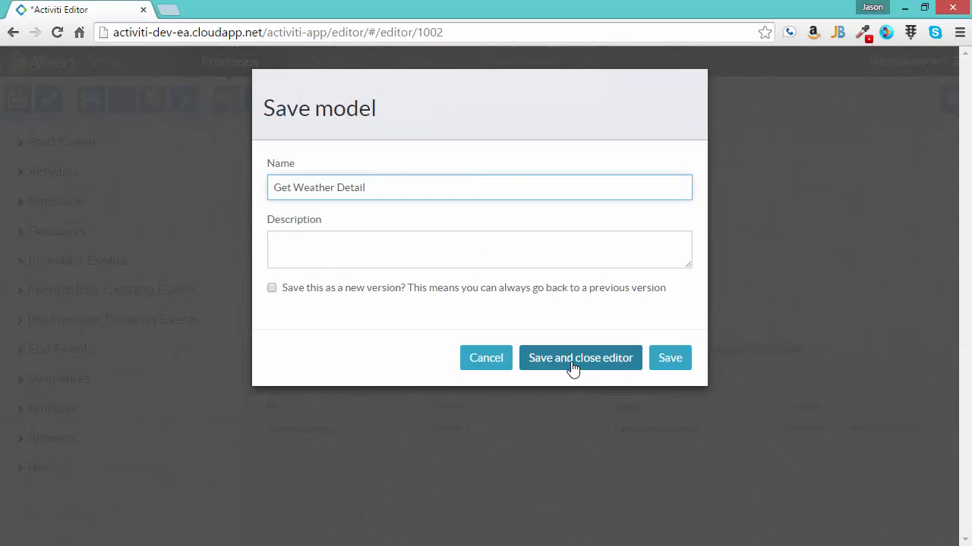
pyautogui.click(580, 358)
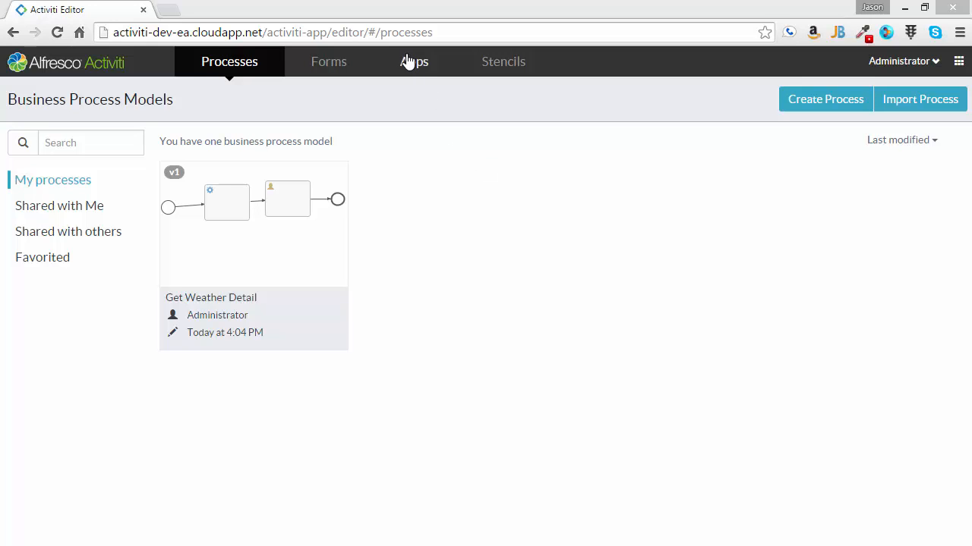
# - Create a new app definition named Get Weather By Zip Code App
pyautogui.click(413, 61)
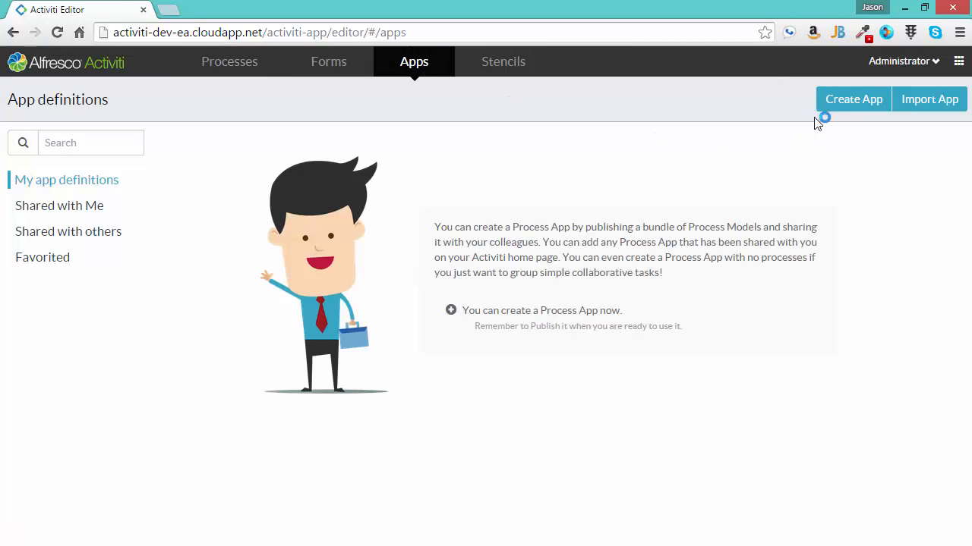
pyautogui.click(853, 99)
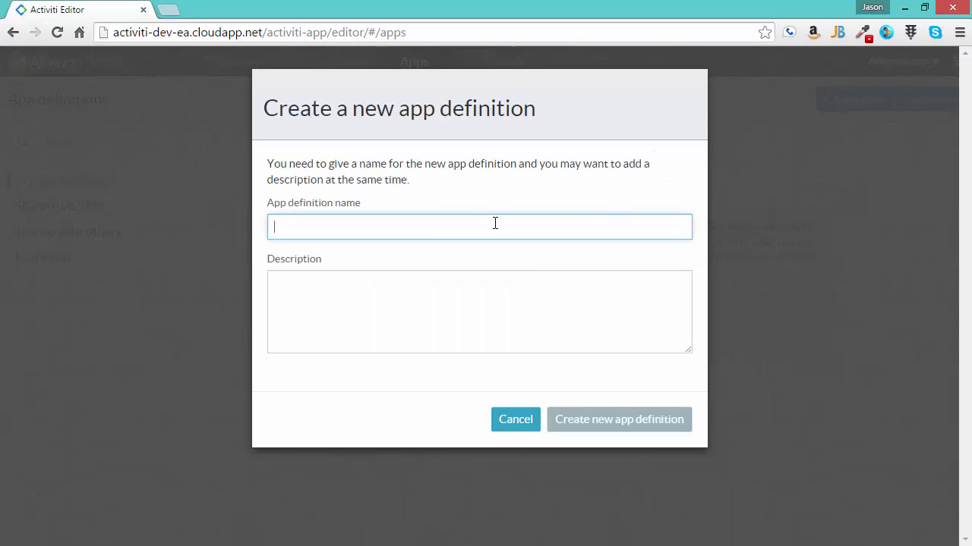
pyautogui.write('Get')
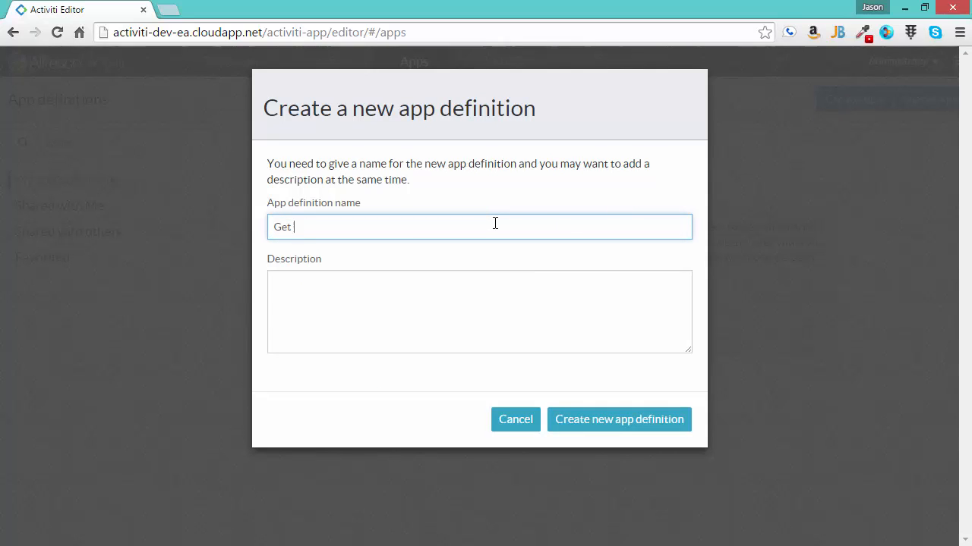
pyautogui.write('Weather By')
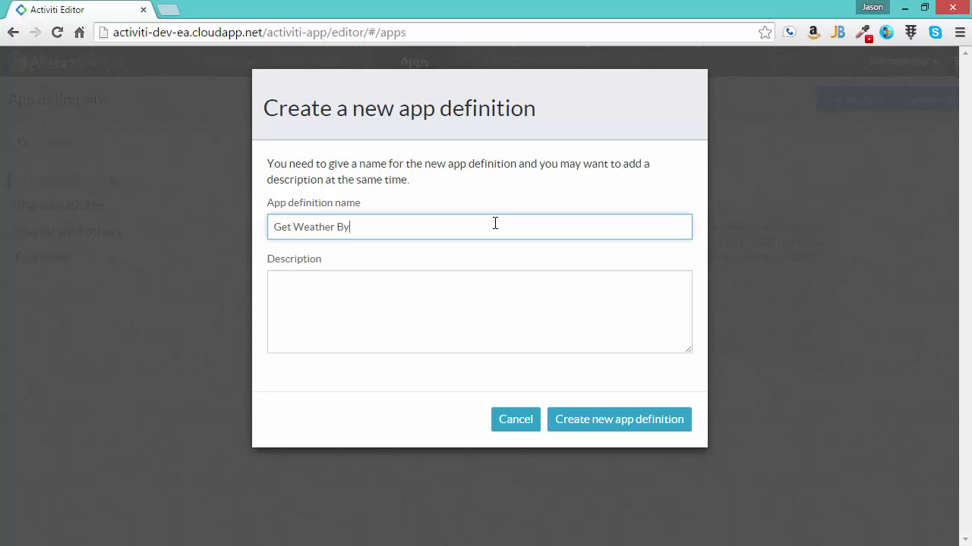
pyautogui.write('Zip Code App')
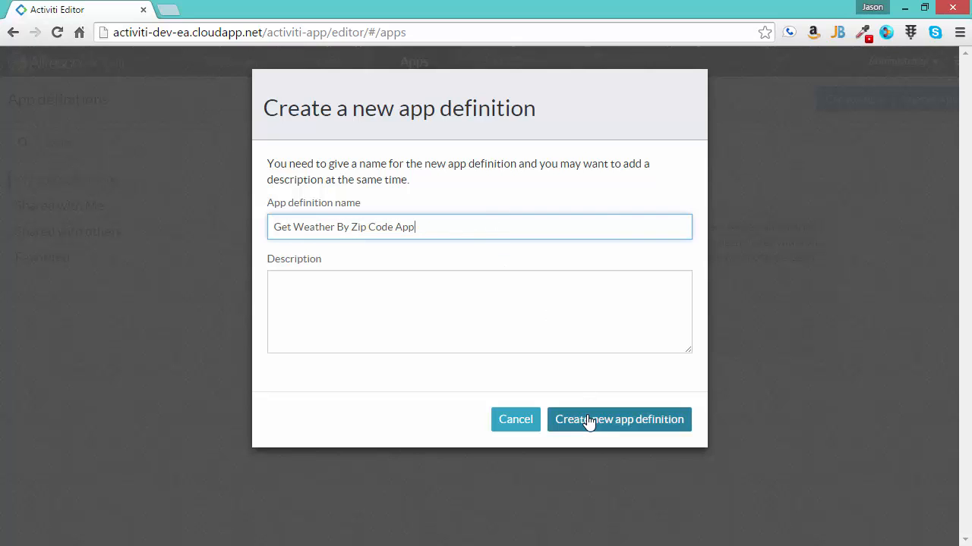
pyautogui.click(620, 419)
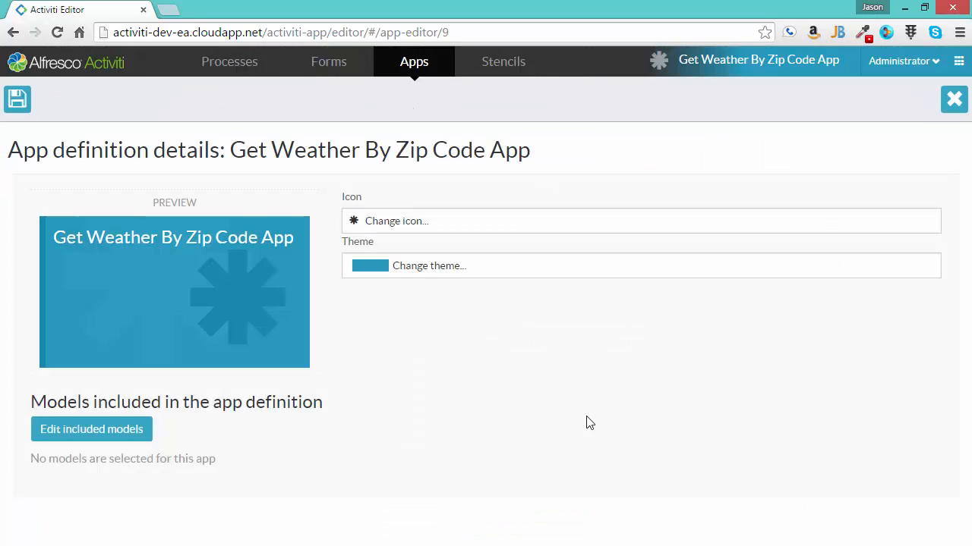
pyautogui.moveTo(91, 428)
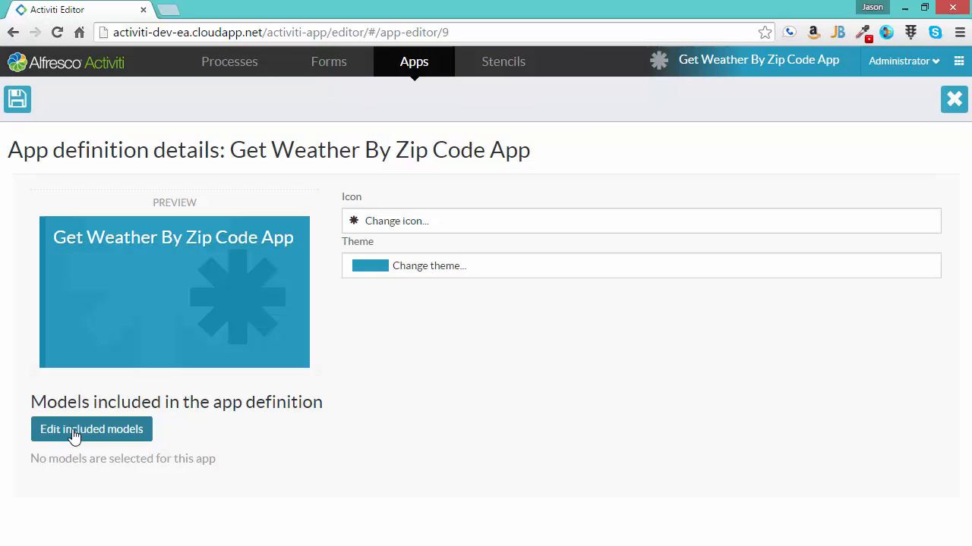
# - Include the Get Weather Detail model and save the app definition as published
pyautogui.click(91, 428)
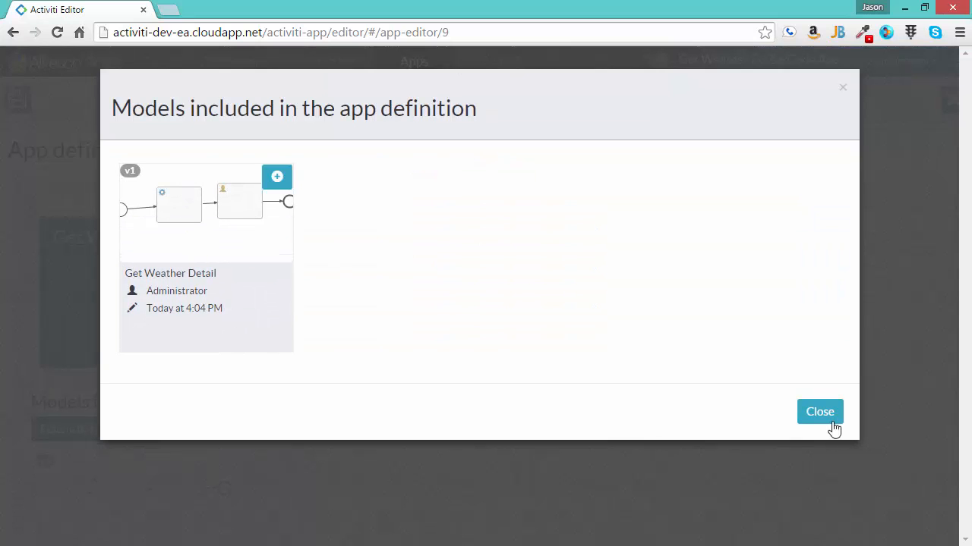
pyautogui.click(820, 412)
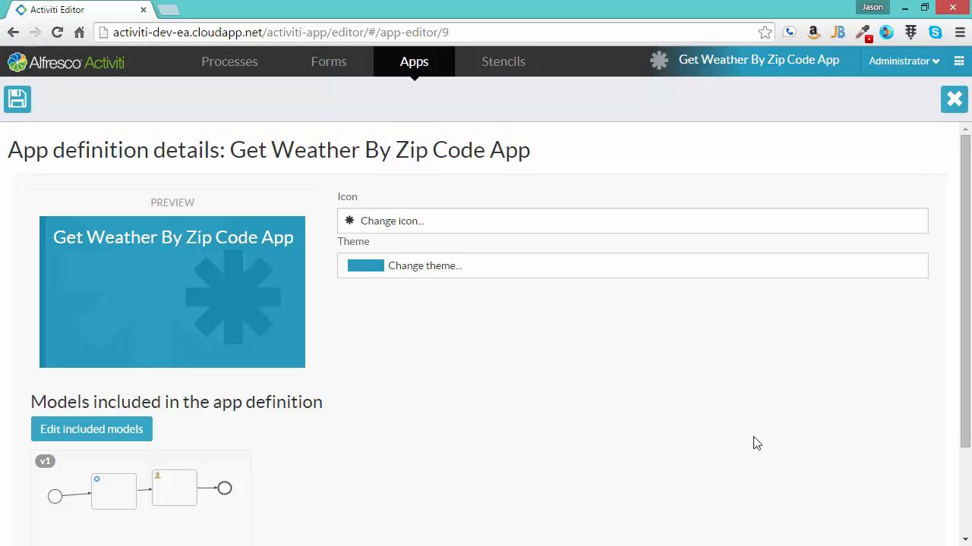
pyautogui.click(17, 100)
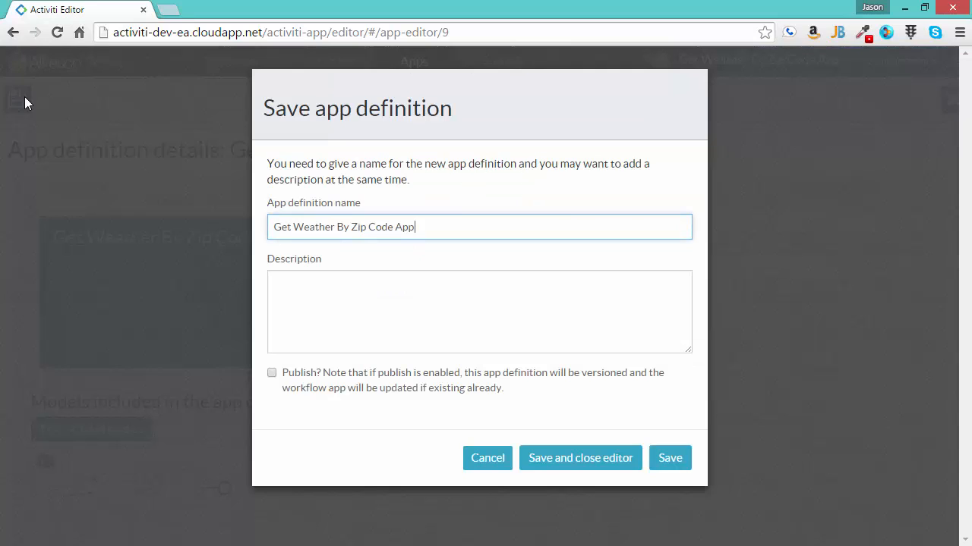
pyautogui.click(272, 374)
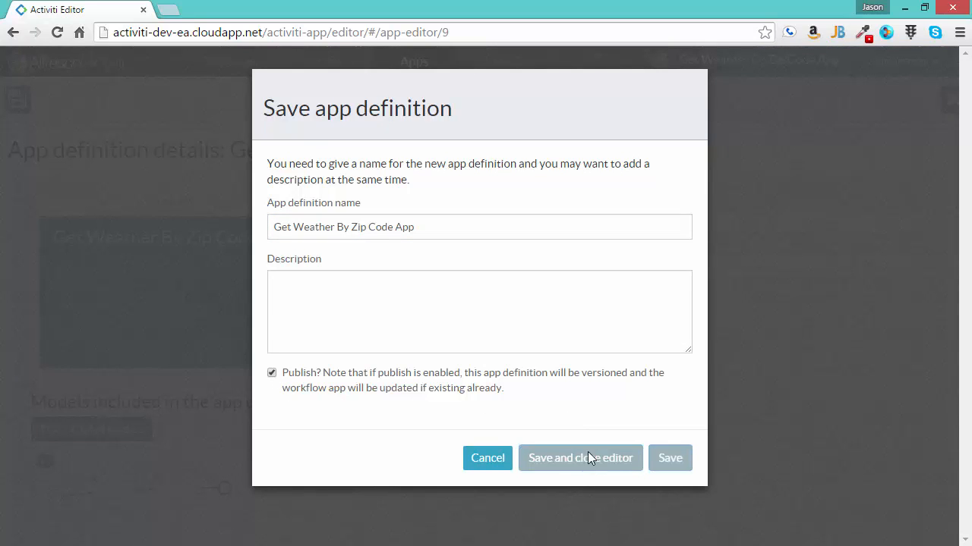
pyautogui.click(580, 458)
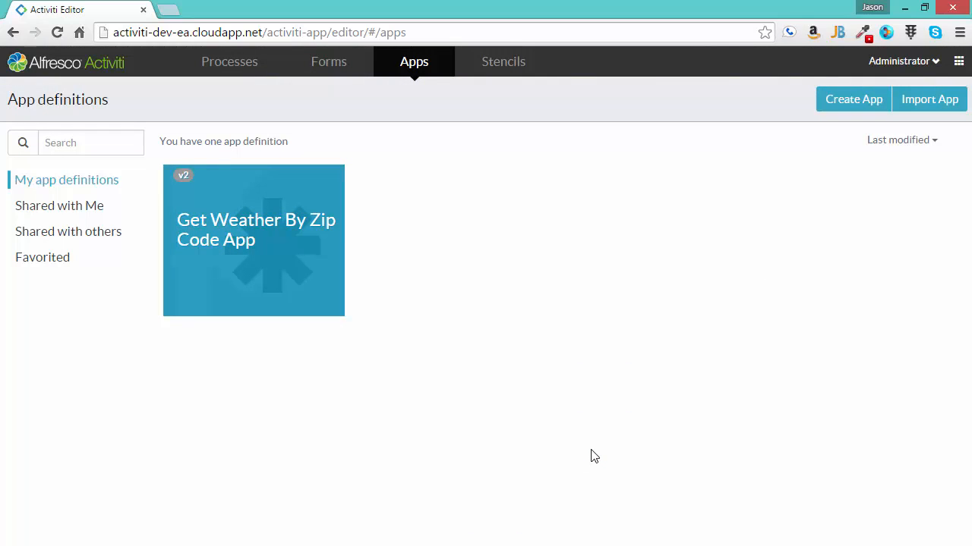
pyautogui.moveTo(455, 185)
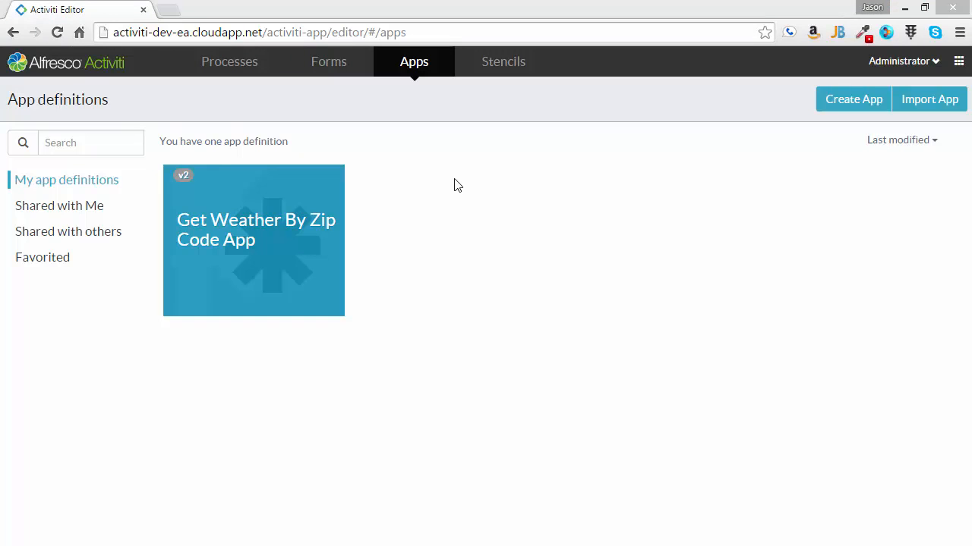
pyautogui.moveTo(22, 46)
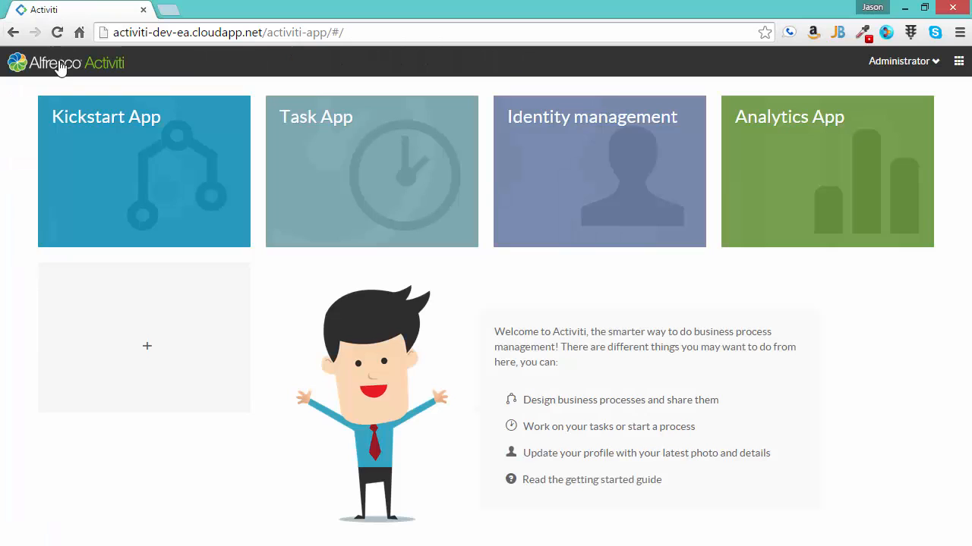
# - Deploy Get Weather By Zip Code App as a tile on the landing page
pyautogui.click(146, 346)
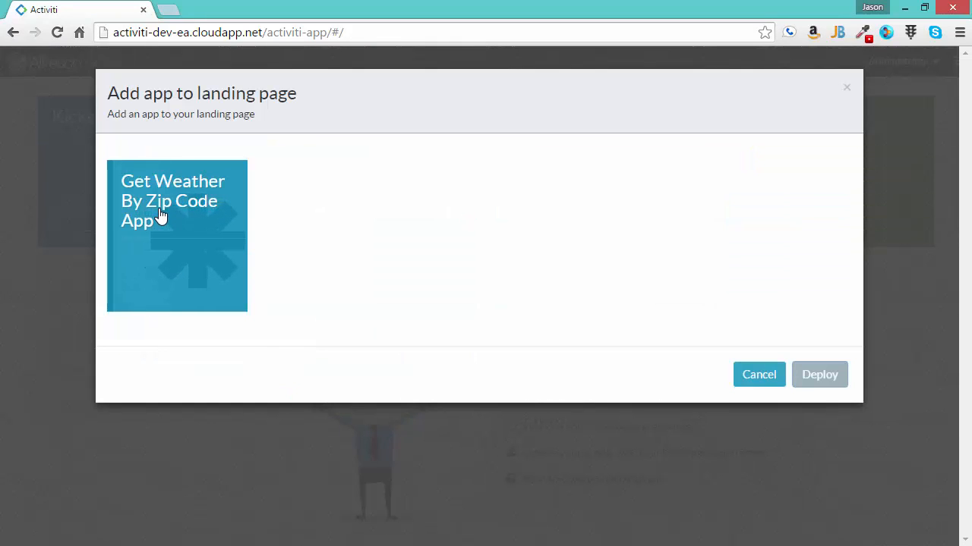
pyautogui.click(176, 235)
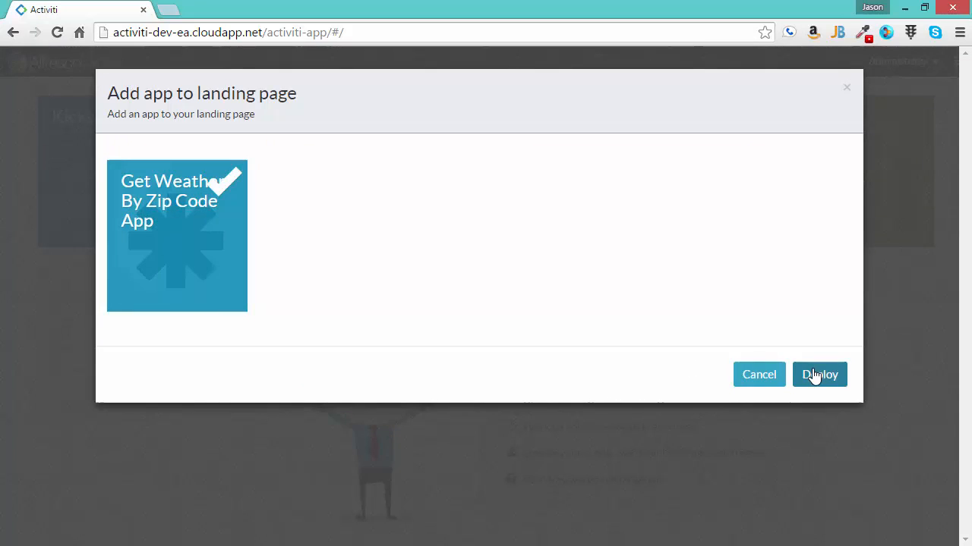
pyautogui.click(820, 373)
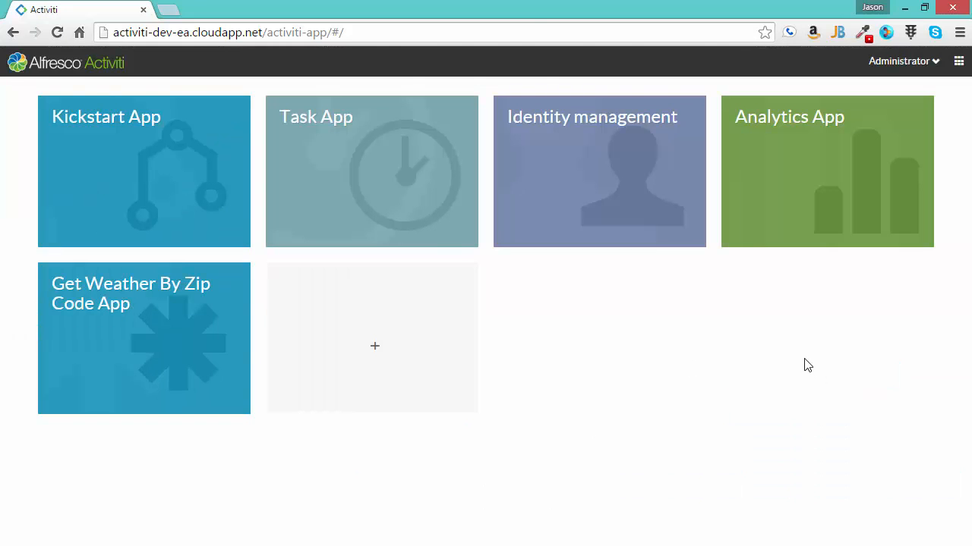
pyautogui.moveTo(192, 457)
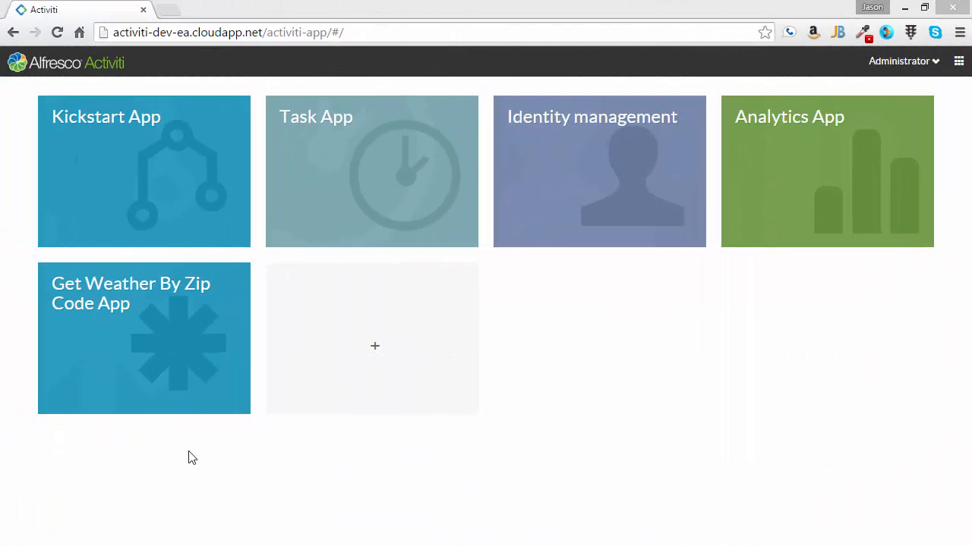
pyautogui.moveTo(137, 334)
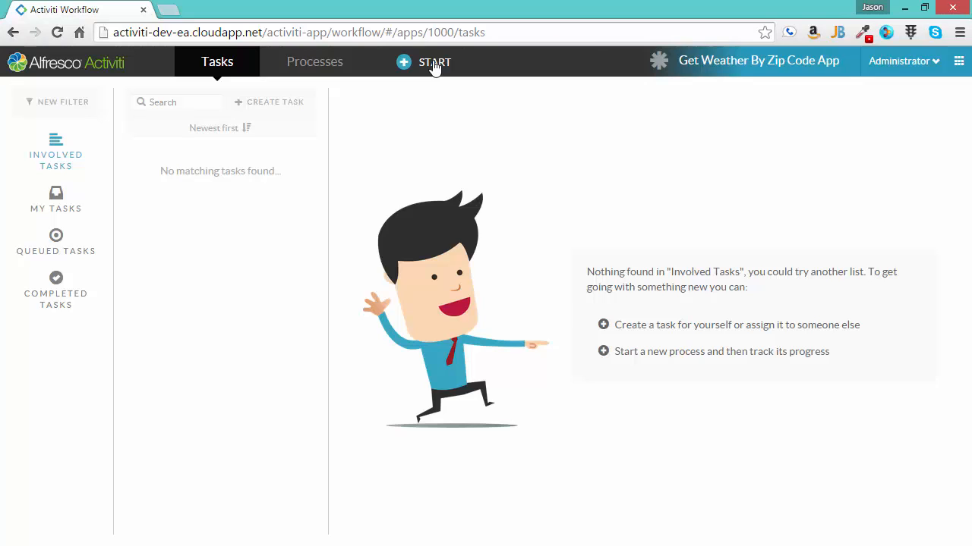
# - Start a Get Weather Detail process with zip code 07054
pyautogui.click(424, 61)
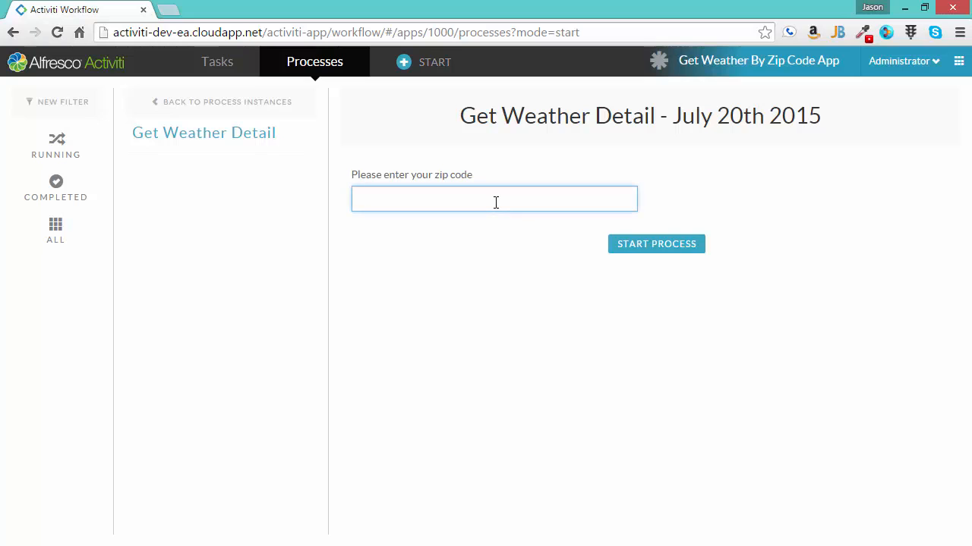
pyautogui.write('07054')
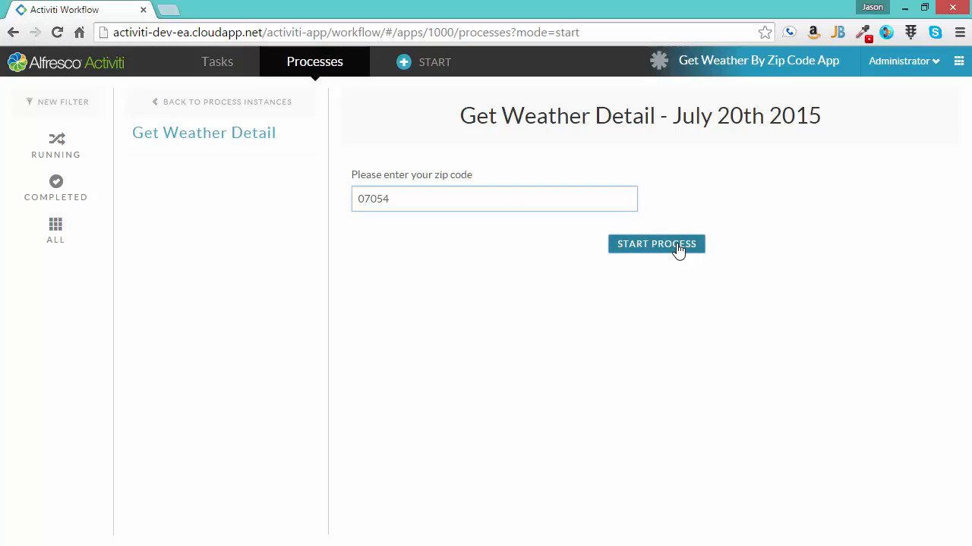
pyautogui.click(656, 243)
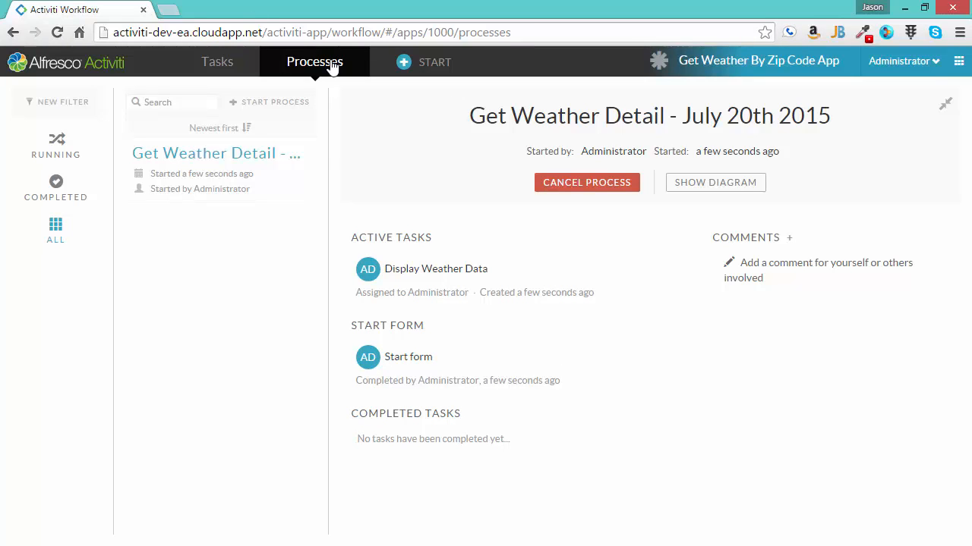
pyautogui.moveTo(428, 276)
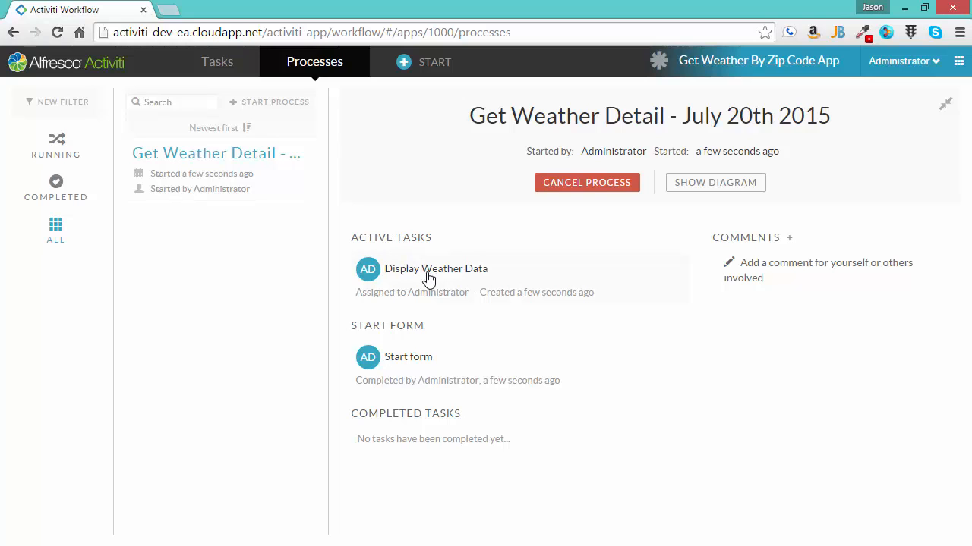
# - View the Display Weather Data task: zip 07054, Parsippany, NJ, 89.8 F (32.1 C)
pyautogui.click(436, 269)
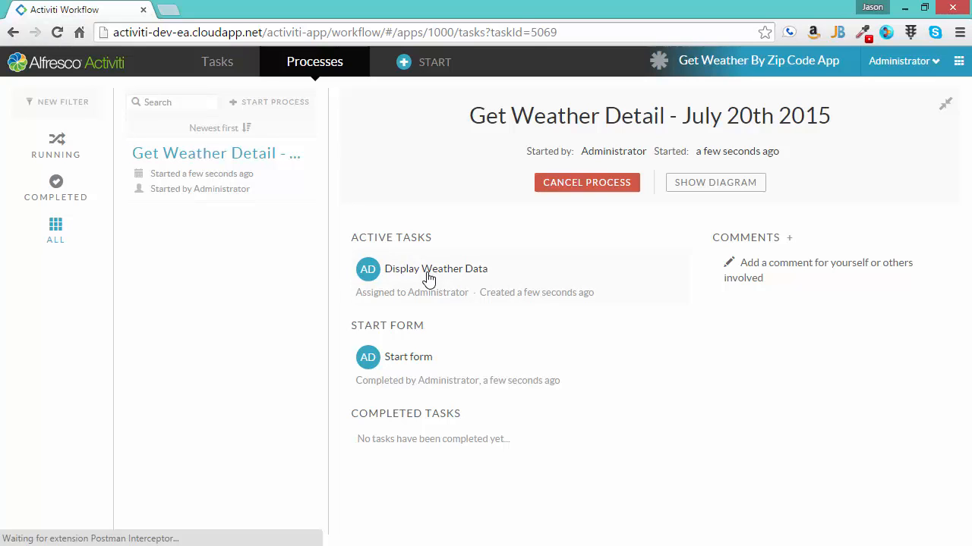
pyautogui.click(435, 269)
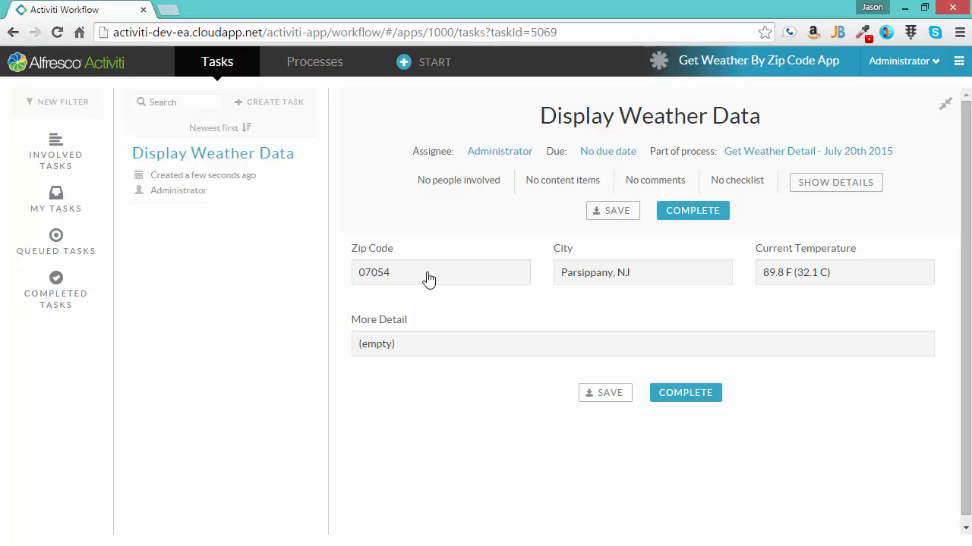
pyautogui.moveTo(580, 335)
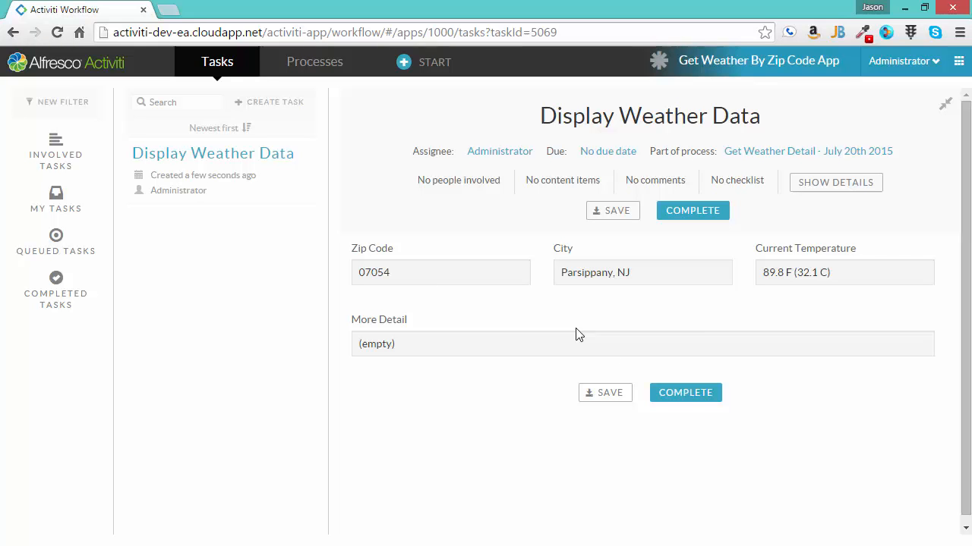